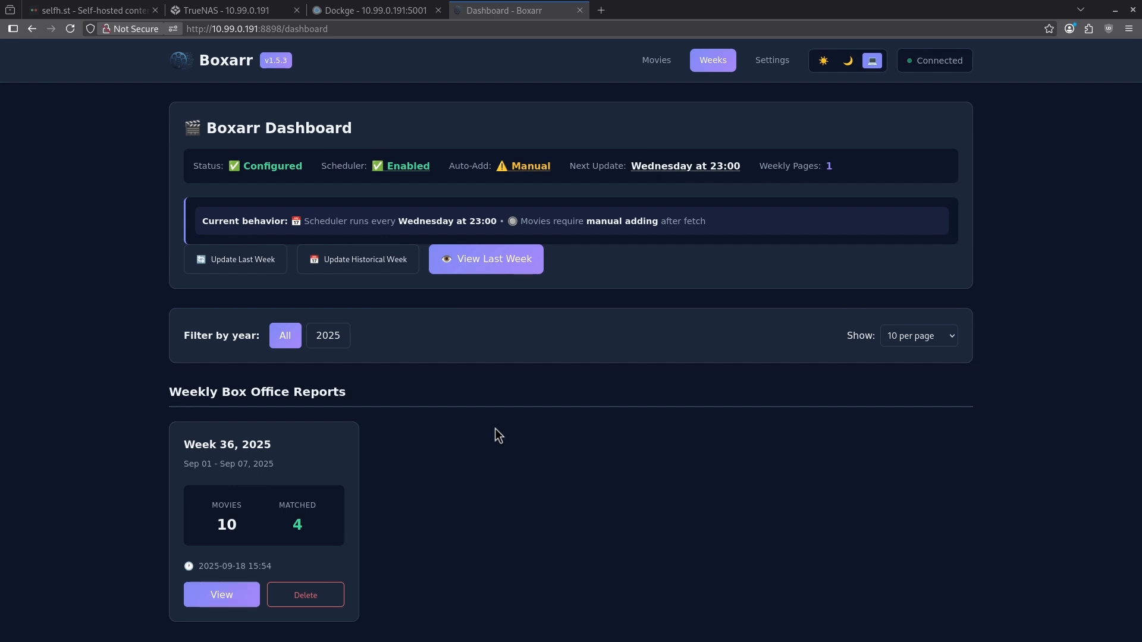
pyautogui.moveTo(466, 438)
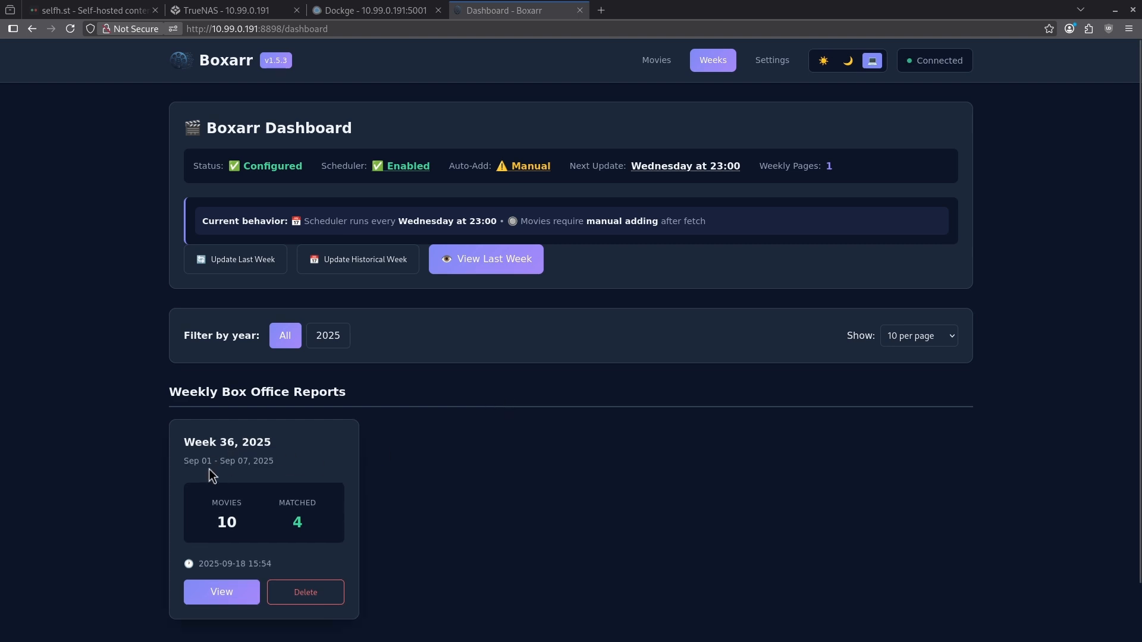
# Step: Open the Week 36, 2025 box office report and scroll through its movie posters
pyautogui.moveTo(188, 461); pyautogui.dragTo(267, 461)
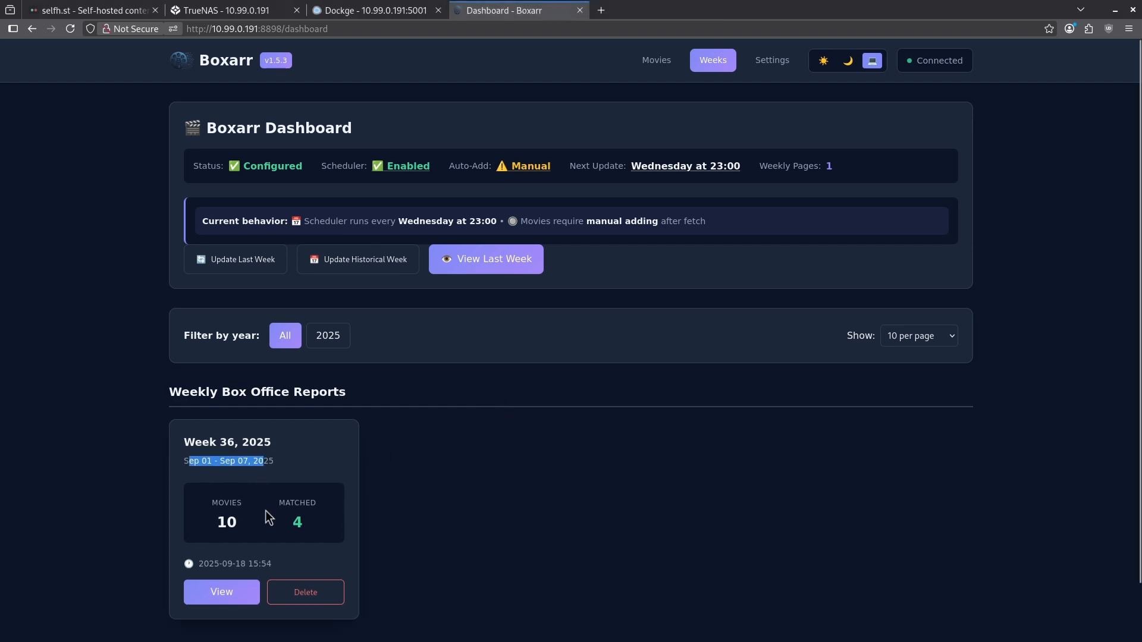
pyautogui.moveTo(226, 497)
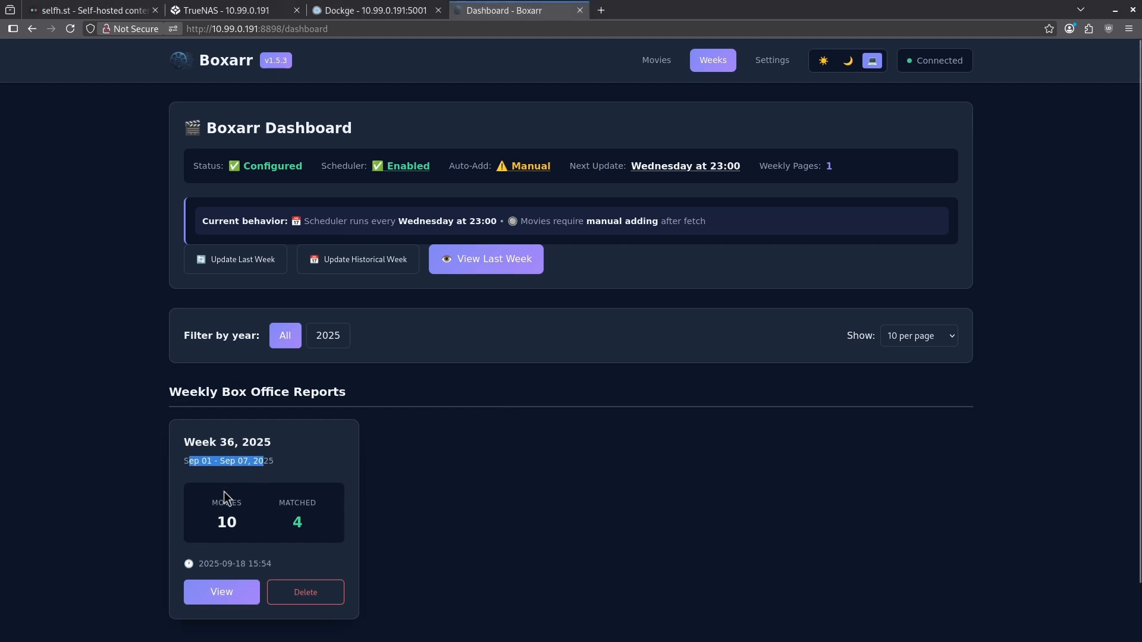
pyautogui.click(220, 592)
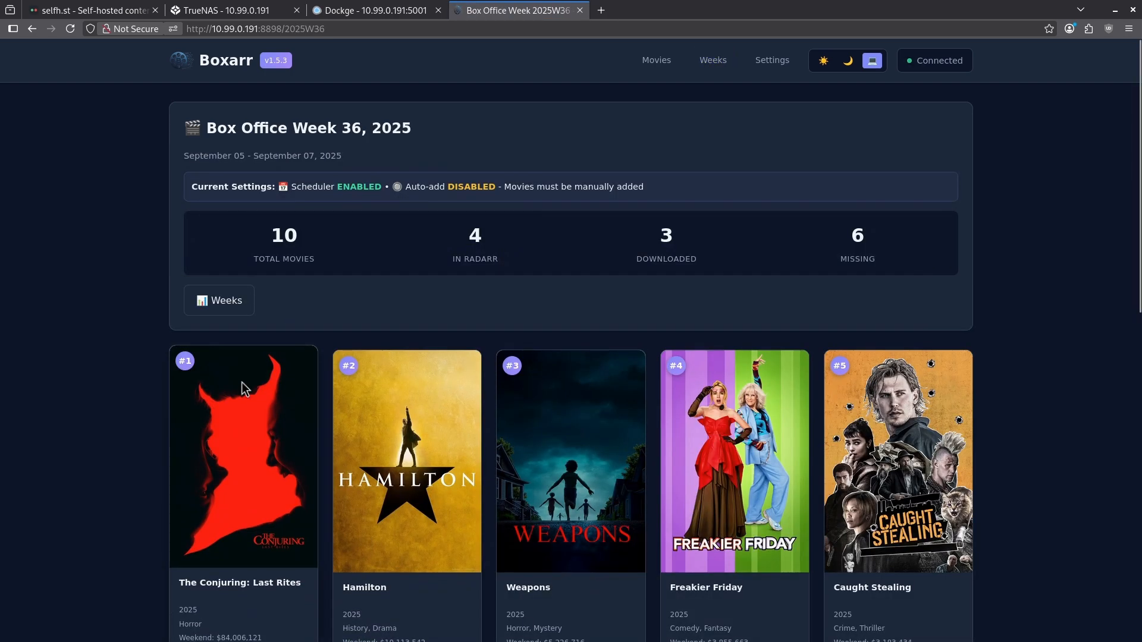
pyautogui.scroll(-3)
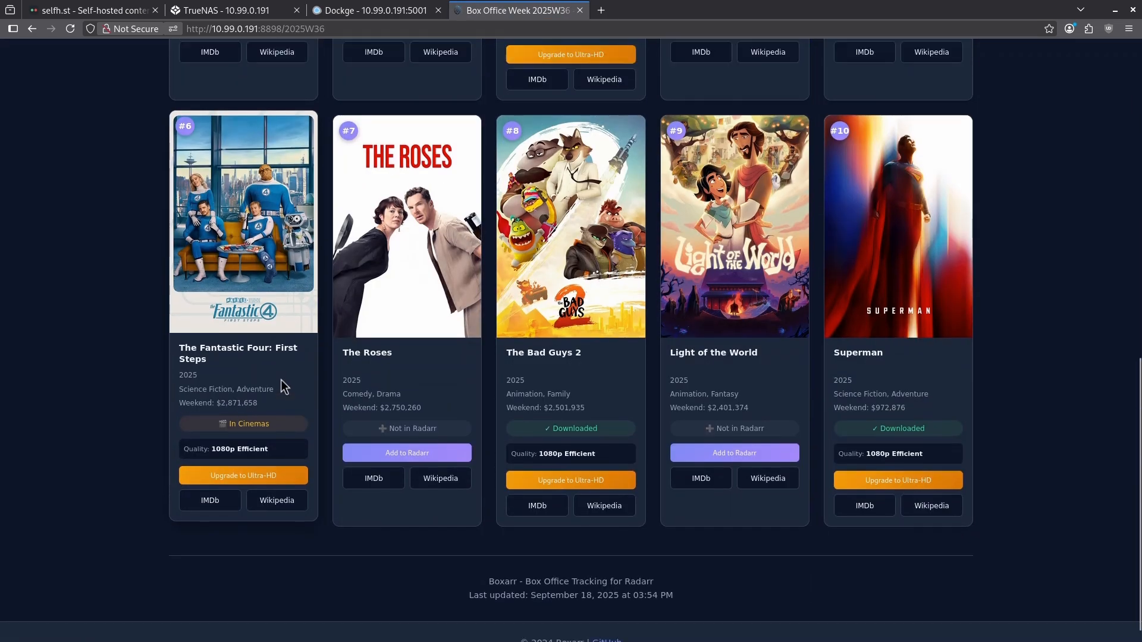
pyautogui.scroll(-3)
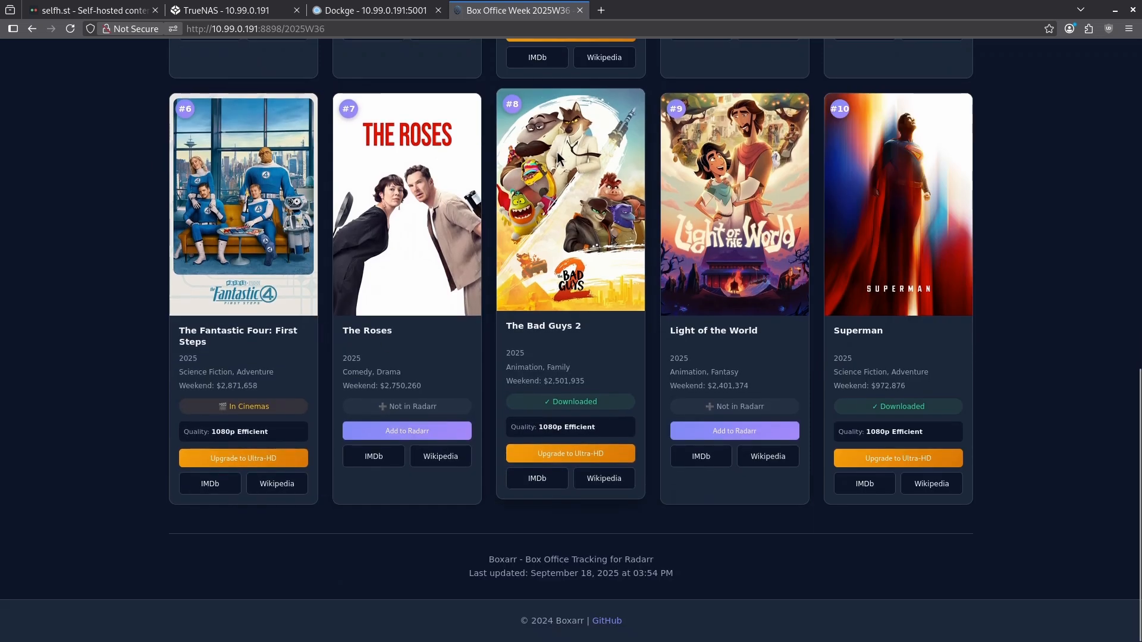
pyautogui.moveTo(538, 478)
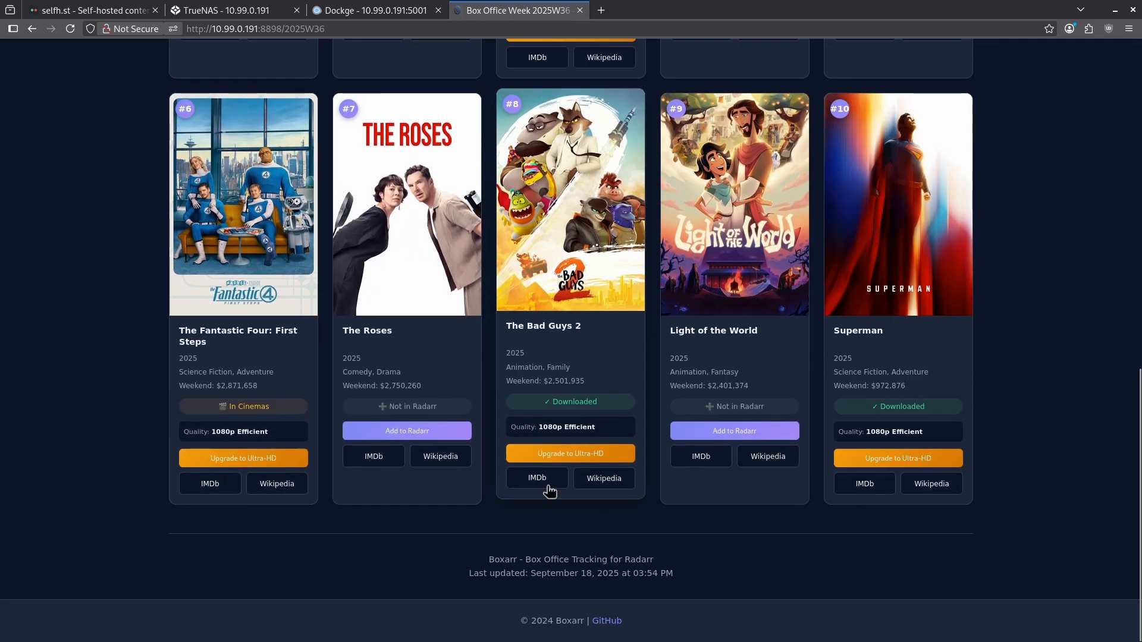
pyautogui.moveTo(642, 506)
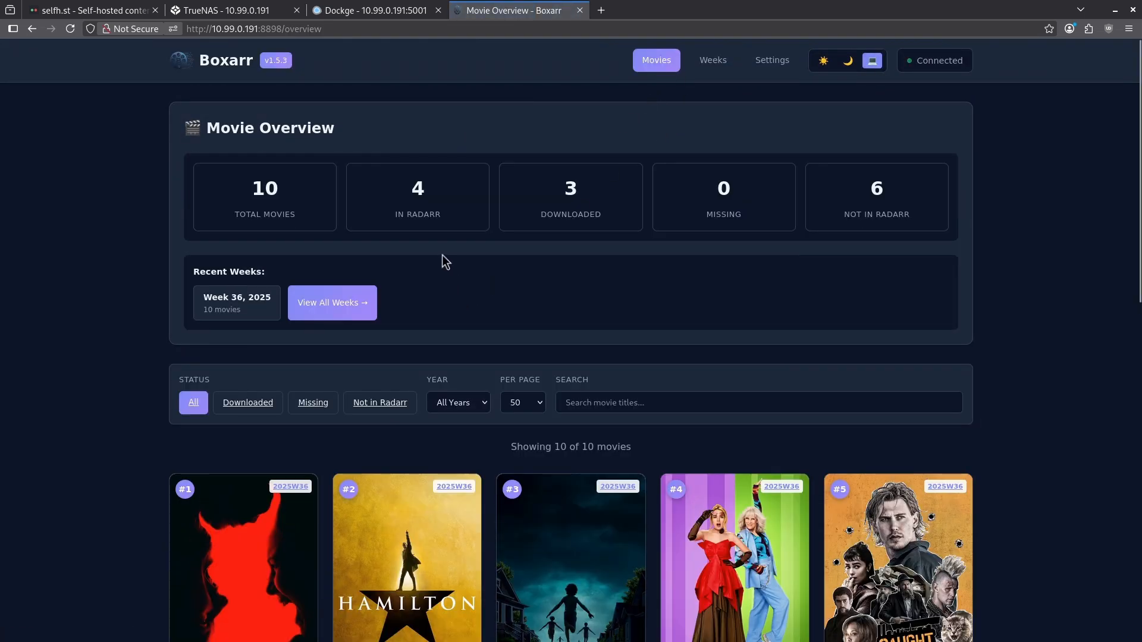
# Step: Return to the weeks dashboard, opening and cancelling the Update Historical Week form
pyautogui.click(712, 61)
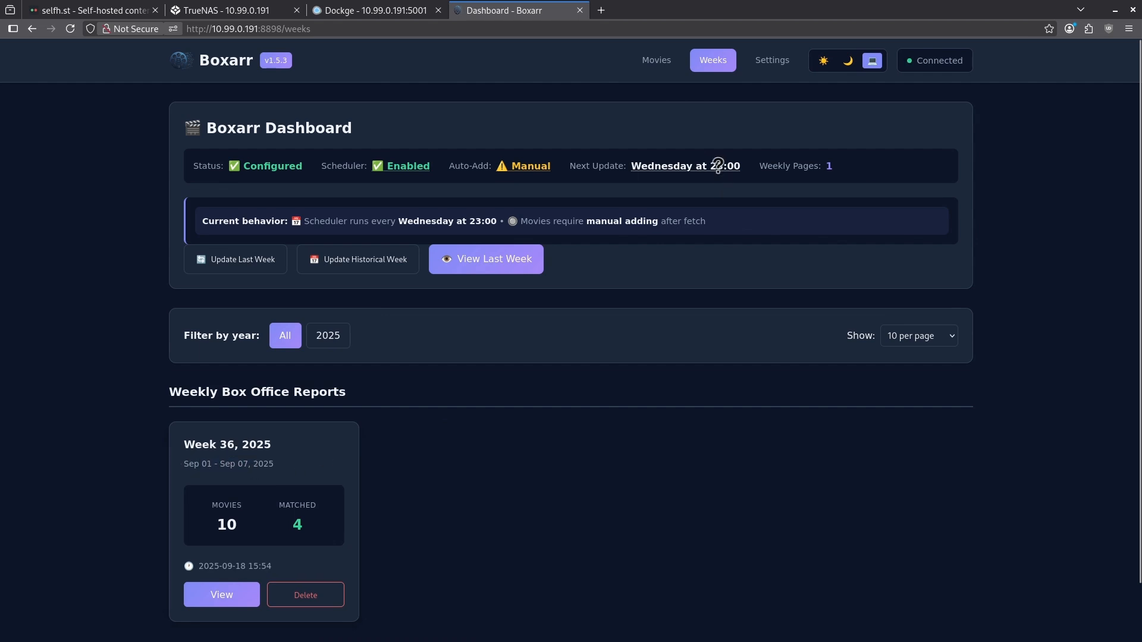
pyautogui.moveTo(724, 185)
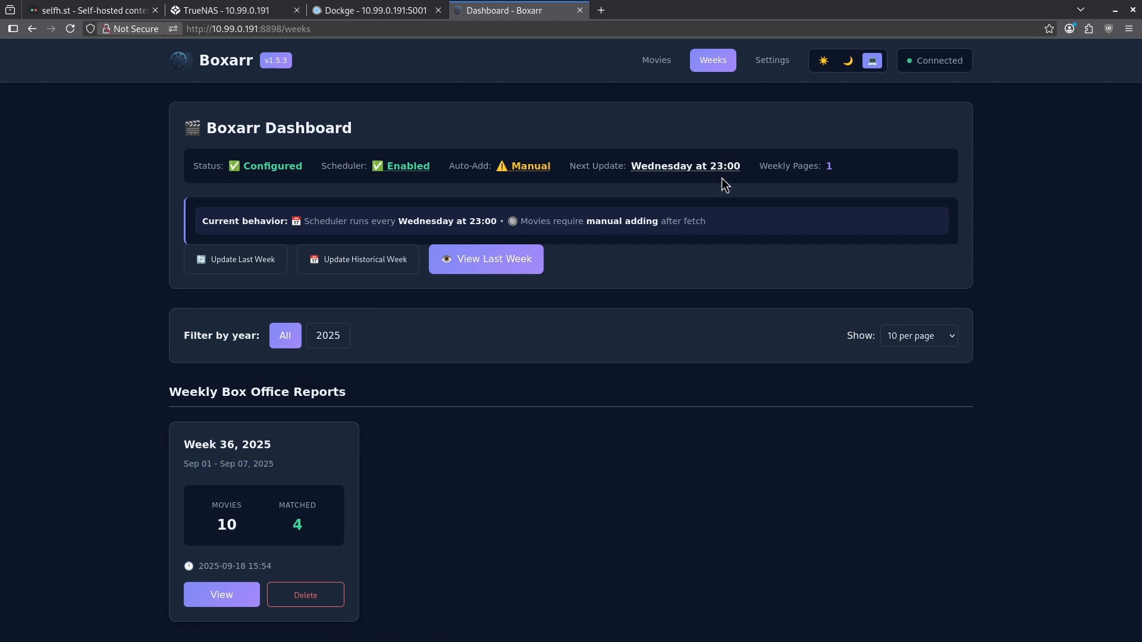
pyautogui.moveTo(697, 209)
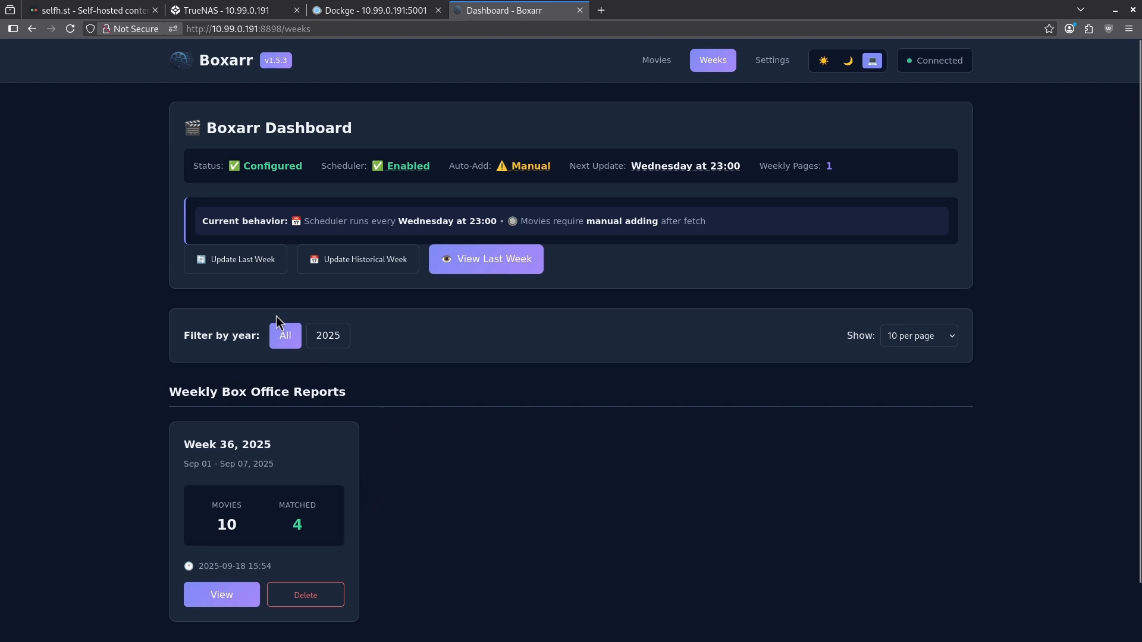
pyautogui.click(357, 260)
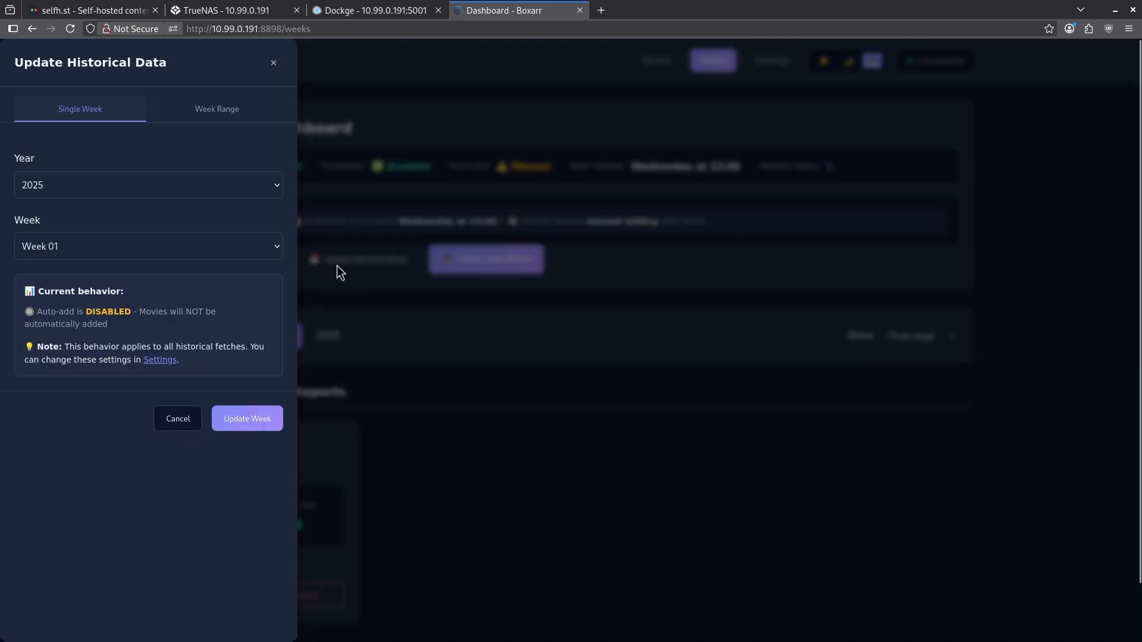
pyautogui.click(149, 245)
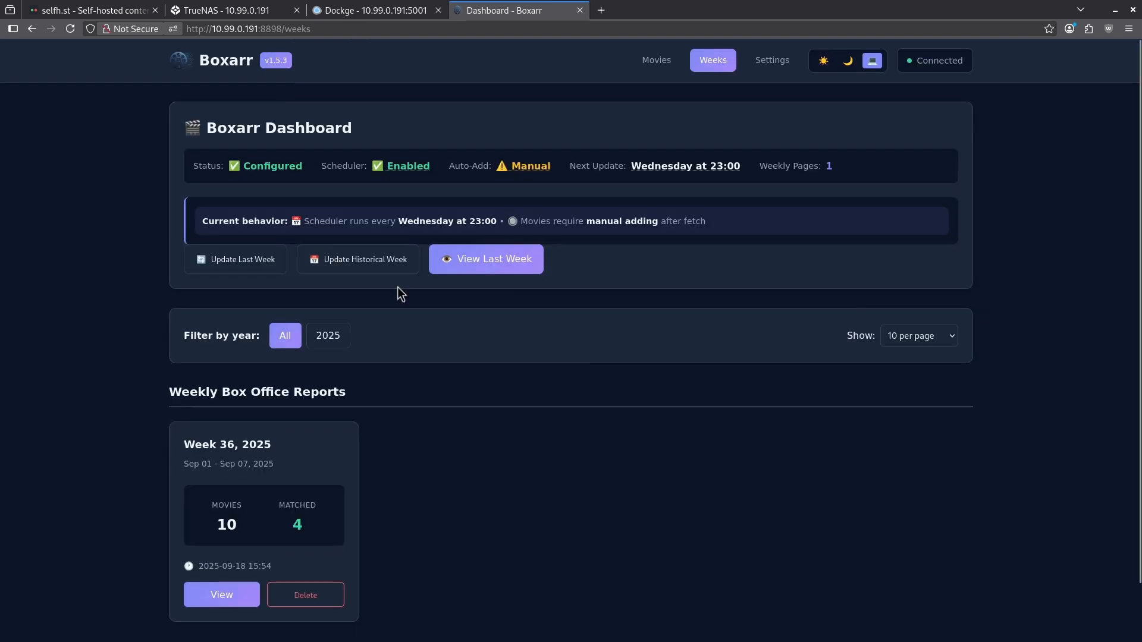
pyautogui.moveTo(444, 559)
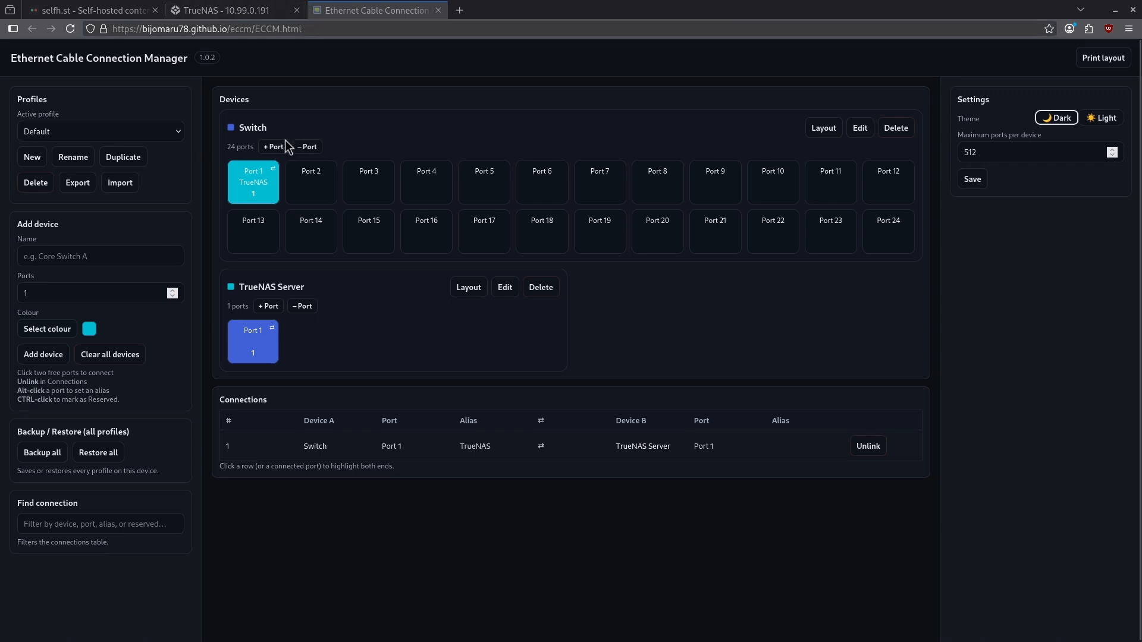
pyautogui.moveTo(346, 275)
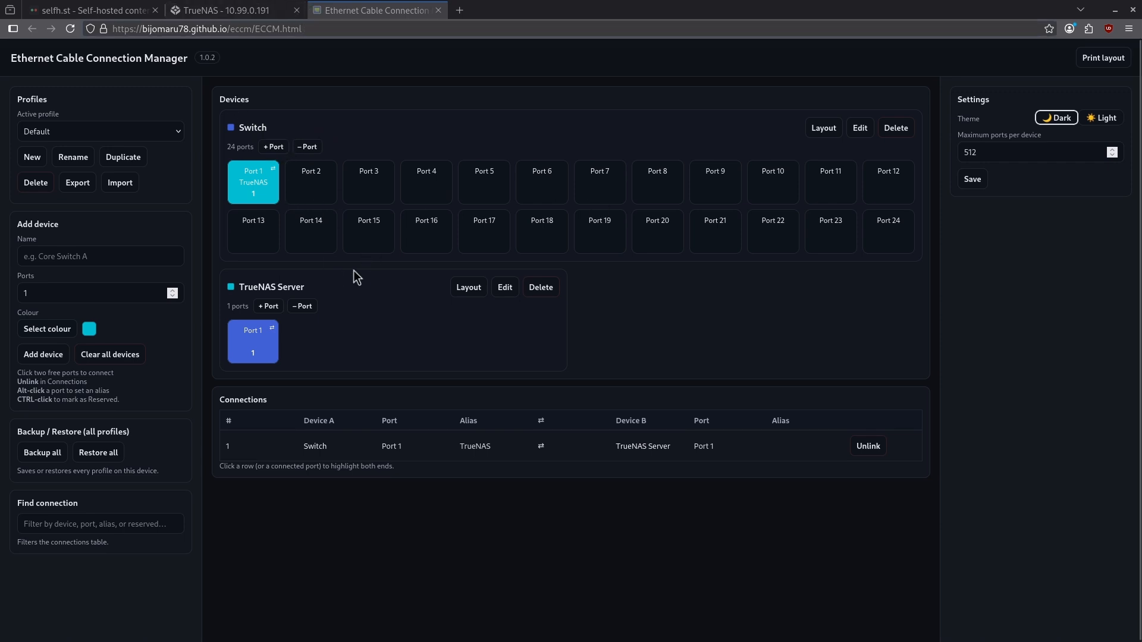
pyautogui.moveTo(315, 390)
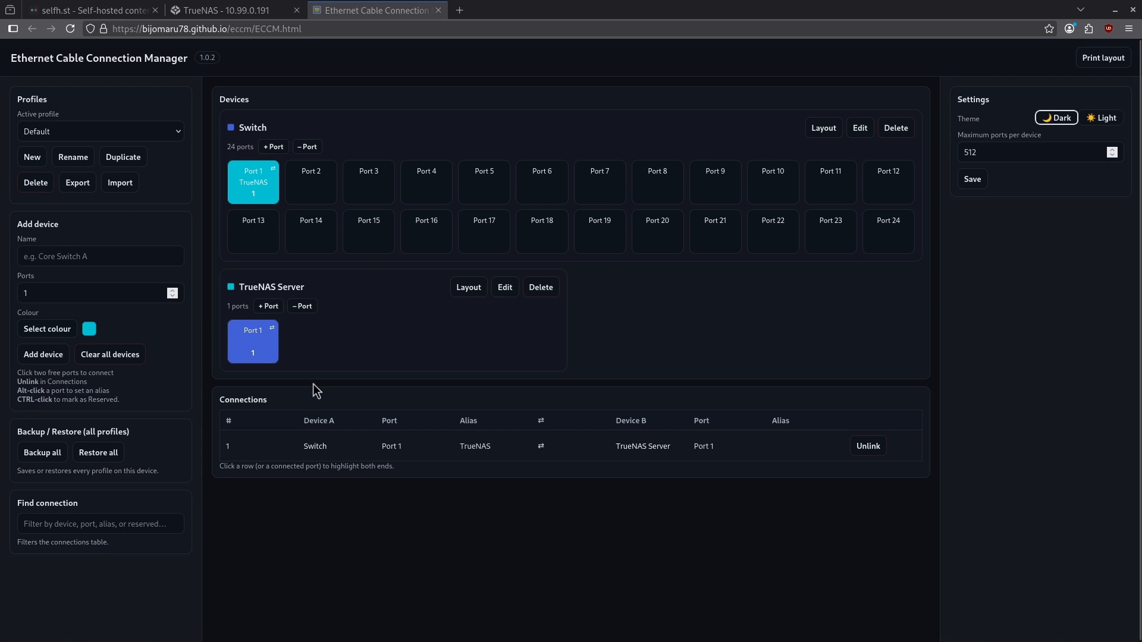
pyautogui.moveTo(302, 305)
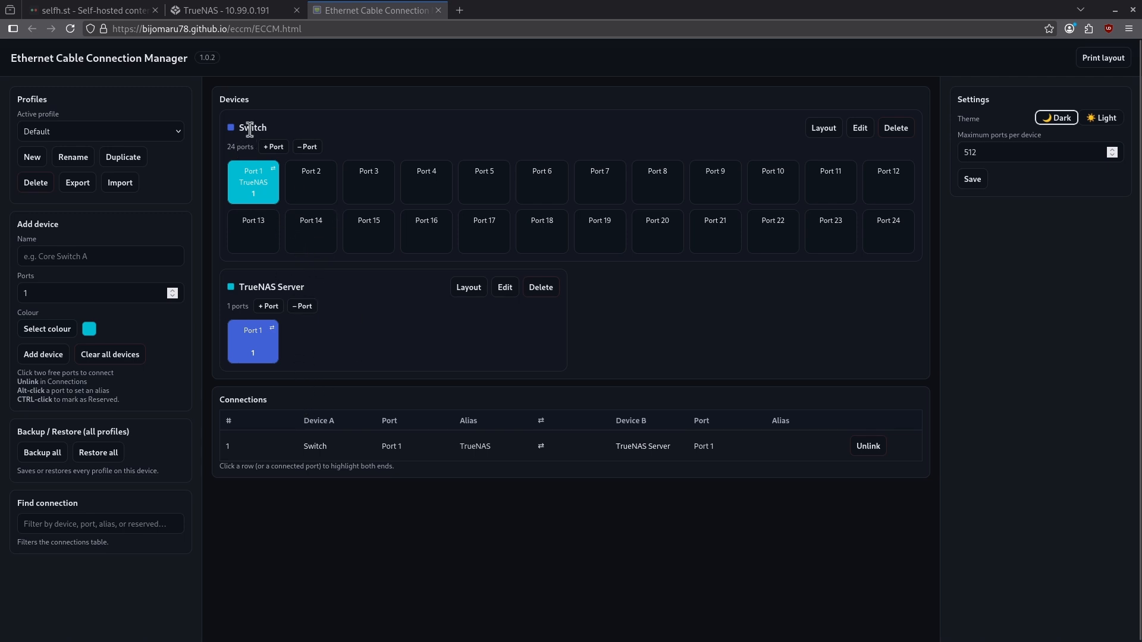
pyautogui.moveTo(311, 366)
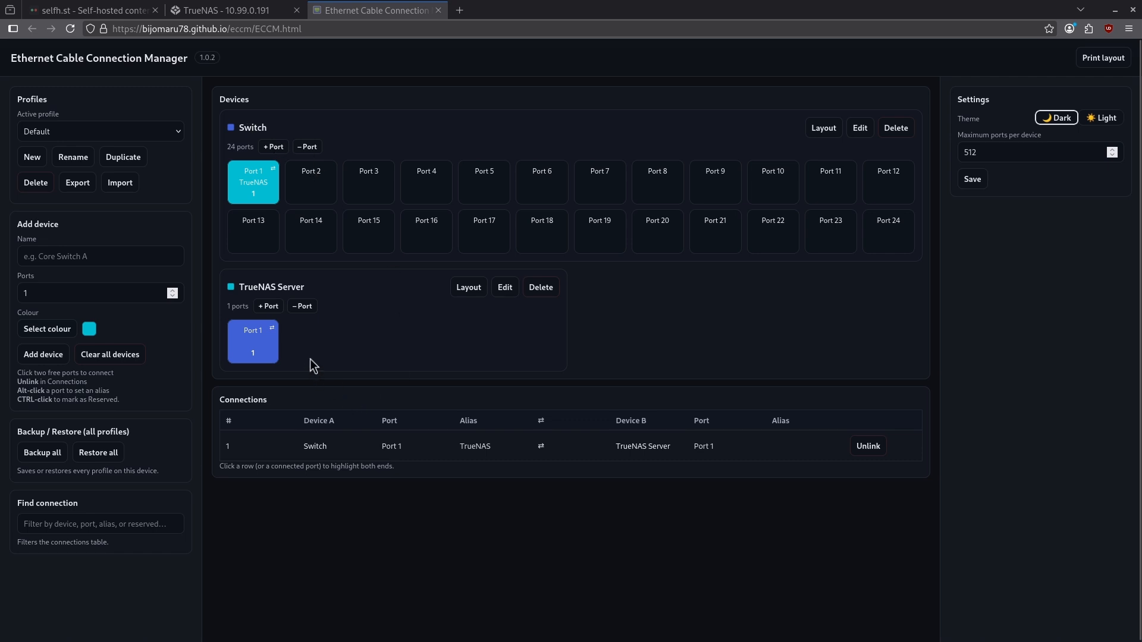
pyautogui.moveTo(317, 341)
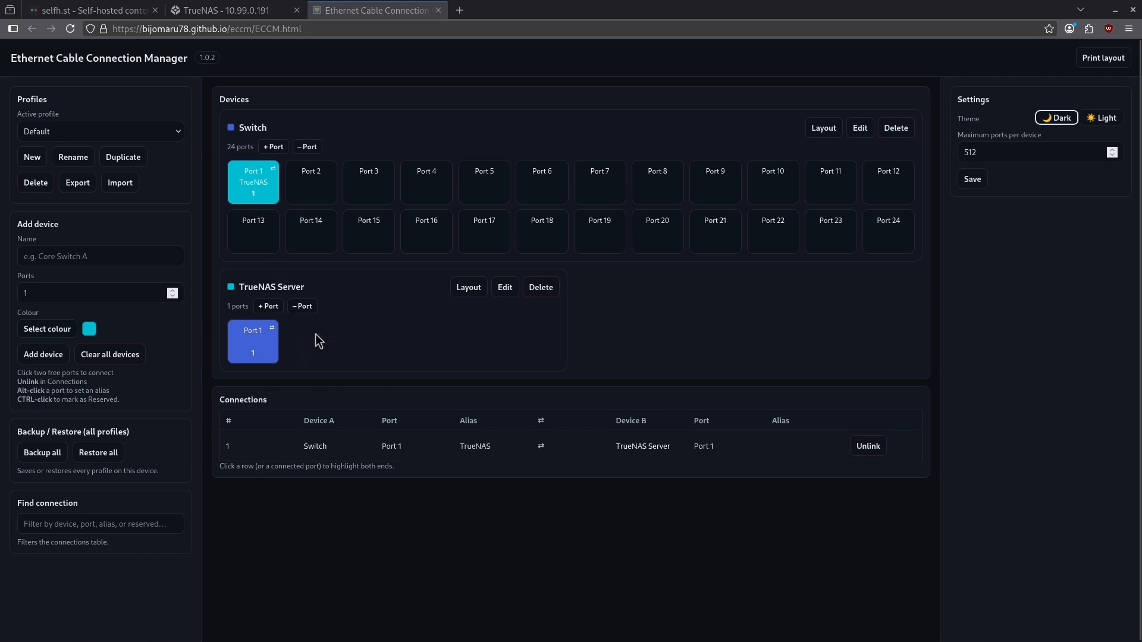
pyautogui.moveTo(245, 126)
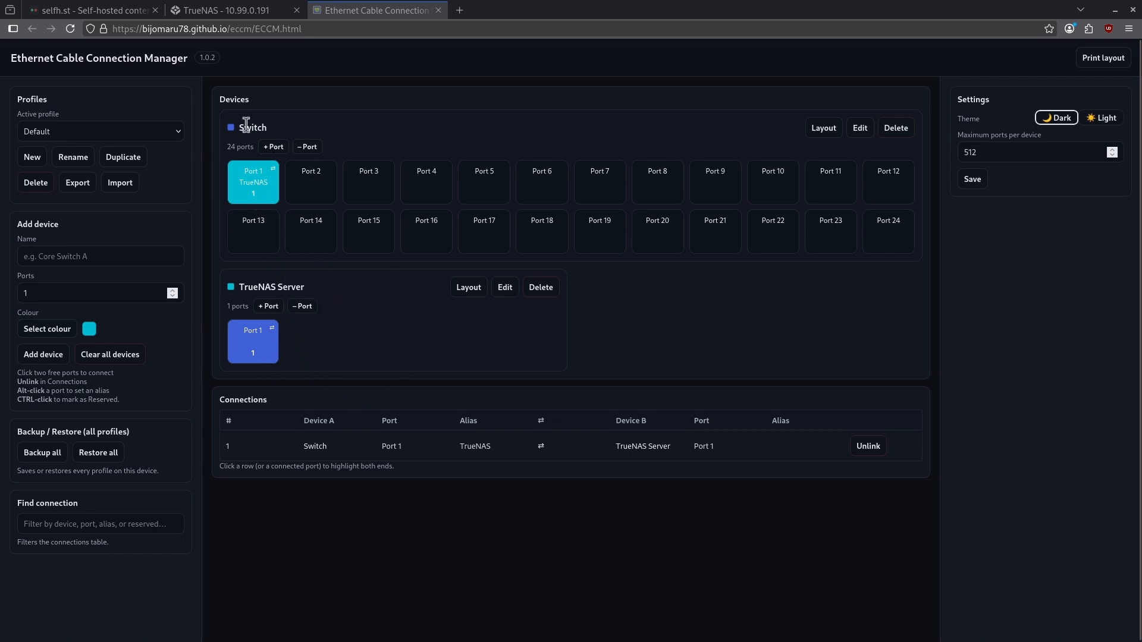
pyautogui.moveTo(152, 283)
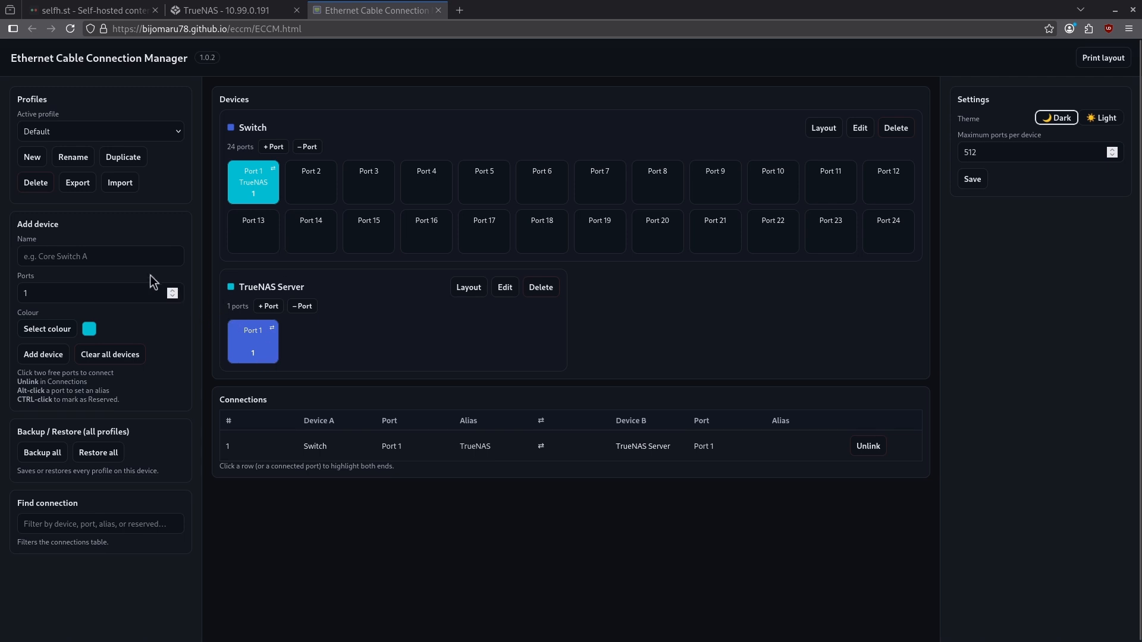
# Step: Enter Printer as the new device's name and bring up its colour picker
pyautogui.click(100, 255)
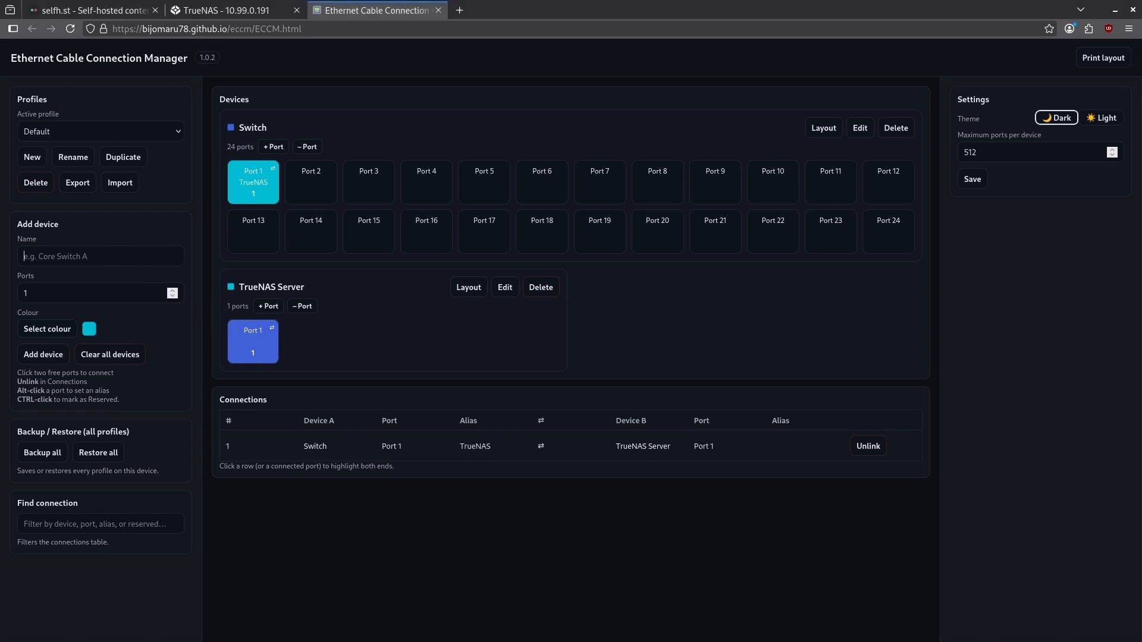
pyautogui.click(46, 328)
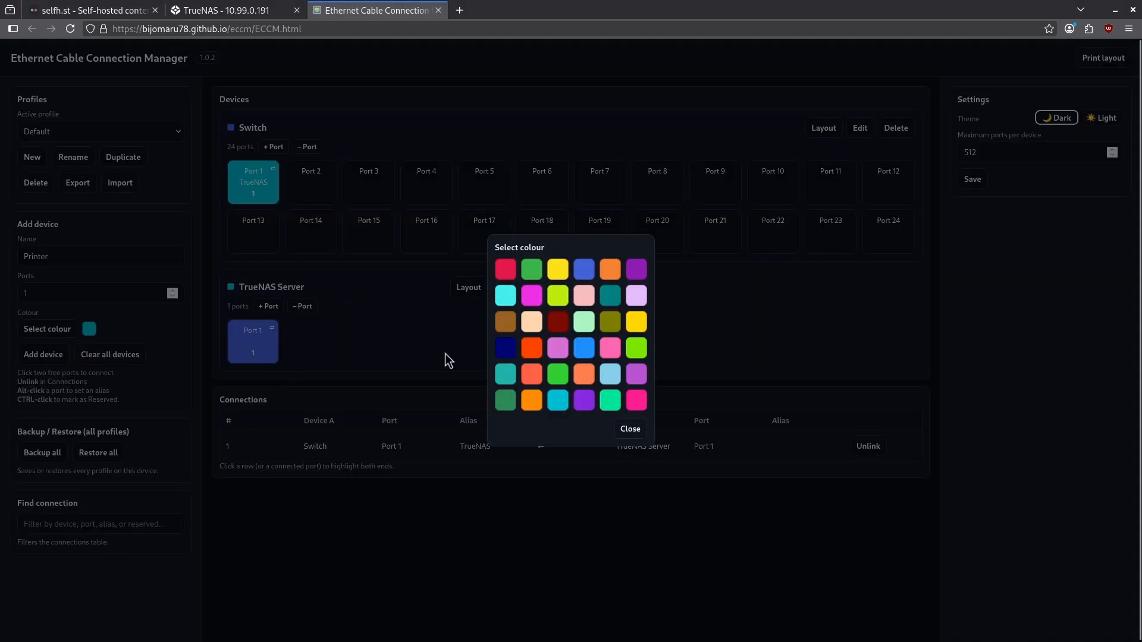
pyautogui.moveTo(558, 322)
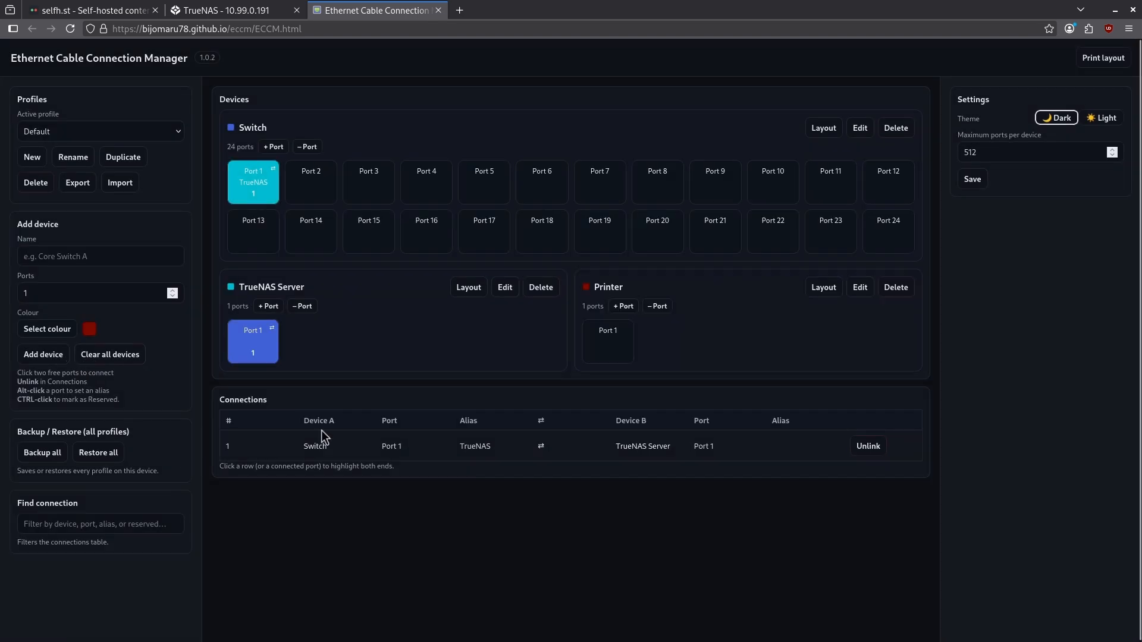
pyautogui.moveTo(688, 318)
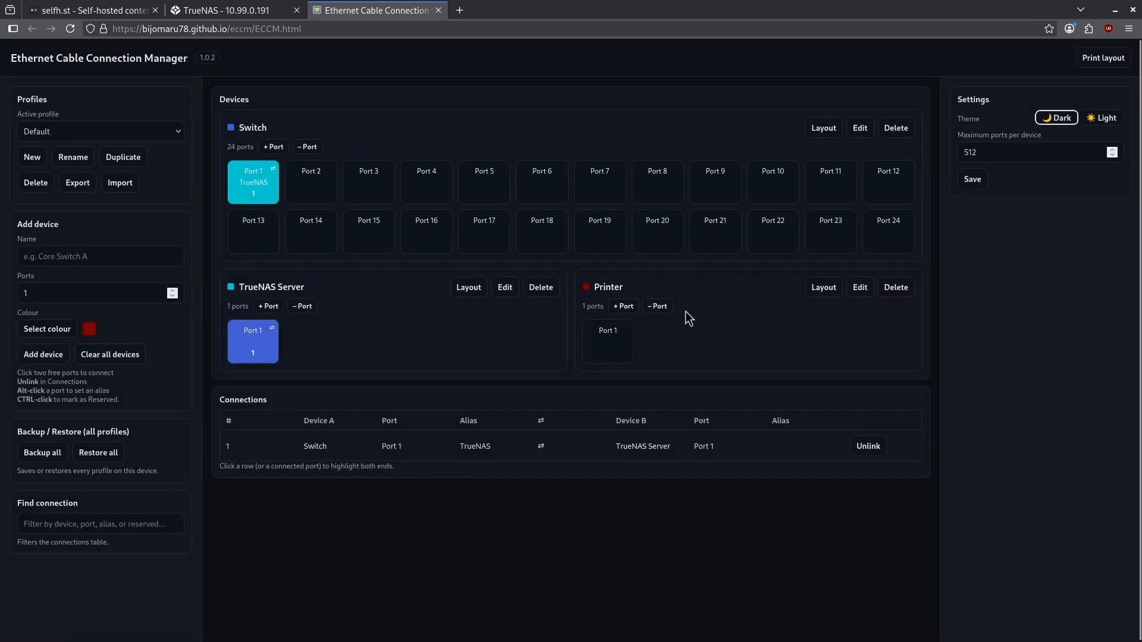
pyautogui.moveTo(766, 208)
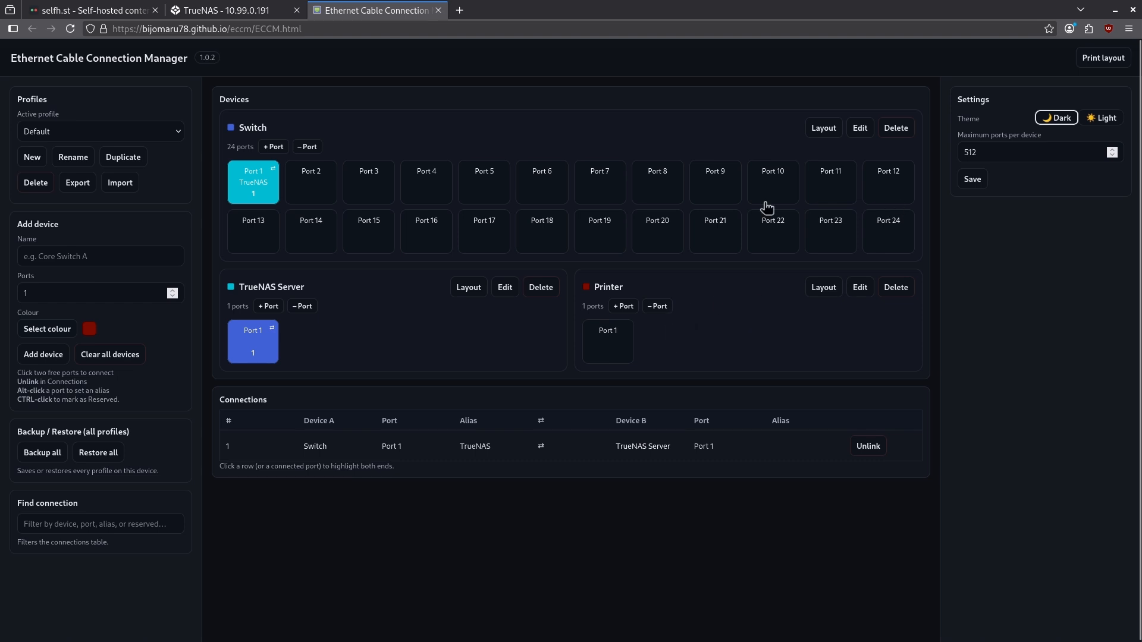
pyautogui.moveTo(889, 232)
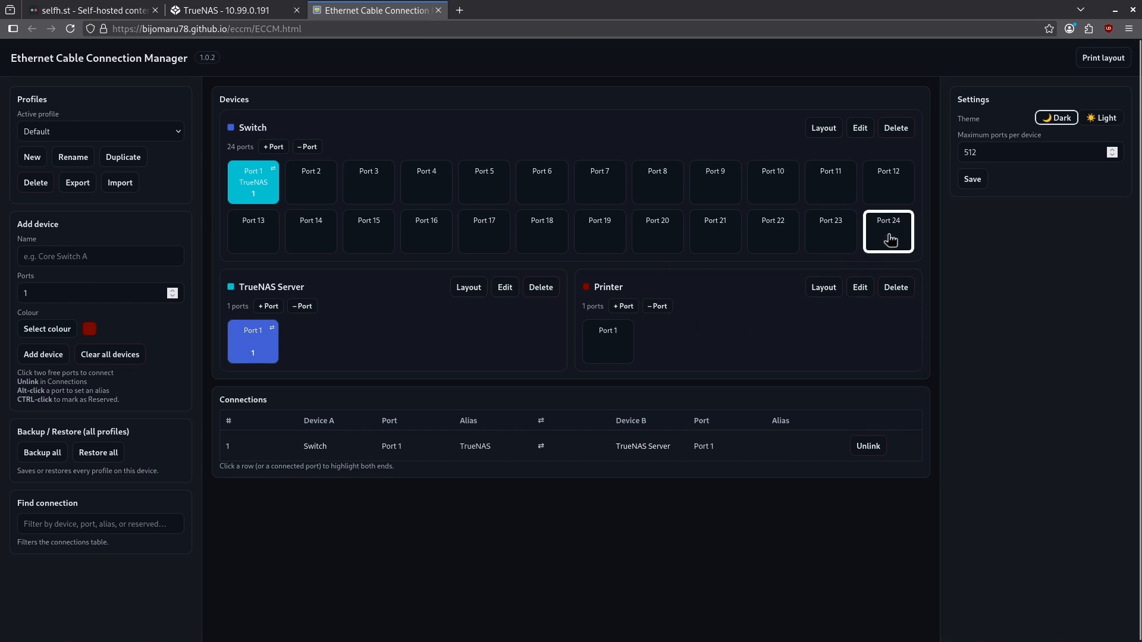
# Step: Link Switch Port 24 to Printer Port 1, then start aliasing port 24
pyautogui.click(608, 342)
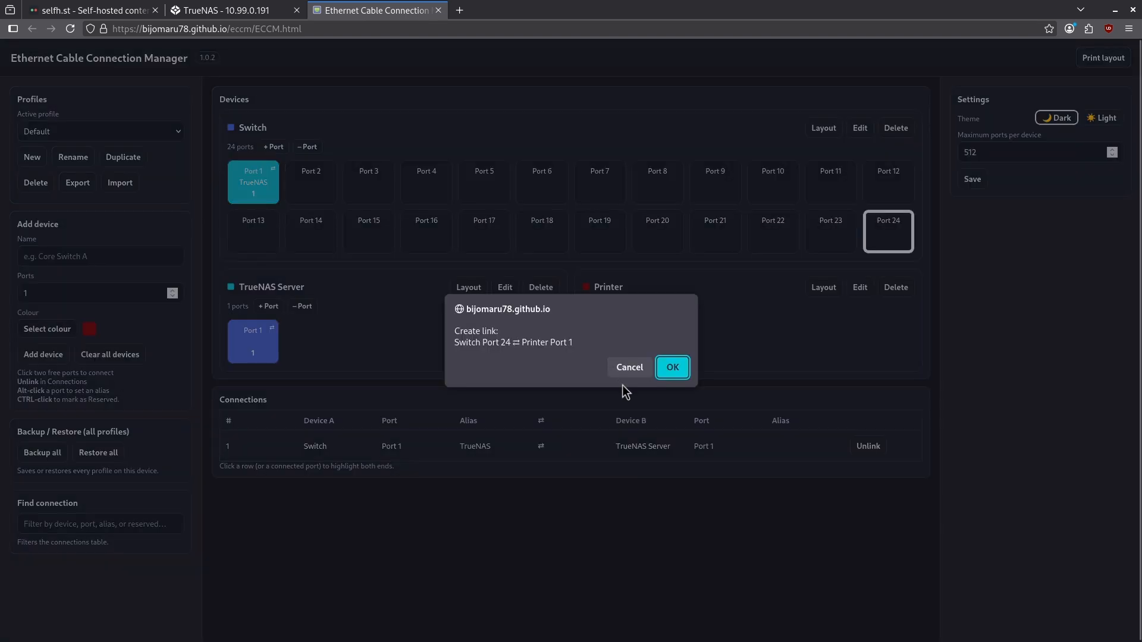
pyautogui.click(671, 367)
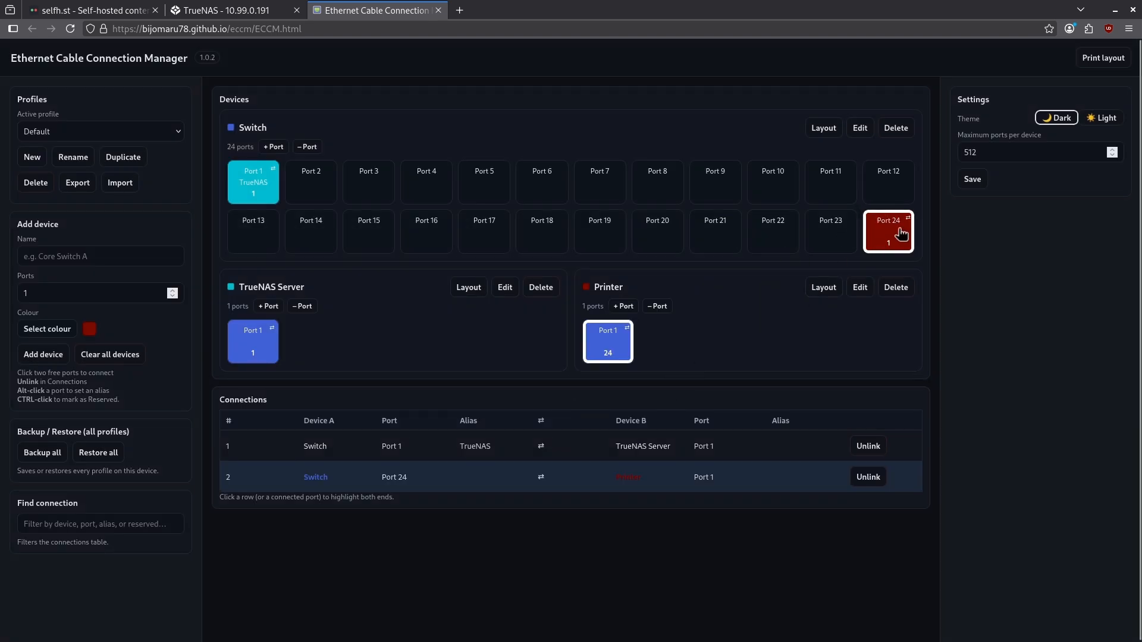
pyautogui.click(887, 231)
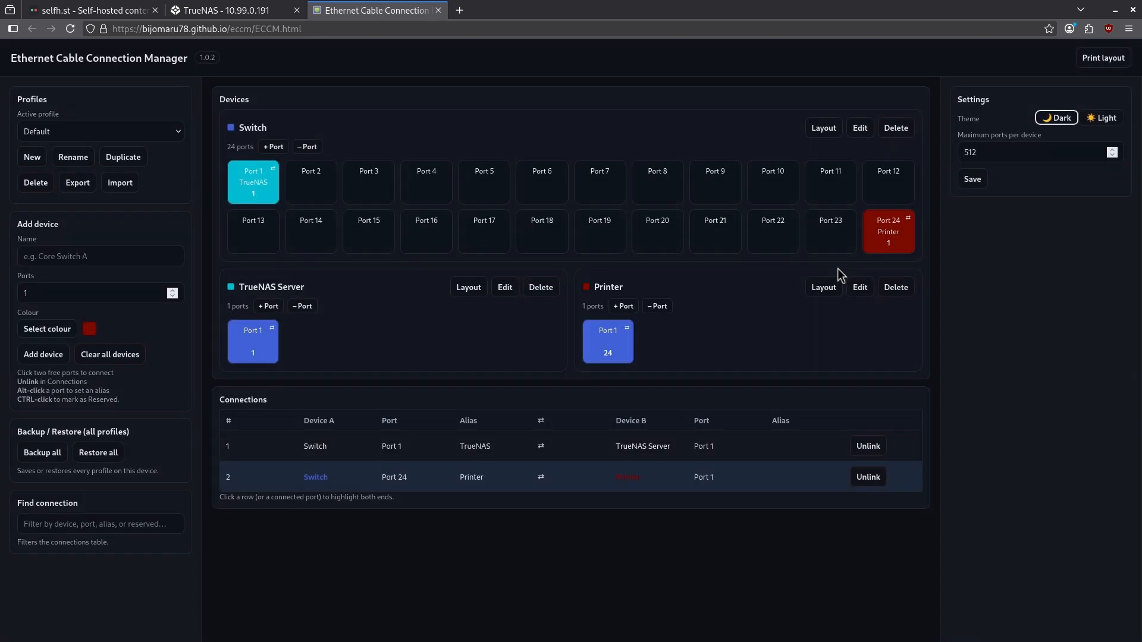
pyautogui.moveTo(874, 266)
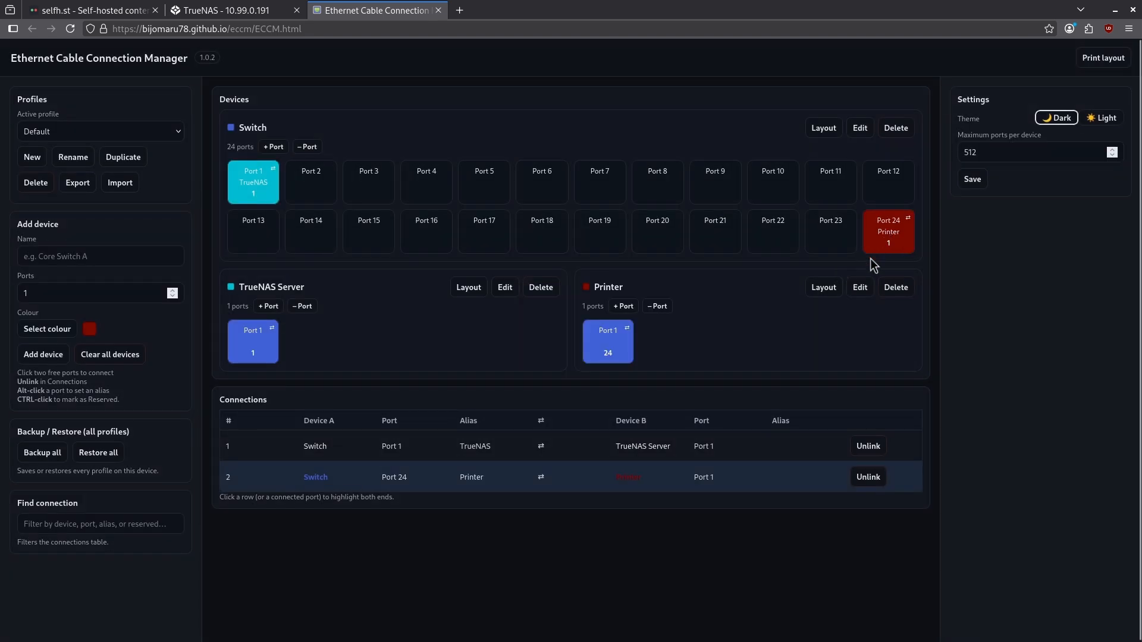
pyautogui.moveTo(623, 247)
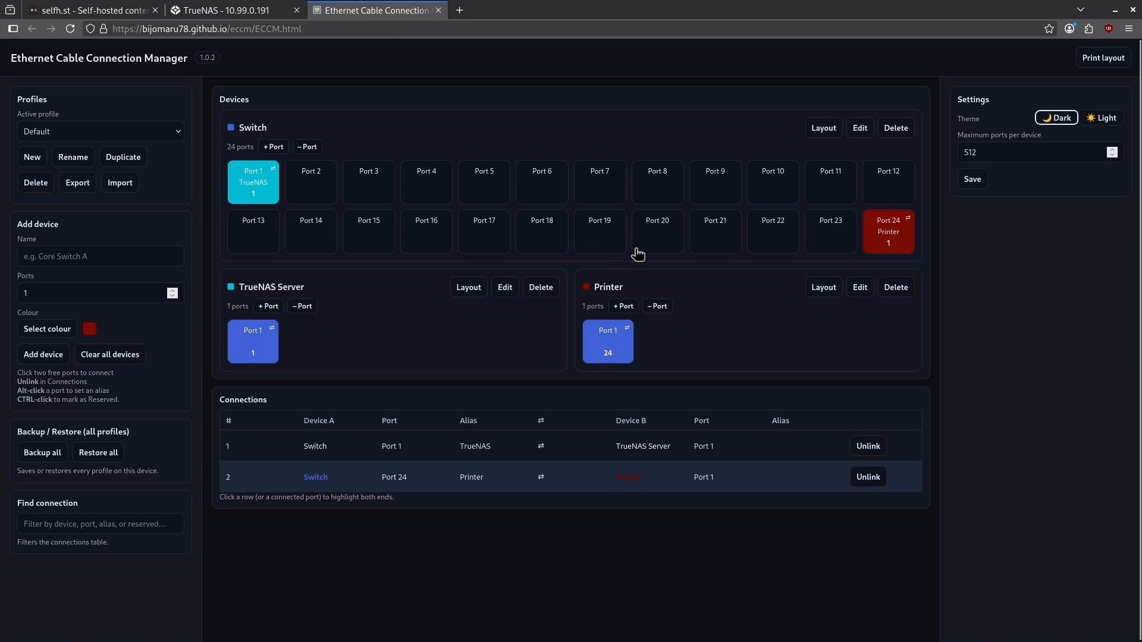
pyautogui.moveTo(351, 315)
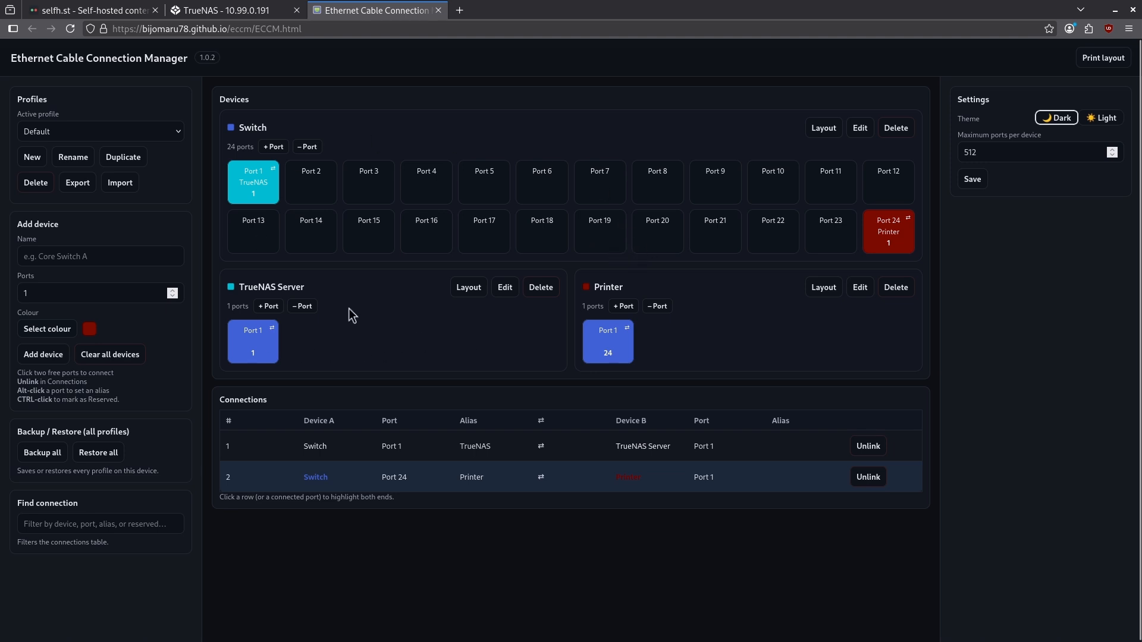
pyautogui.moveTo(746, 239)
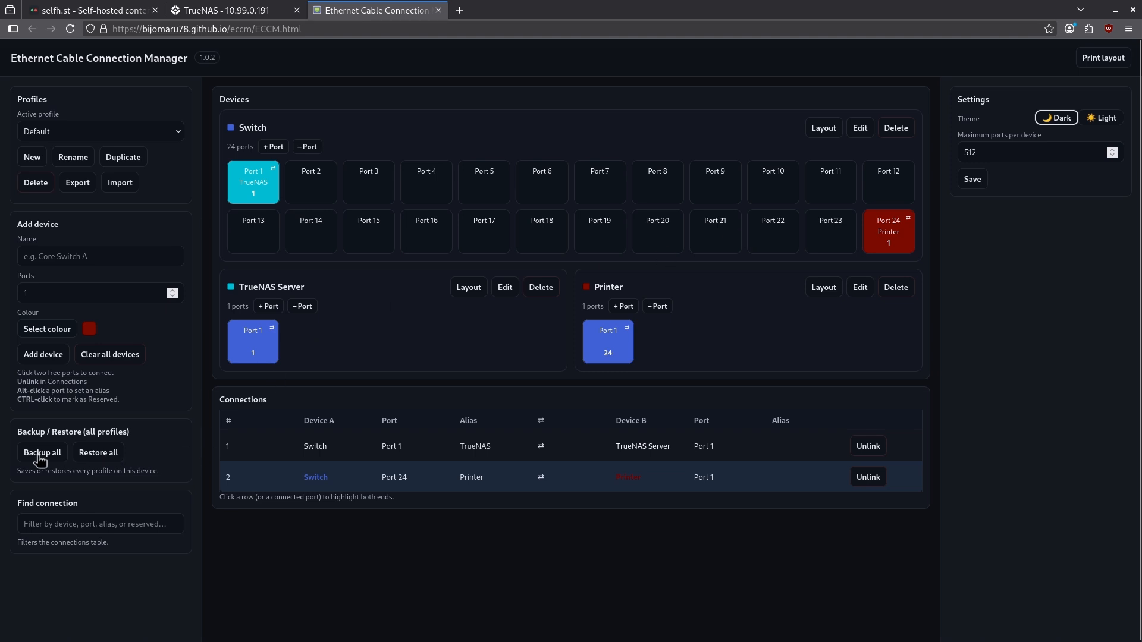
pyautogui.moveTo(113, 459)
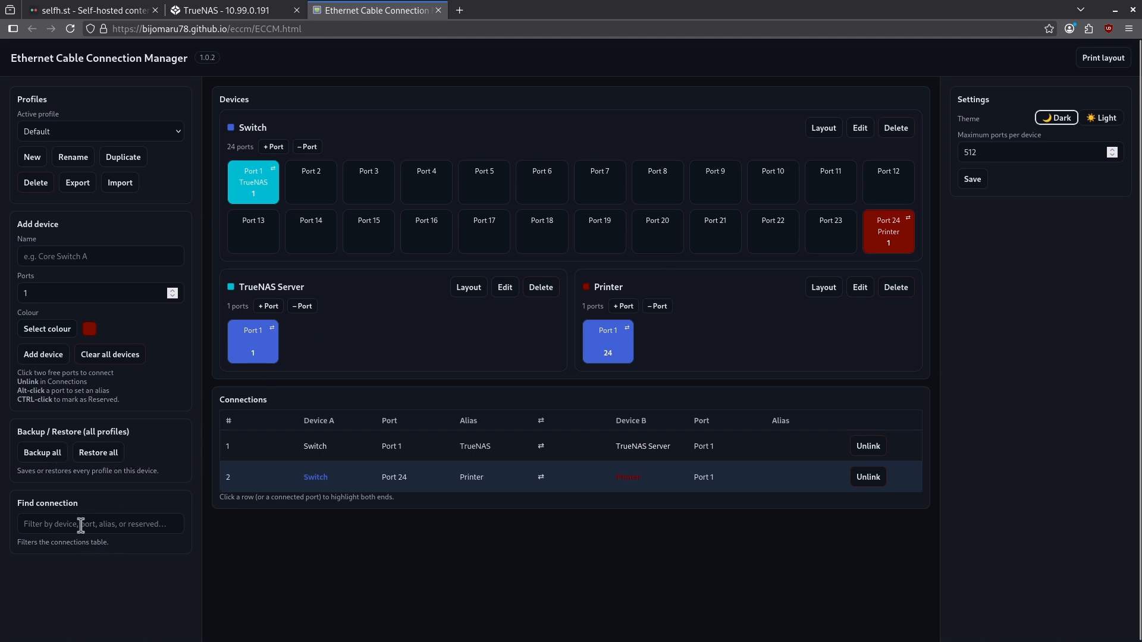
pyautogui.moveTo(163, 490)
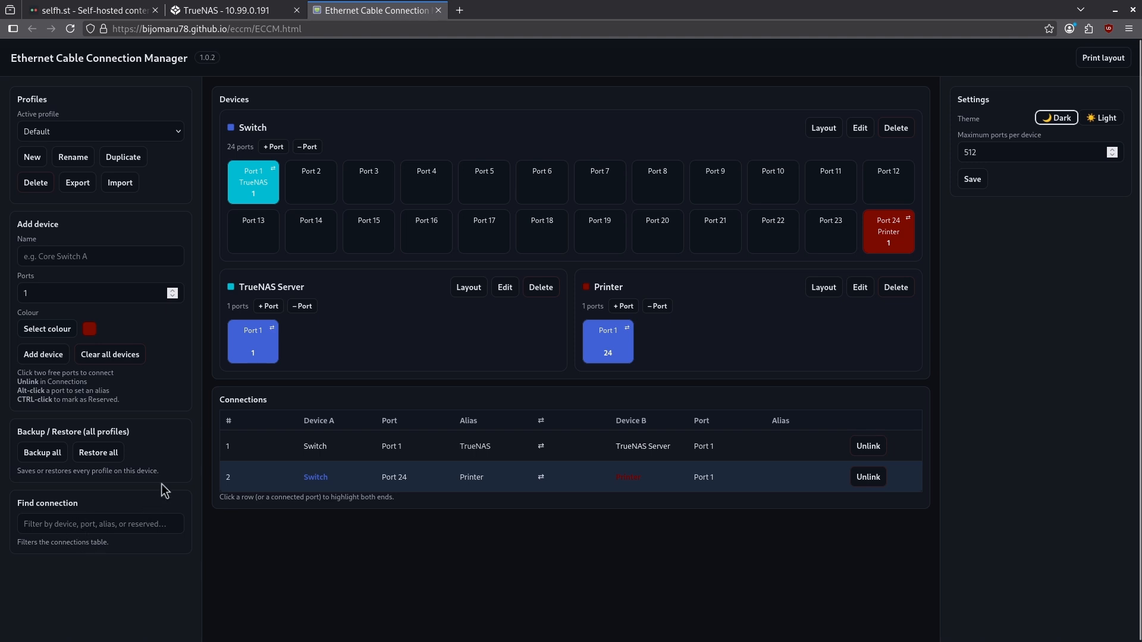
pyautogui.moveTo(712, 337)
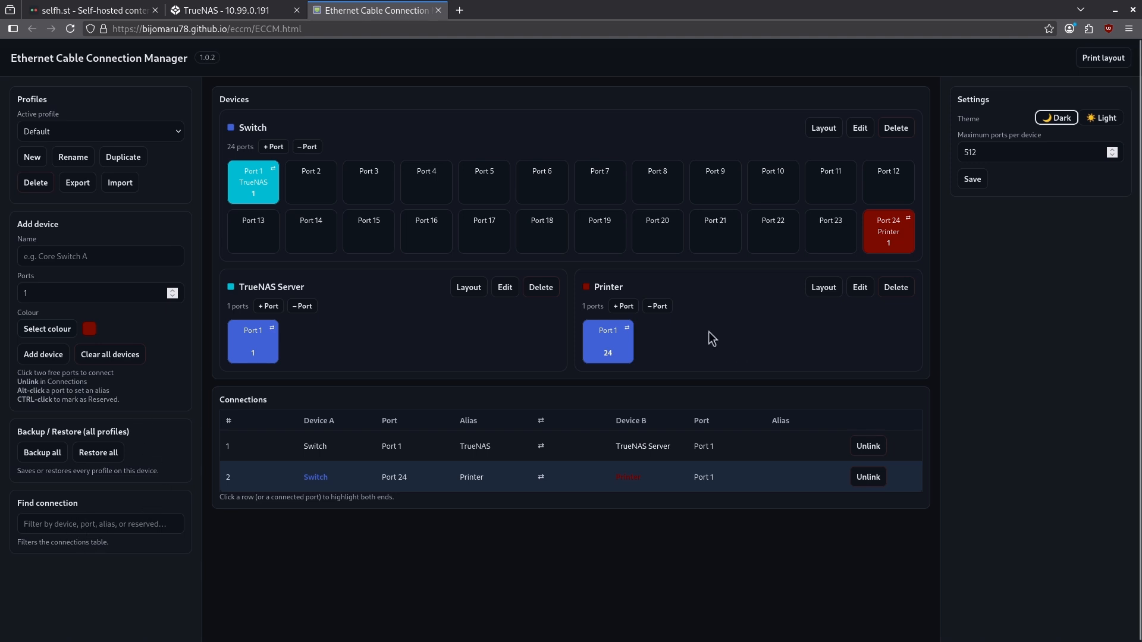
pyautogui.moveTo(506, 205)
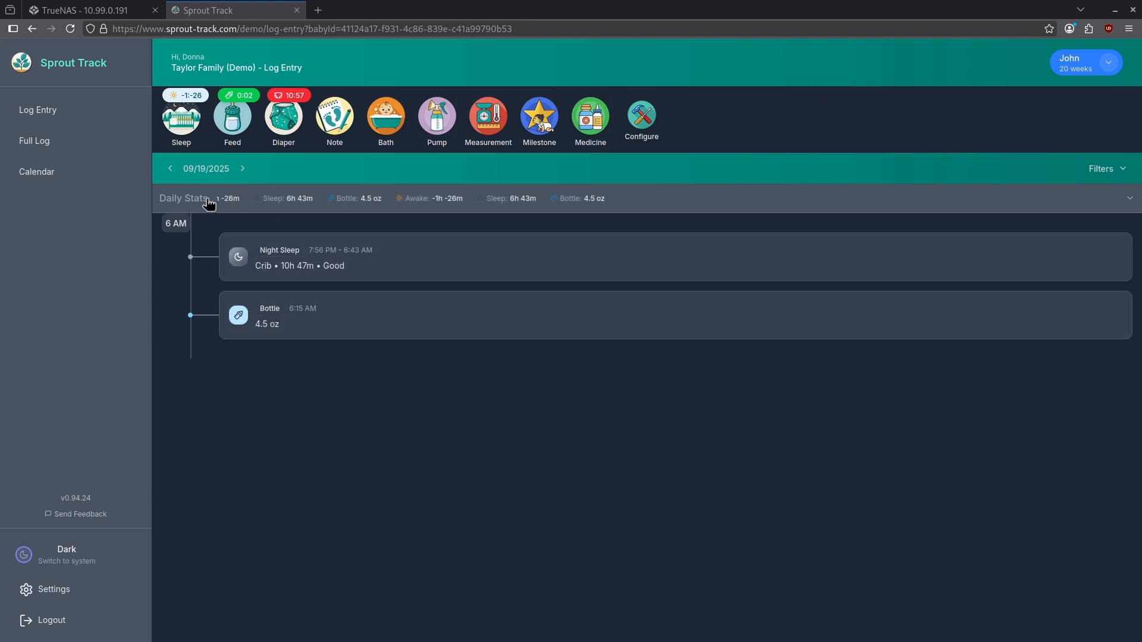
pyautogui.moveTo(402, 189)
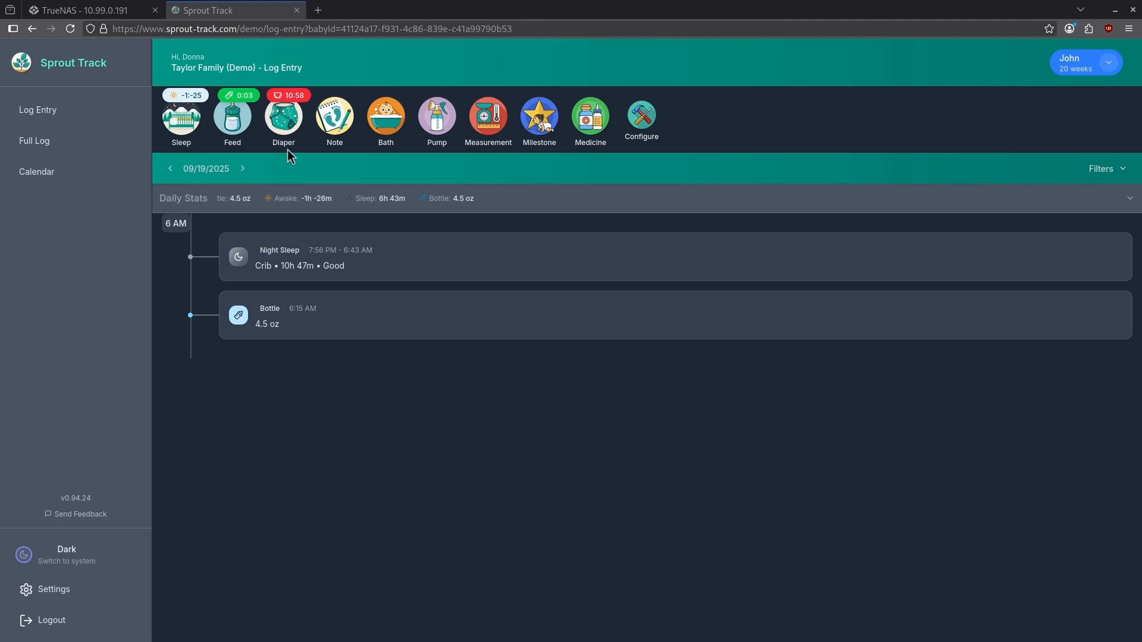
# Step: Save a wet diaper change at 6:18 AM in John's 09/19/2025 log
pyautogui.click(284, 117)
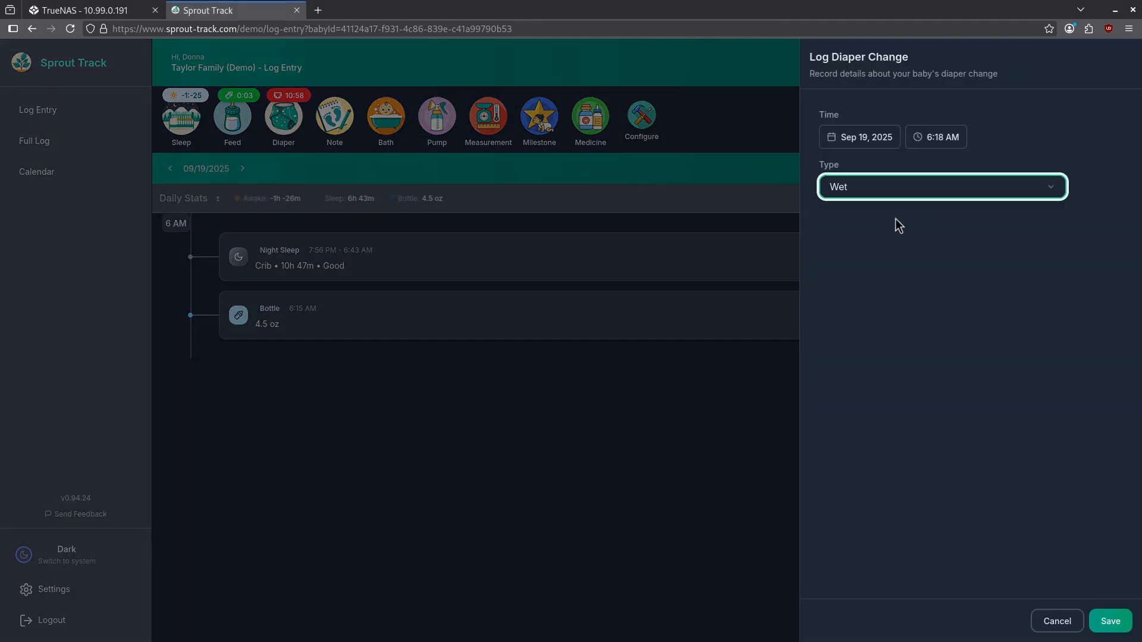
pyautogui.click(1109, 620)
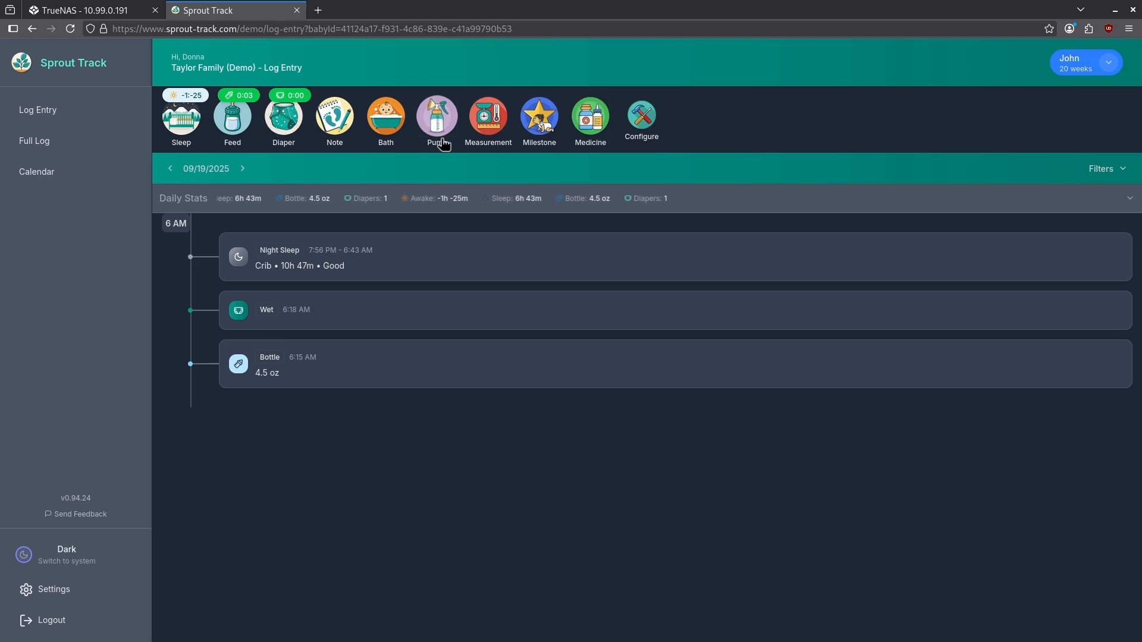
pyautogui.click(488, 120)
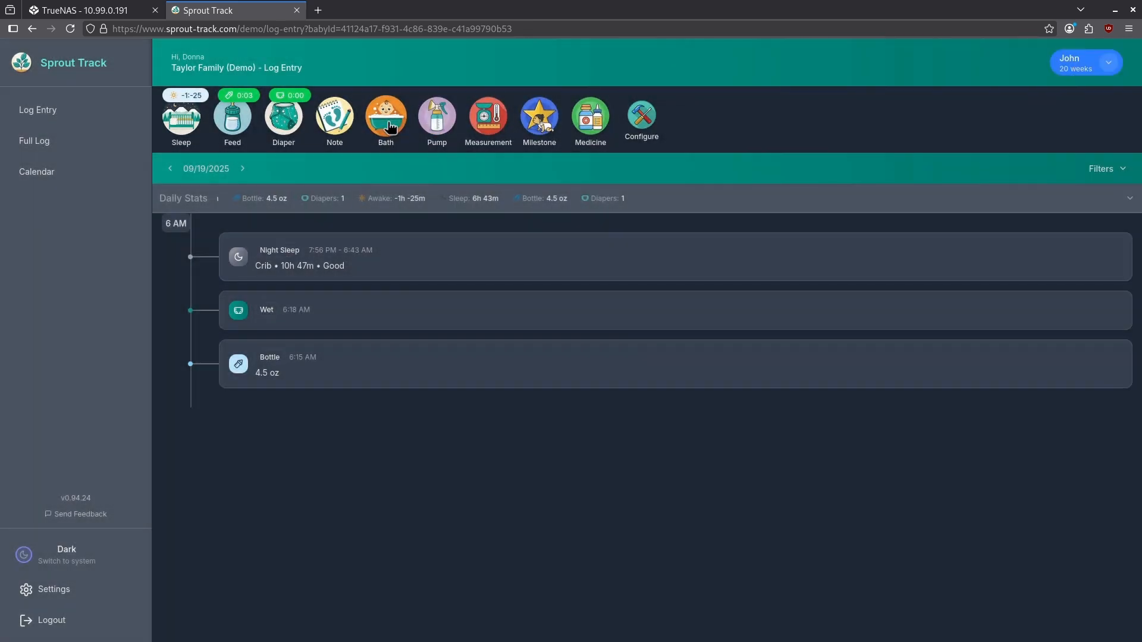
pyautogui.moveTo(452, 150)
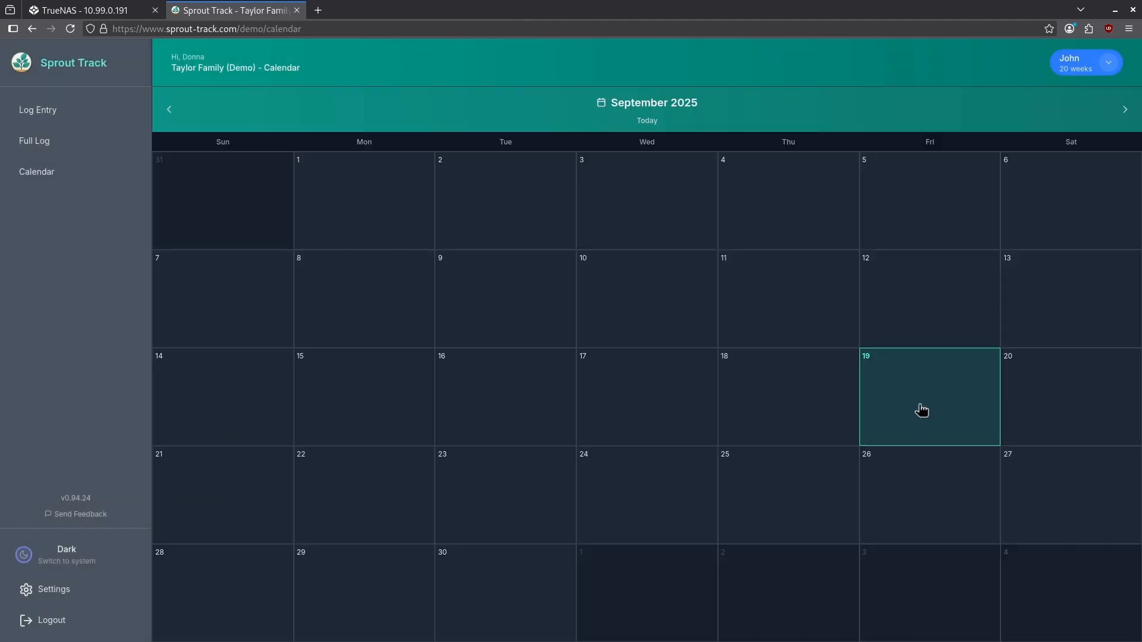
pyautogui.click(922, 409)
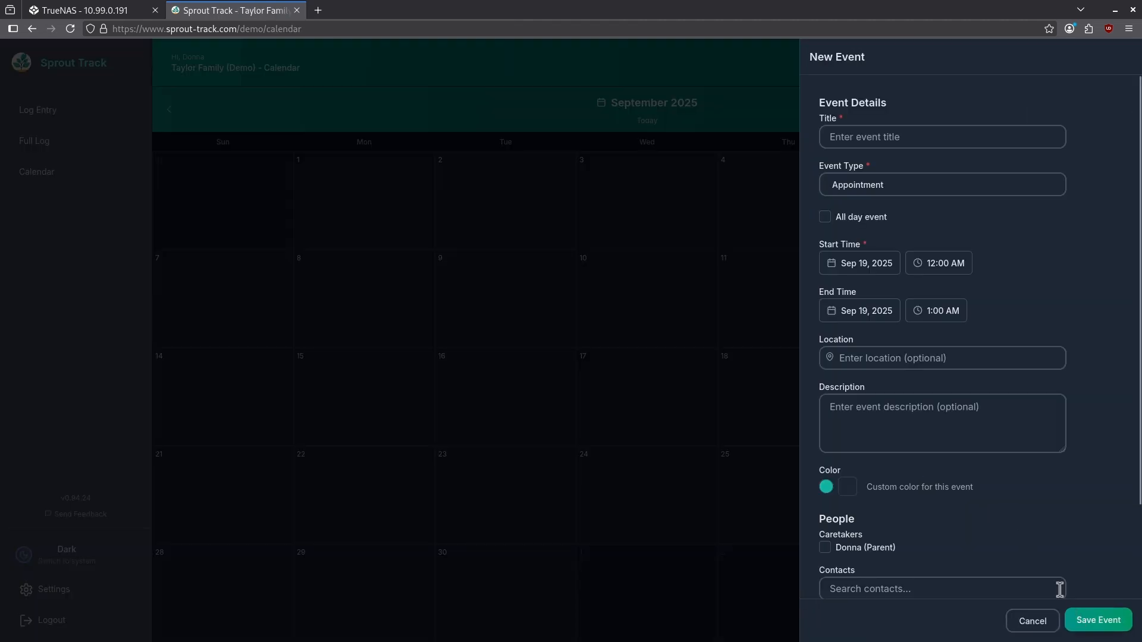
pyautogui.click(942, 185)
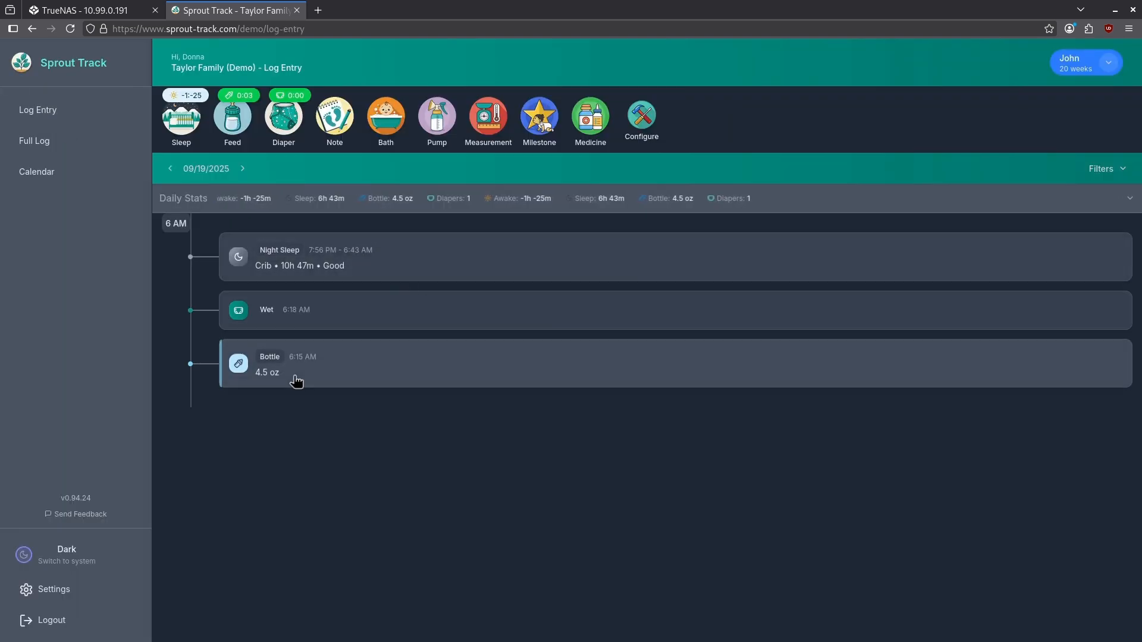
# Step: Step back to the 09/18/2025 log entries and daily stats
pyautogui.click(169, 168)
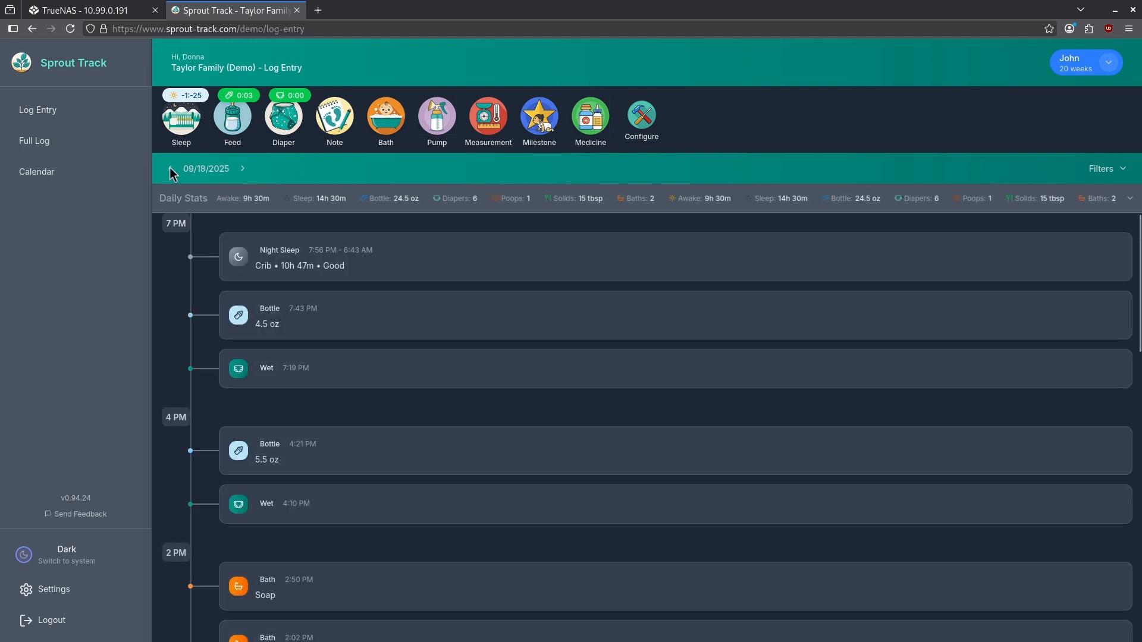
pyautogui.click(169, 168)
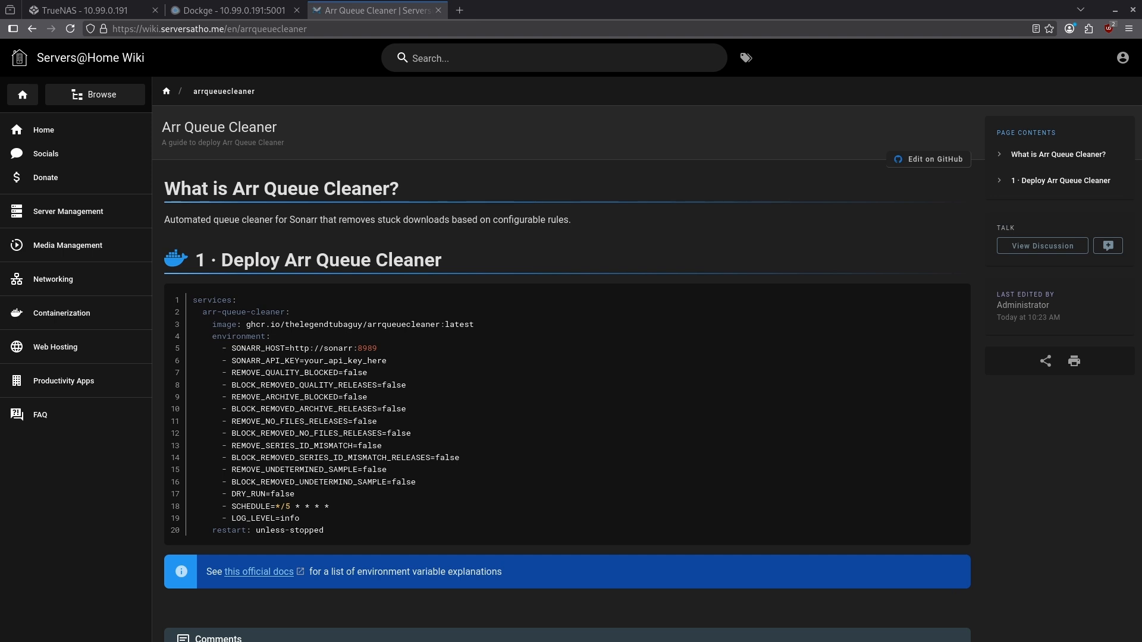
pyautogui.moveTo(387, 90)
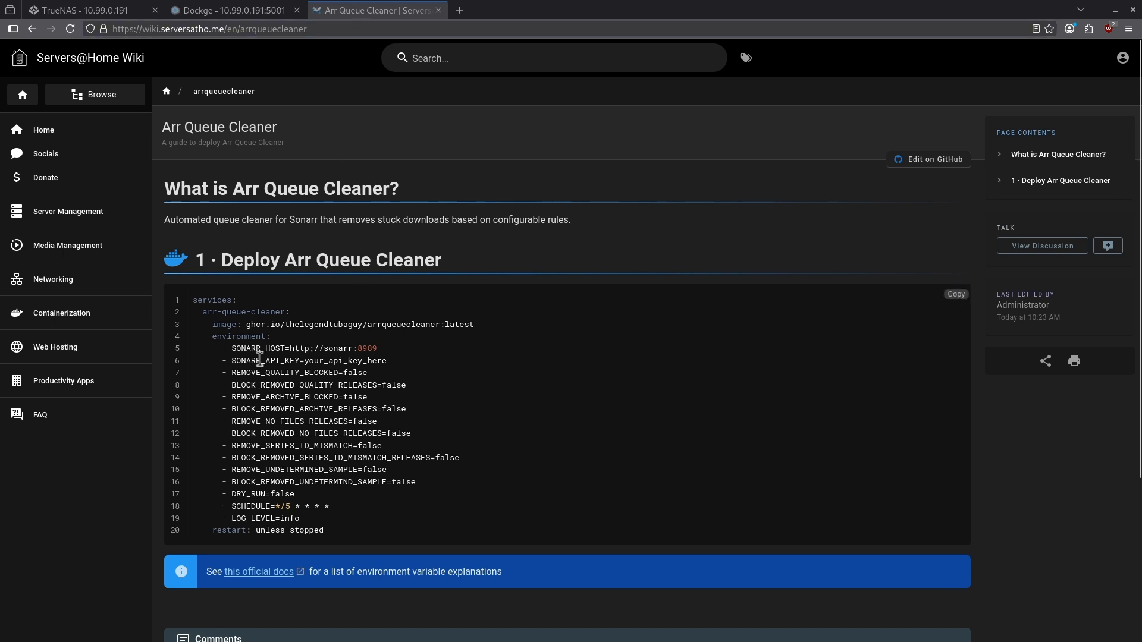
pyautogui.moveTo(290, 378)
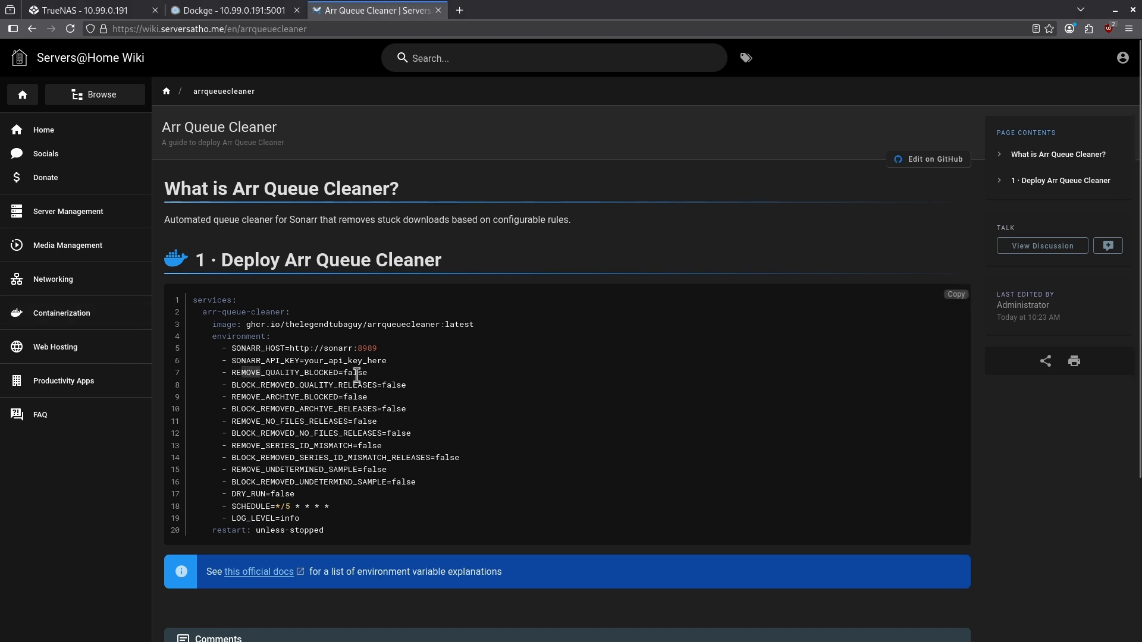
pyautogui.moveTo(349, 374)
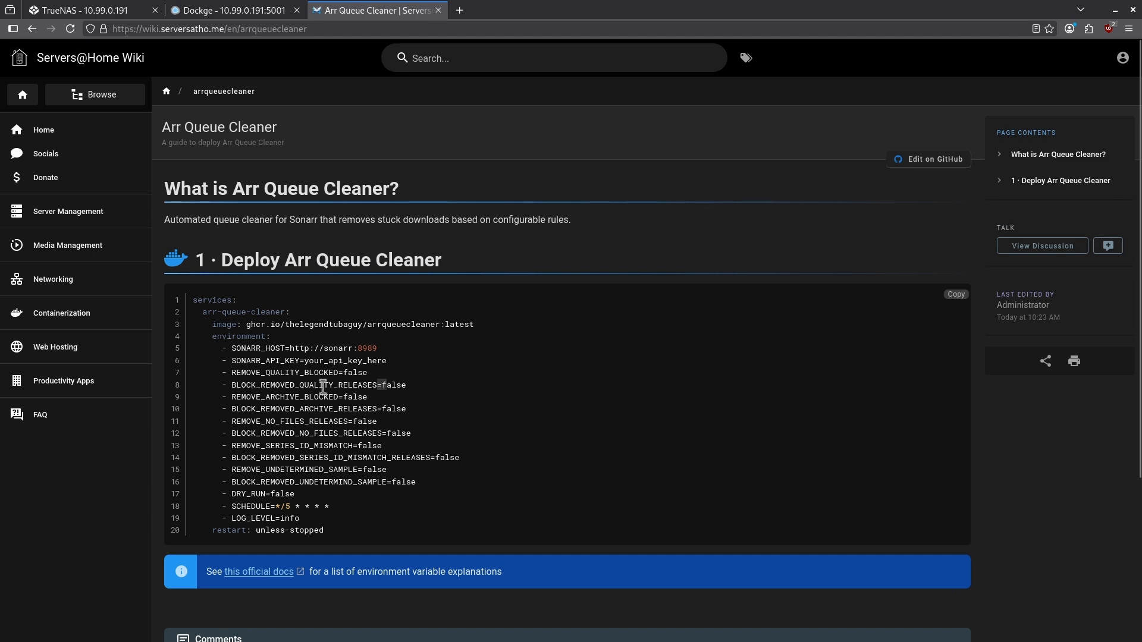
pyautogui.moveTo(355, 379)
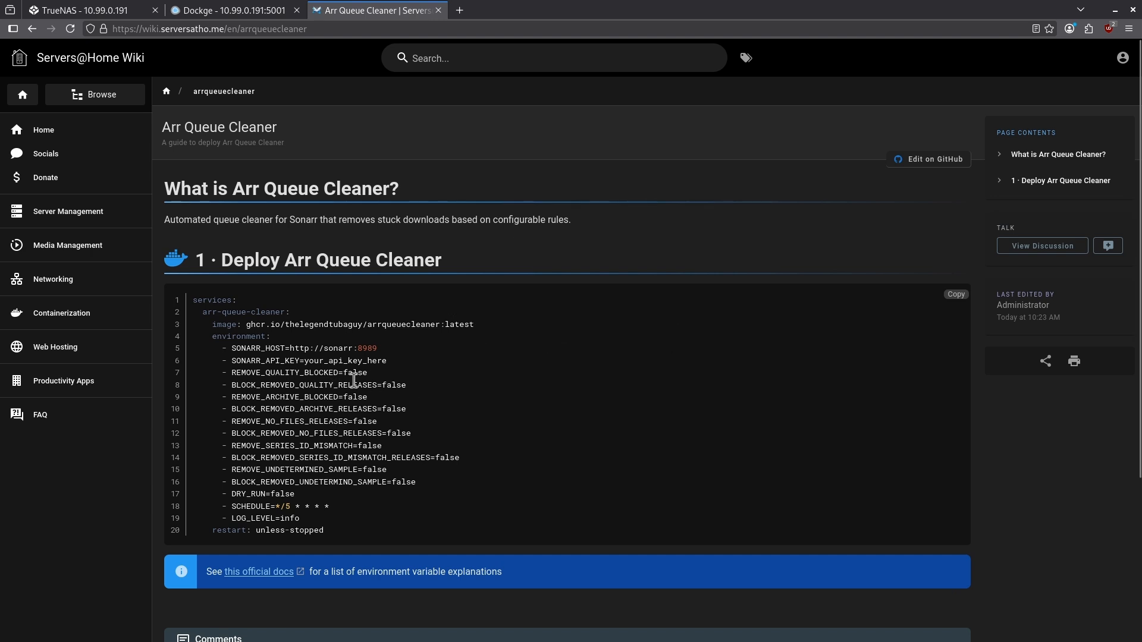
pyautogui.moveTo(361, 383)
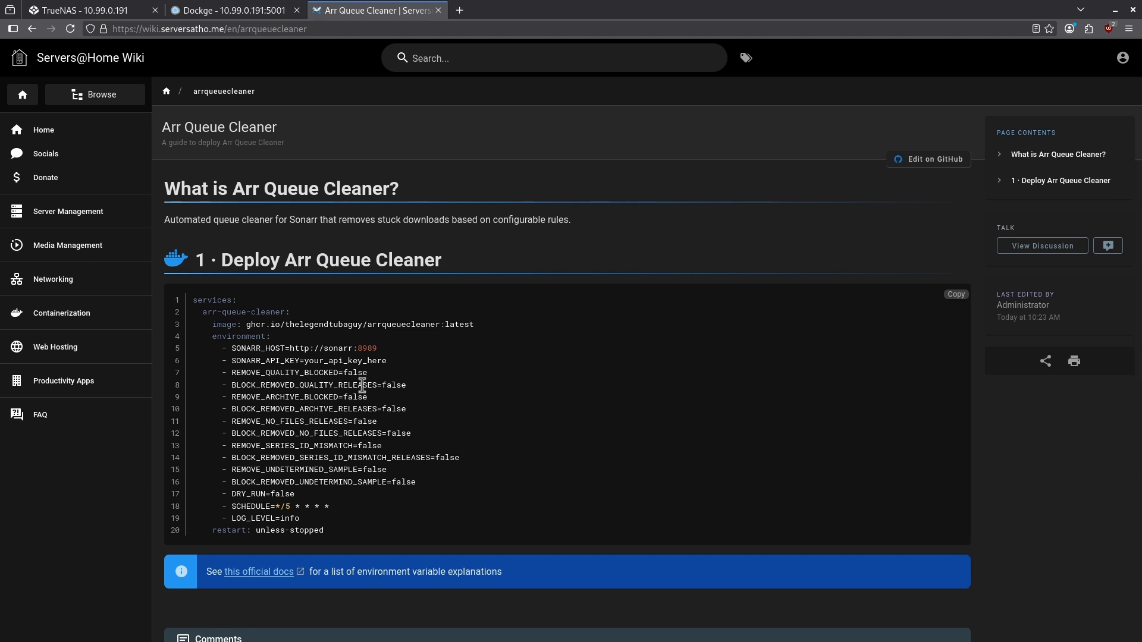
# Step: Highlight a setting name in the Arr Queue Cleaner compose example
pyautogui.doubleClick(273, 494)
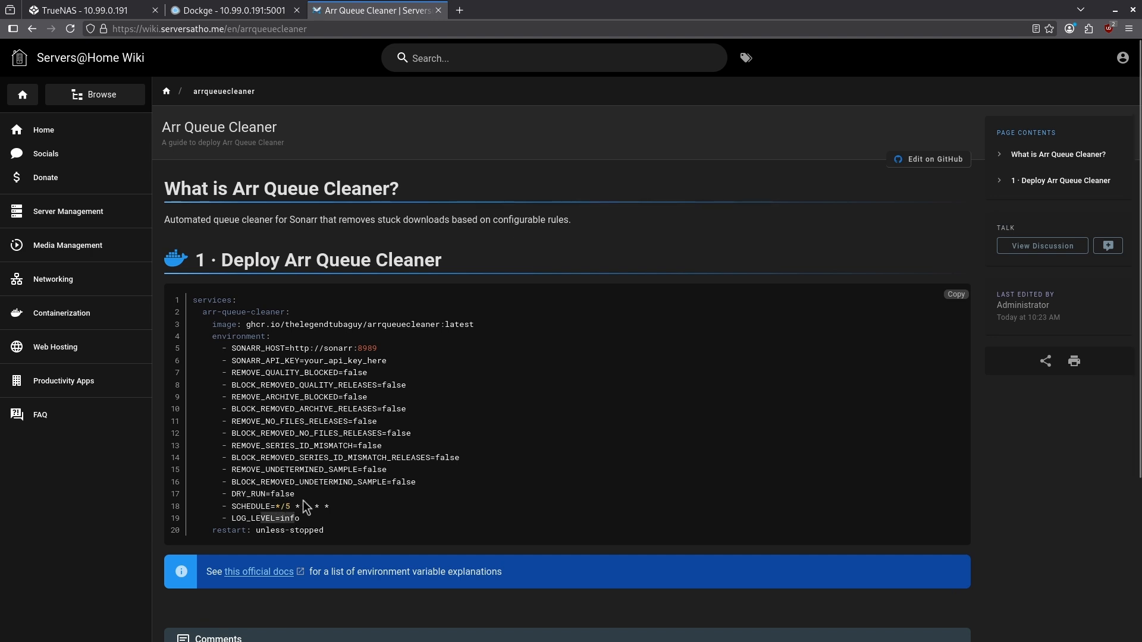
pyautogui.moveTo(295, 459)
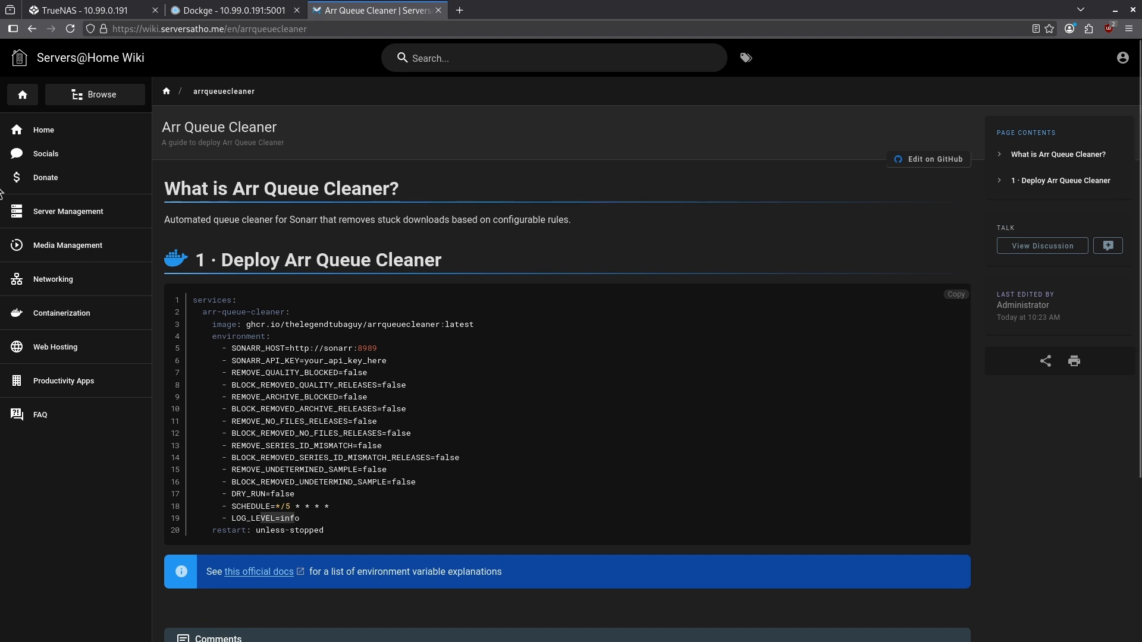
pyautogui.moveTo(297, 377)
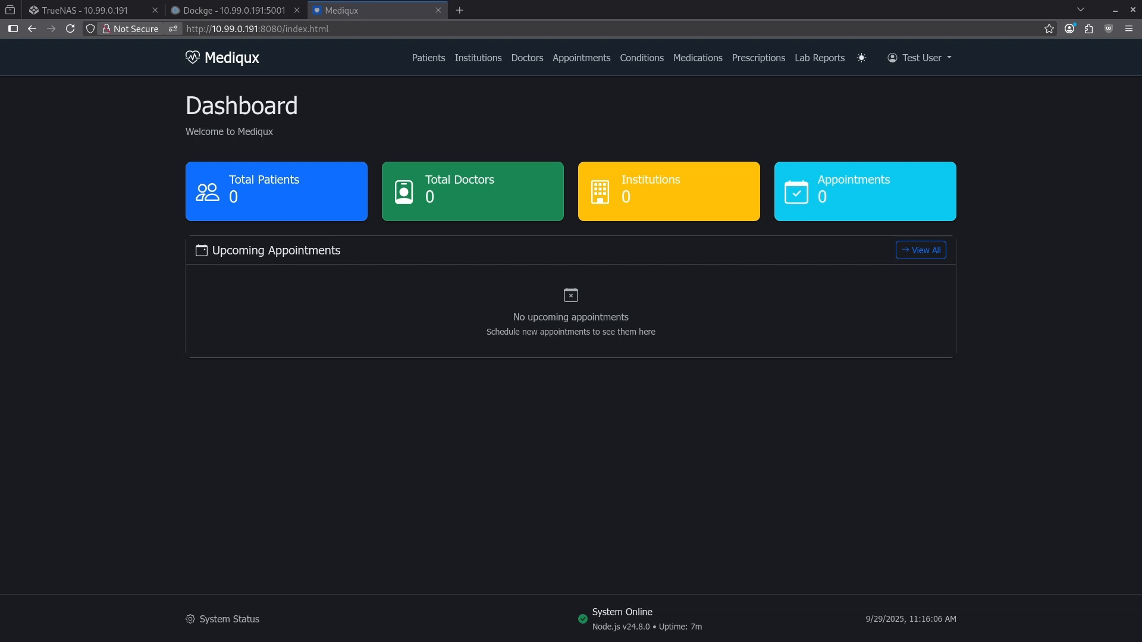
pyautogui.moveTo(264, 93)
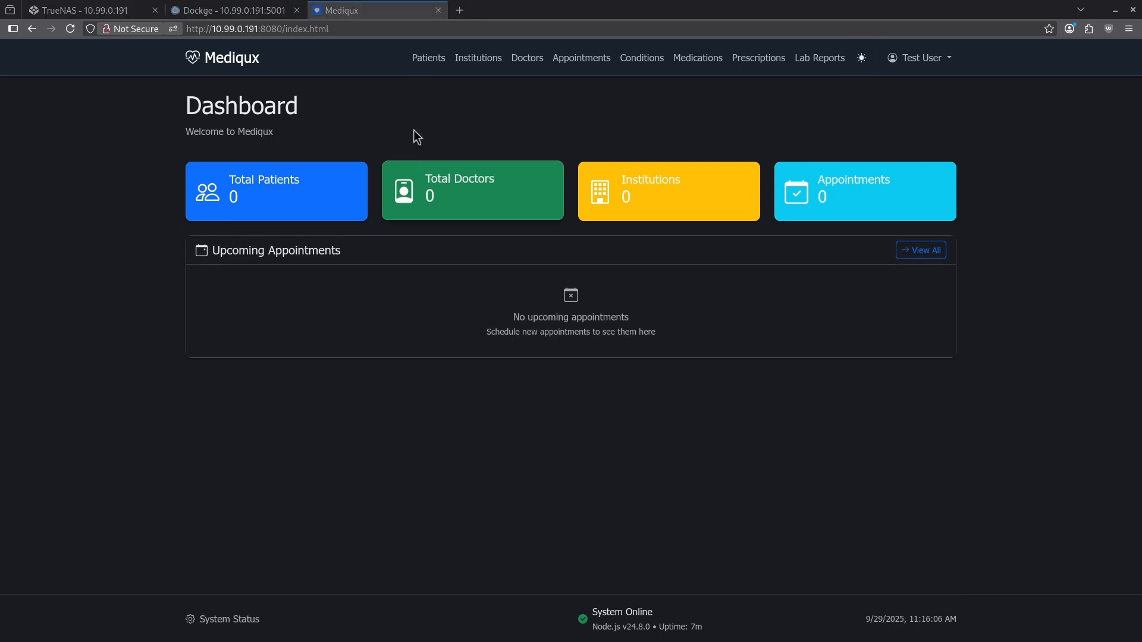
# Step: Navigate from the Mediqux dashboard to the Institutions list
pyautogui.click(429, 58)
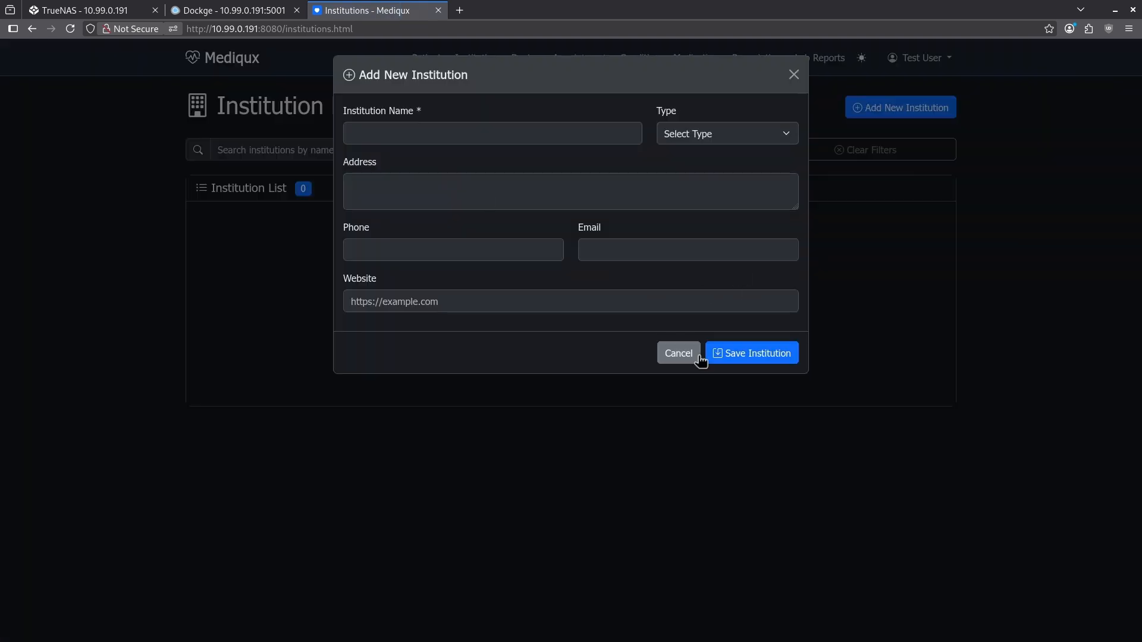
# Step: Start a new appointment on the Appointments page and review its type and status options
pyautogui.click(580, 58)
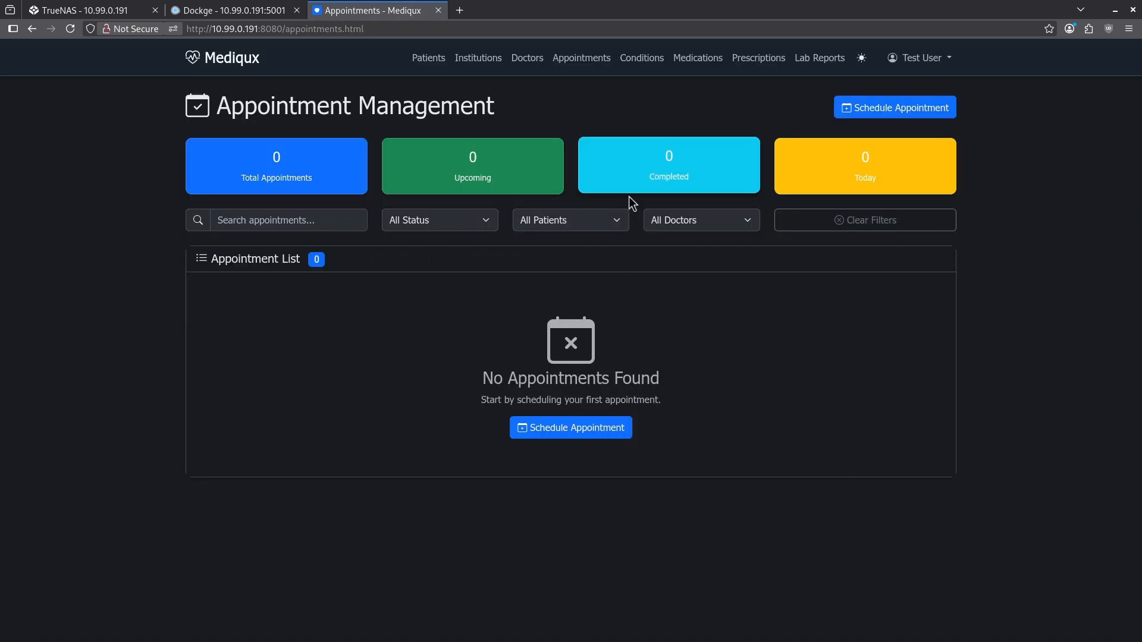
pyautogui.click(895, 107)
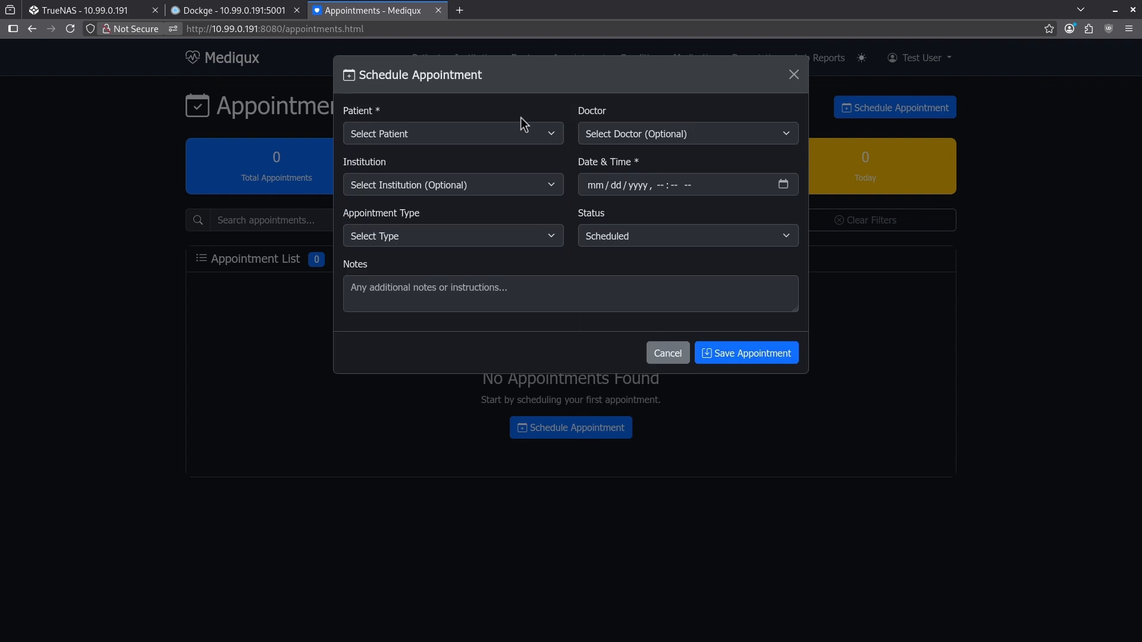
pyautogui.moveTo(546, 185)
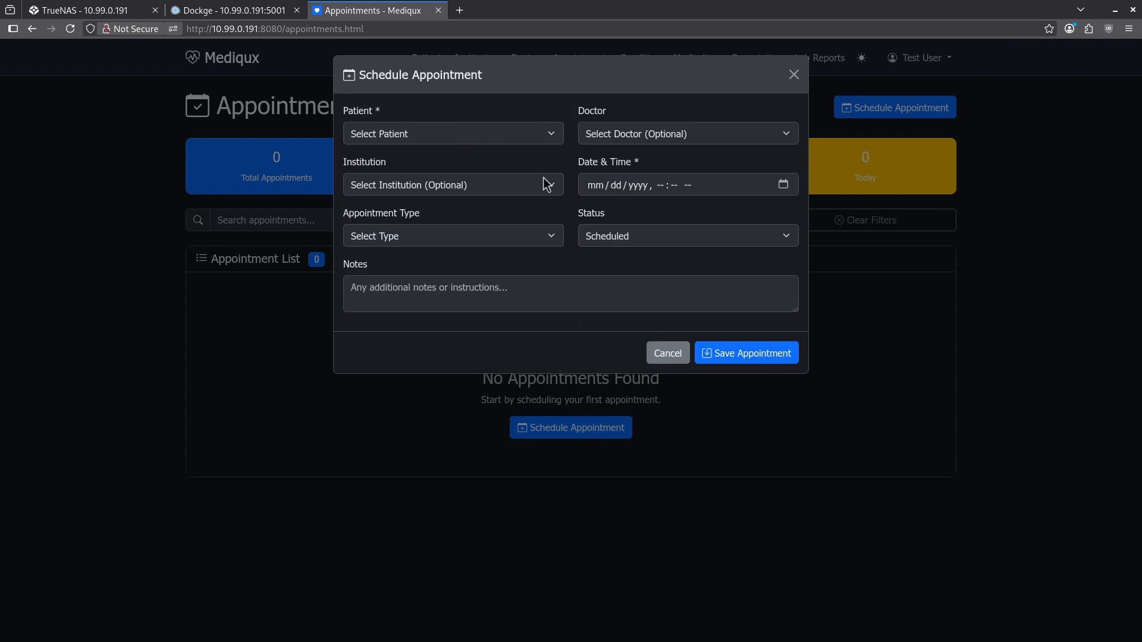
pyautogui.click(782, 185)
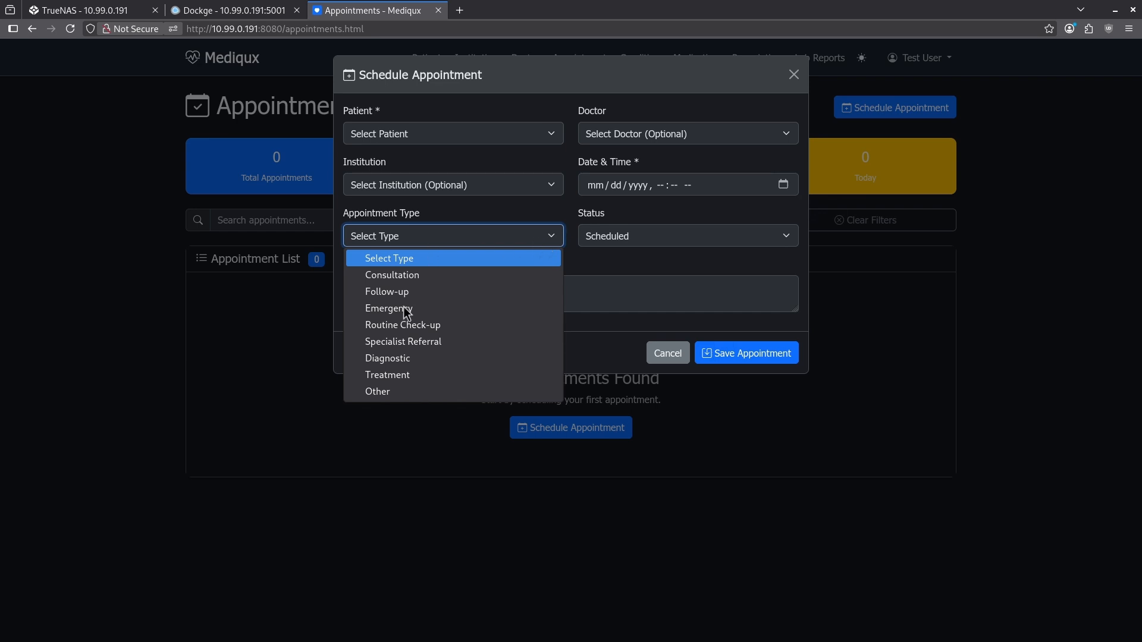
pyautogui.click(685, 236)
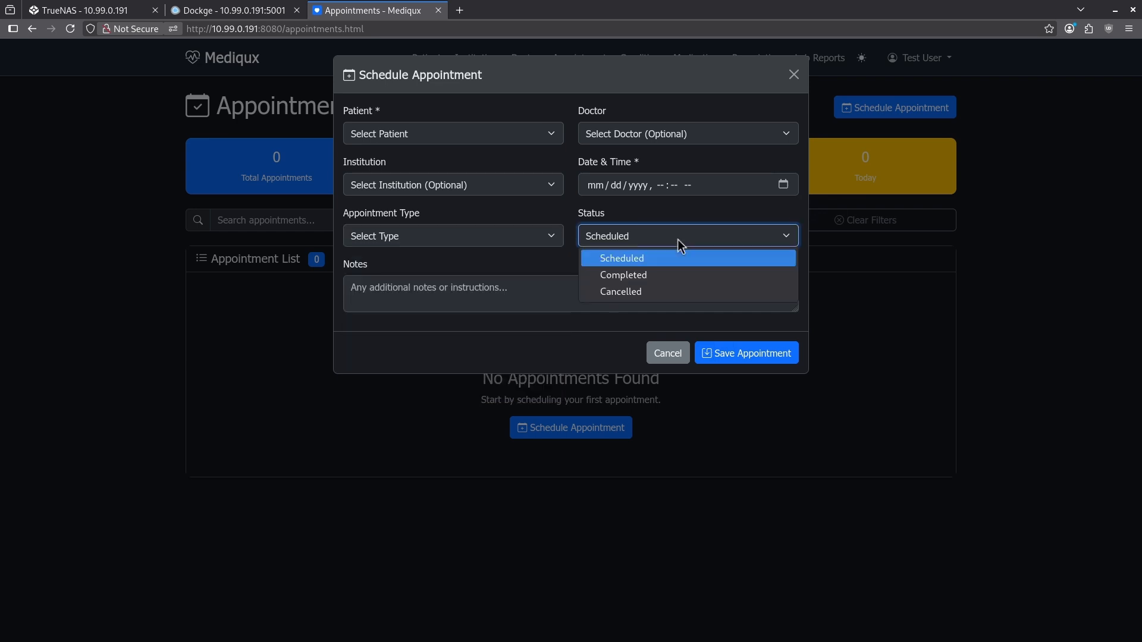
pyautogui.moveTo(624, 275)
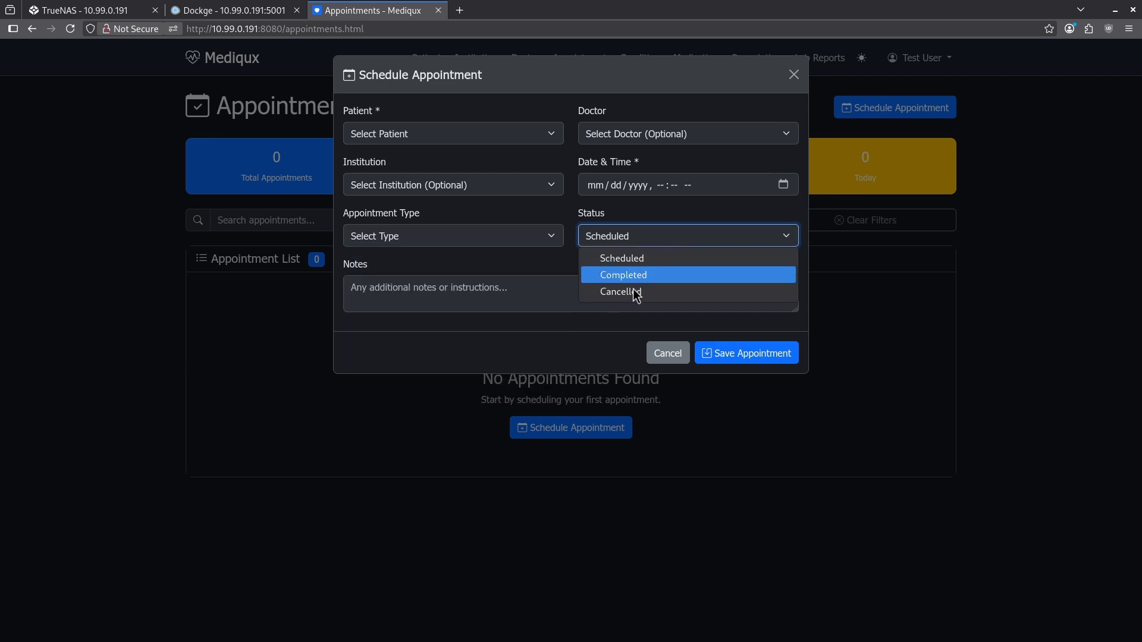
pyautogui.moveTo(684, 354)
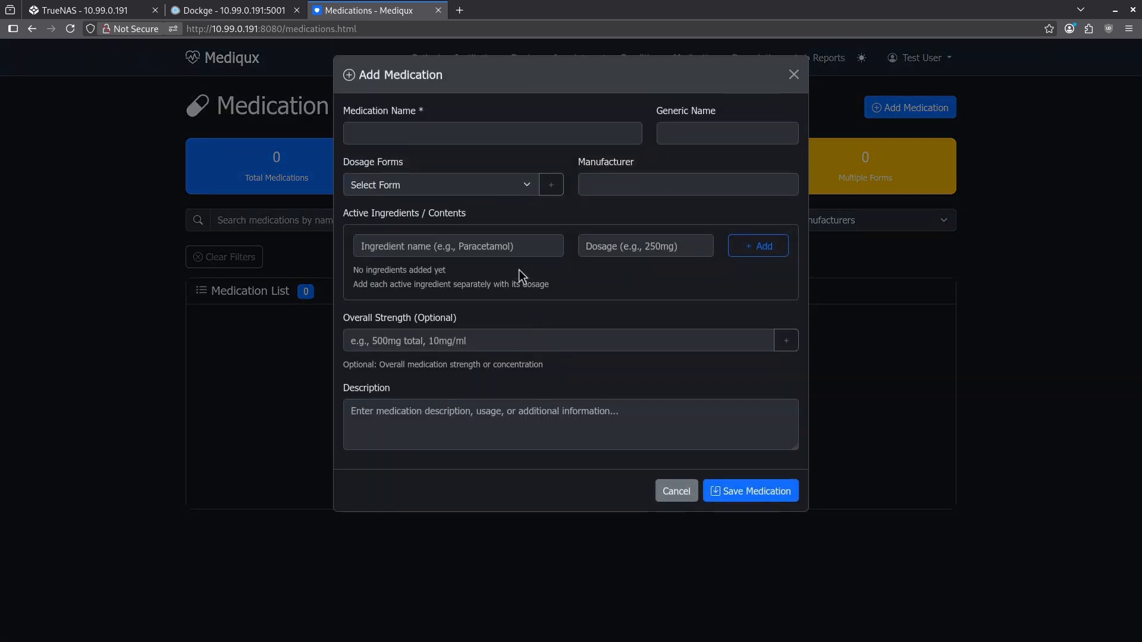
# Step: Check the Add Medication dosage form options, then go to Lab Reports
pyautogui.click(440, 184)
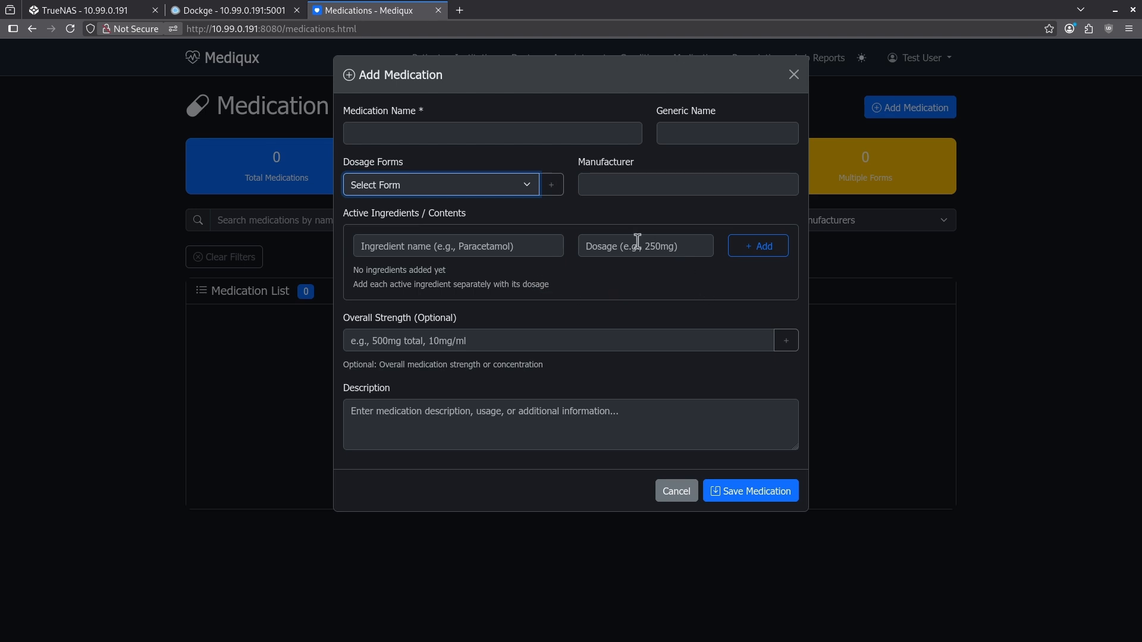
pyautogui.moveTo(445, 383)
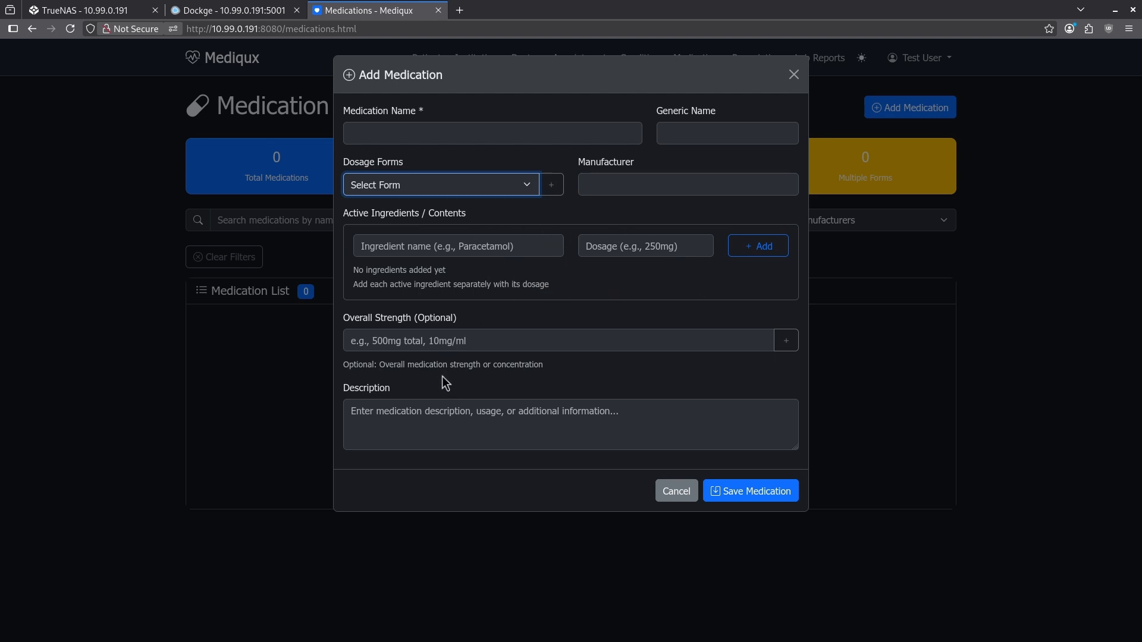
pyautogui.click(819, 58)
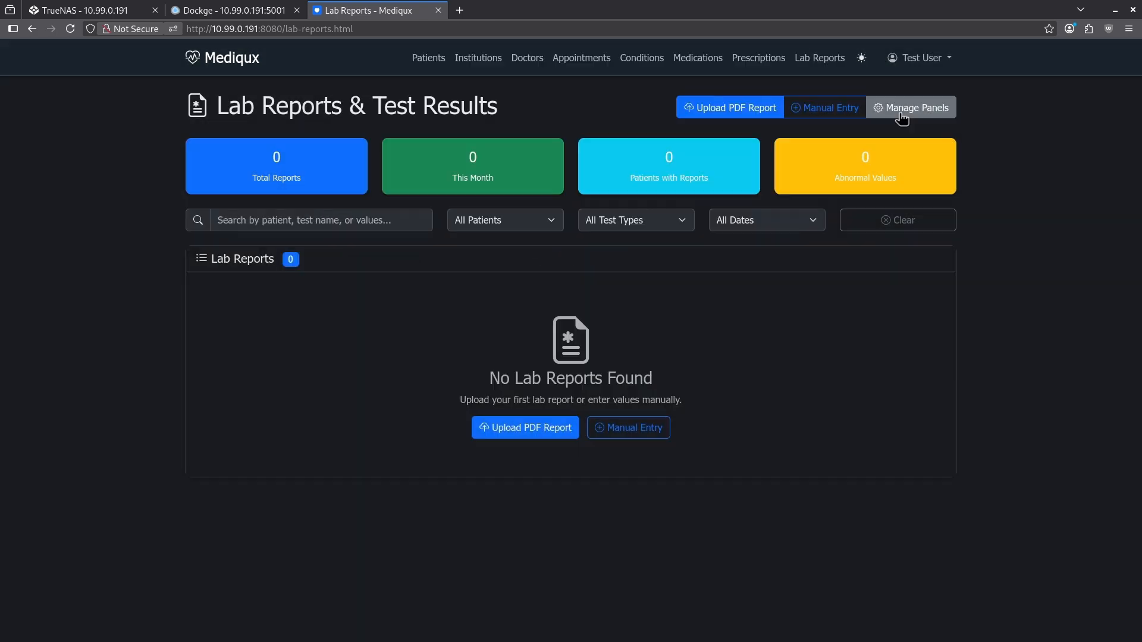
# Step: Open Mediqux's Manage Lab Panels window, which lists no lab panels yet
pyautogui.click(910, 108)
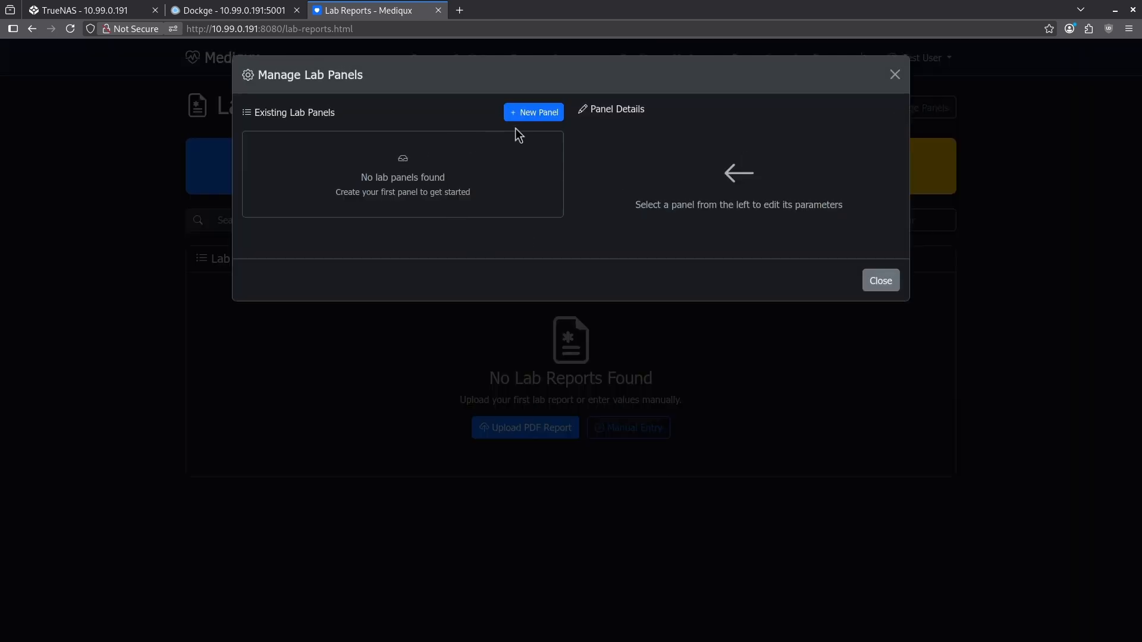
pyautogui.click(533, 113)
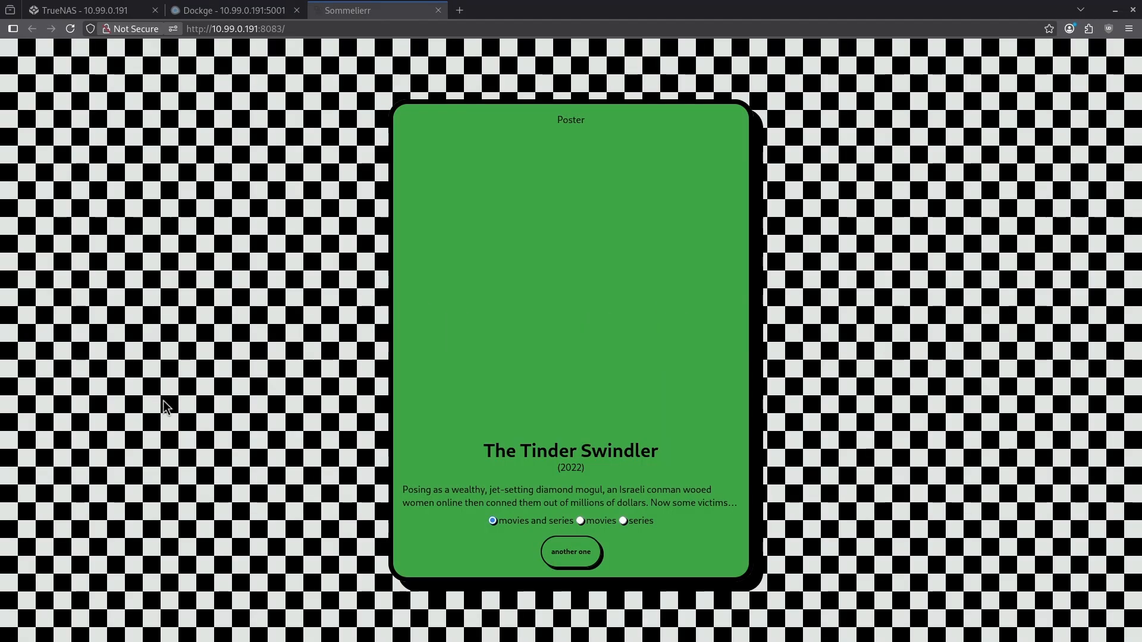
pyautogui.moveTo(202, 403)
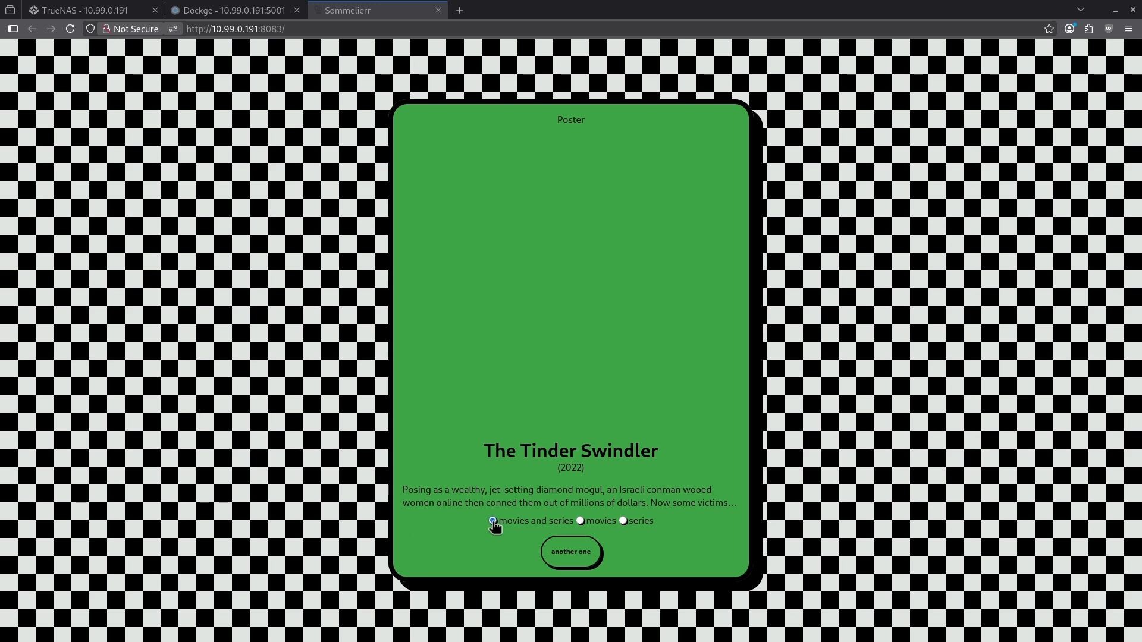
# Step: Toggle movies-only back to movies and series, then draw suggestions until Counterpart (2017)
pyautogui.click(581, 521)
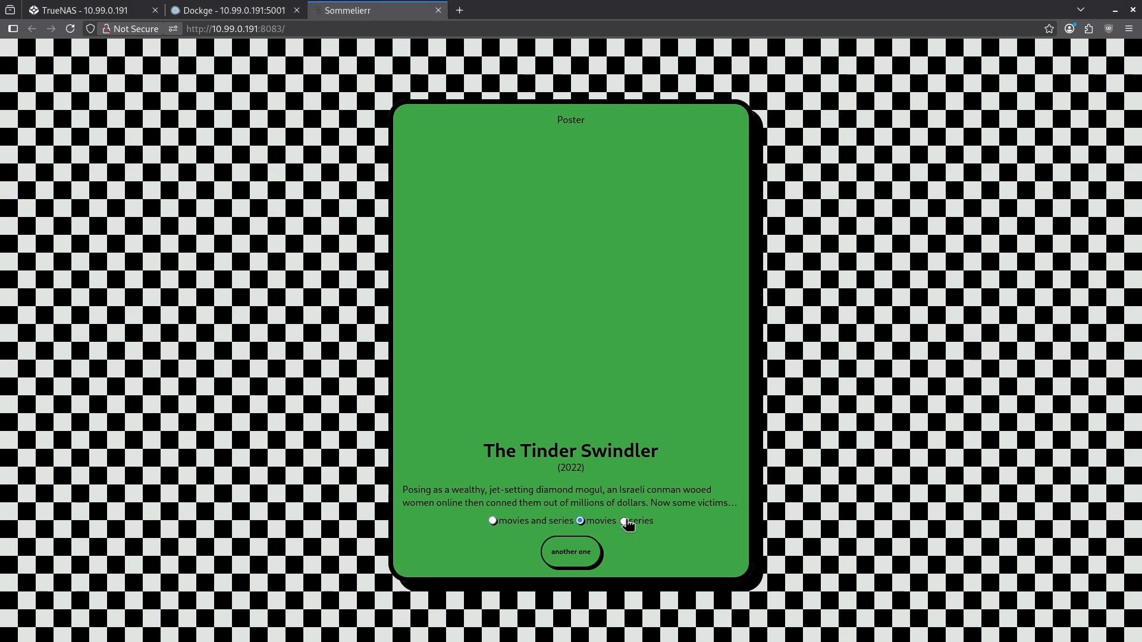
pyautogui.click(493, 521)
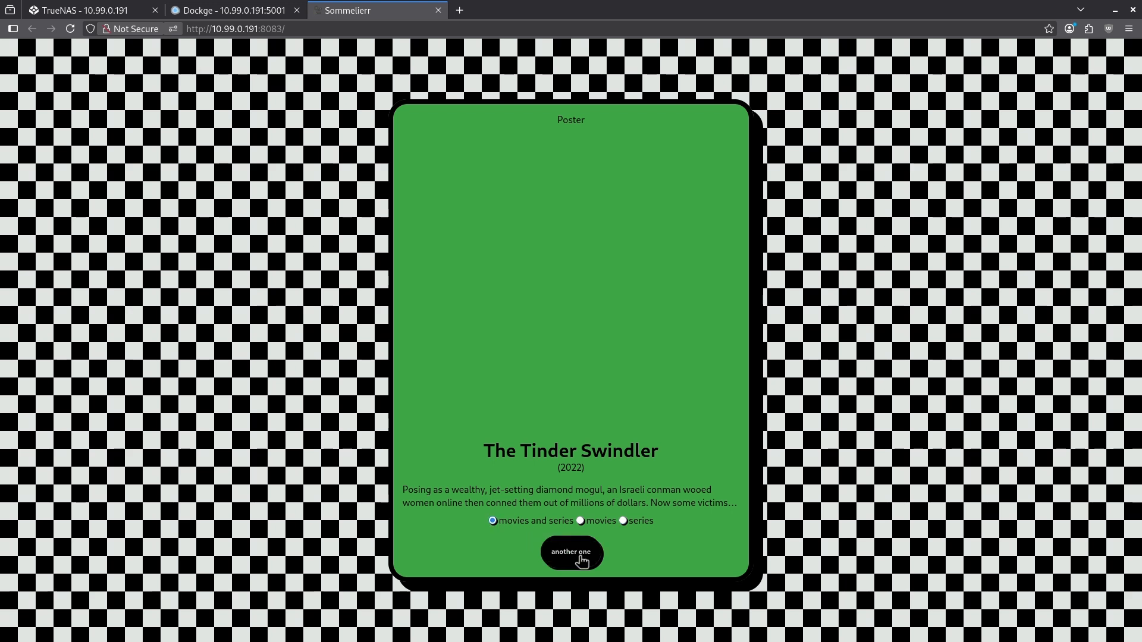
pyautogui.click(571, 552)
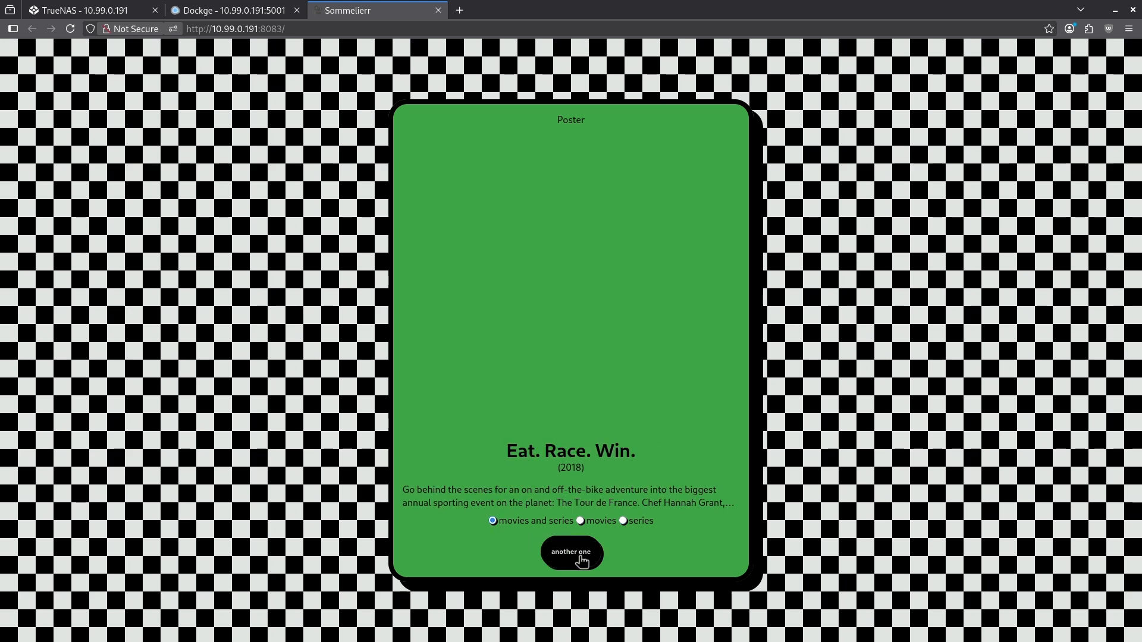
pyautogui.click(570, 552)
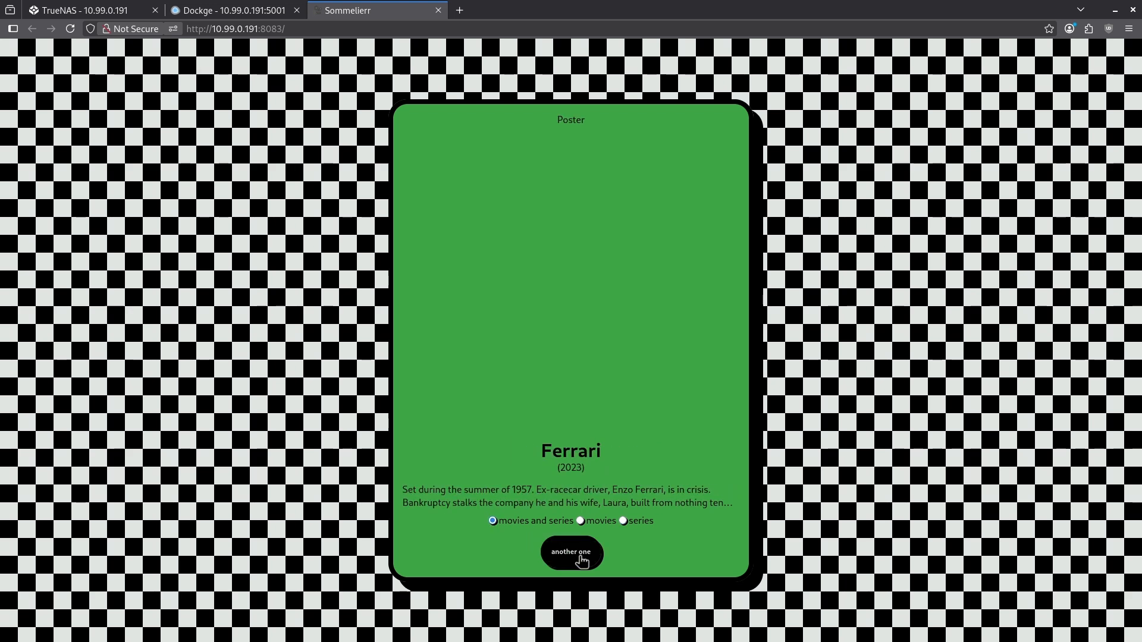
pyautogui.click(570, 551)
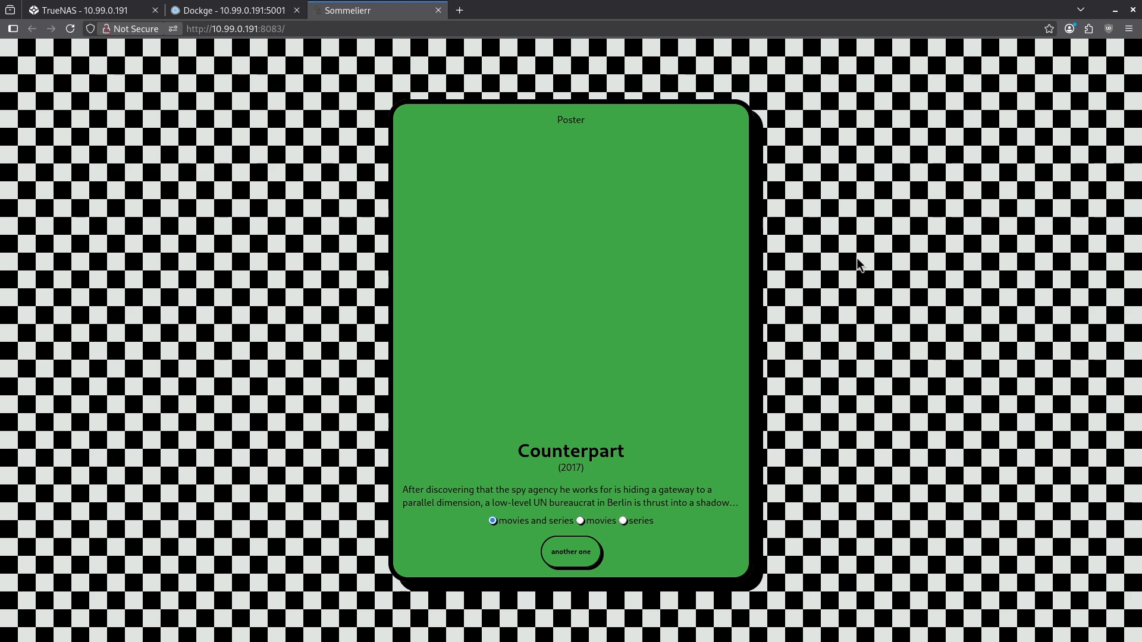
pyautogui.moveTo(454, 205)
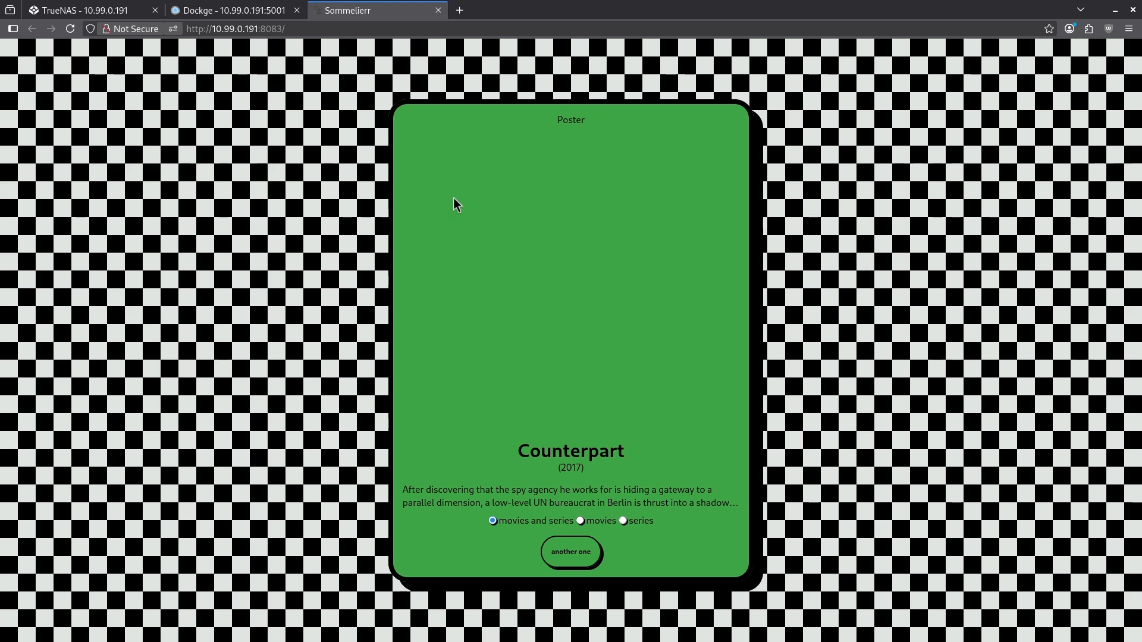
pyautogui.moveTo(558, 139)
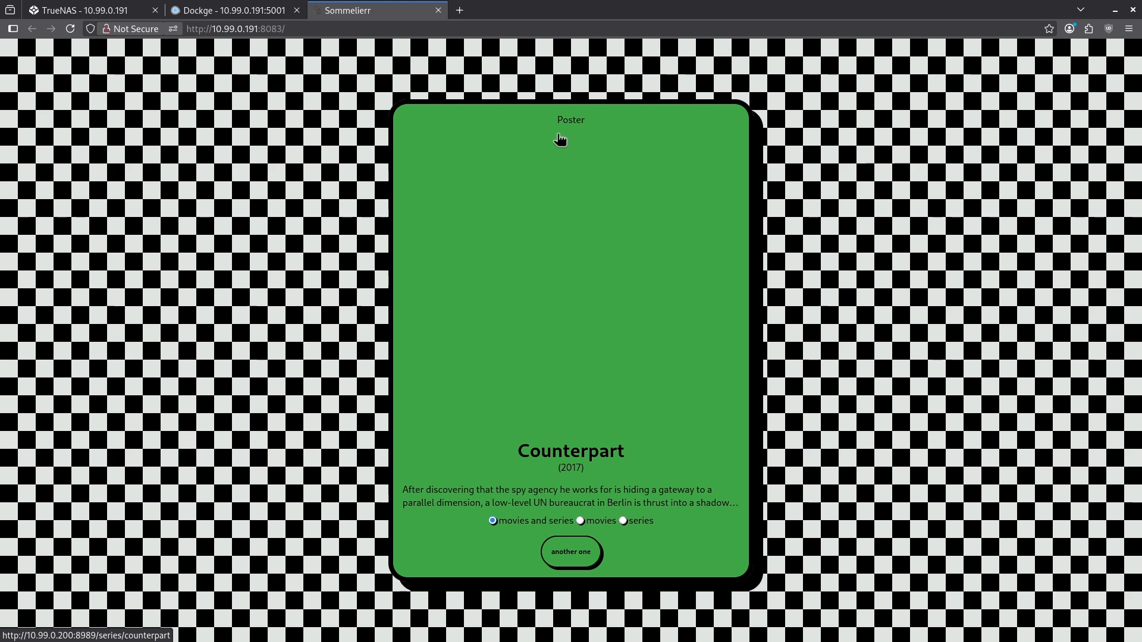
pyautogui.moveTo(594, 102)
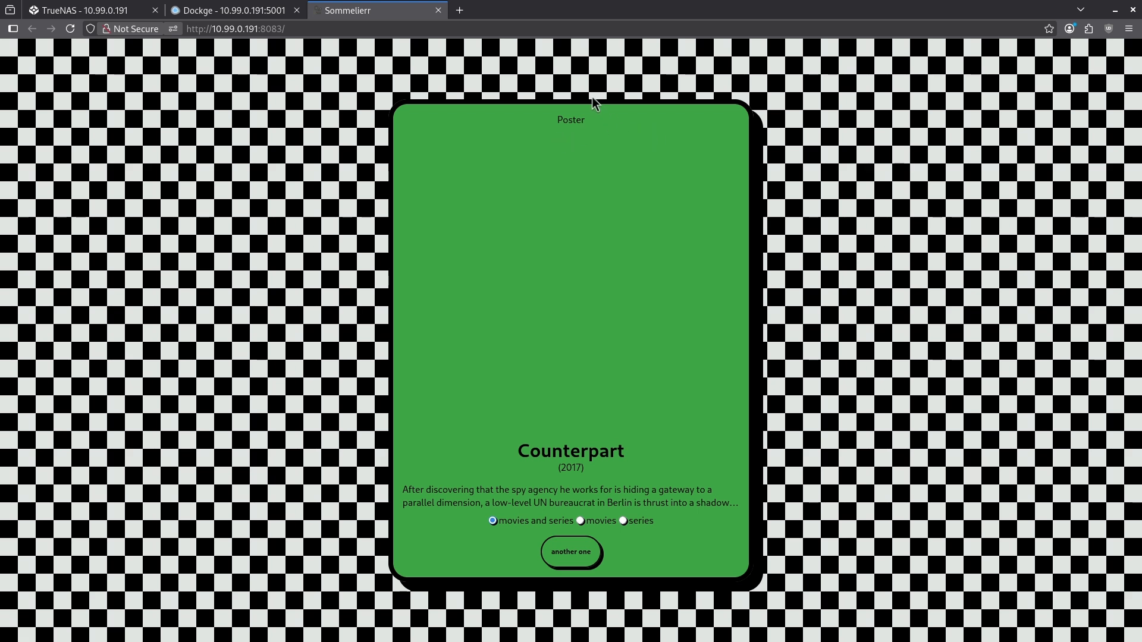
pyautogui.moveTo(588, 357)
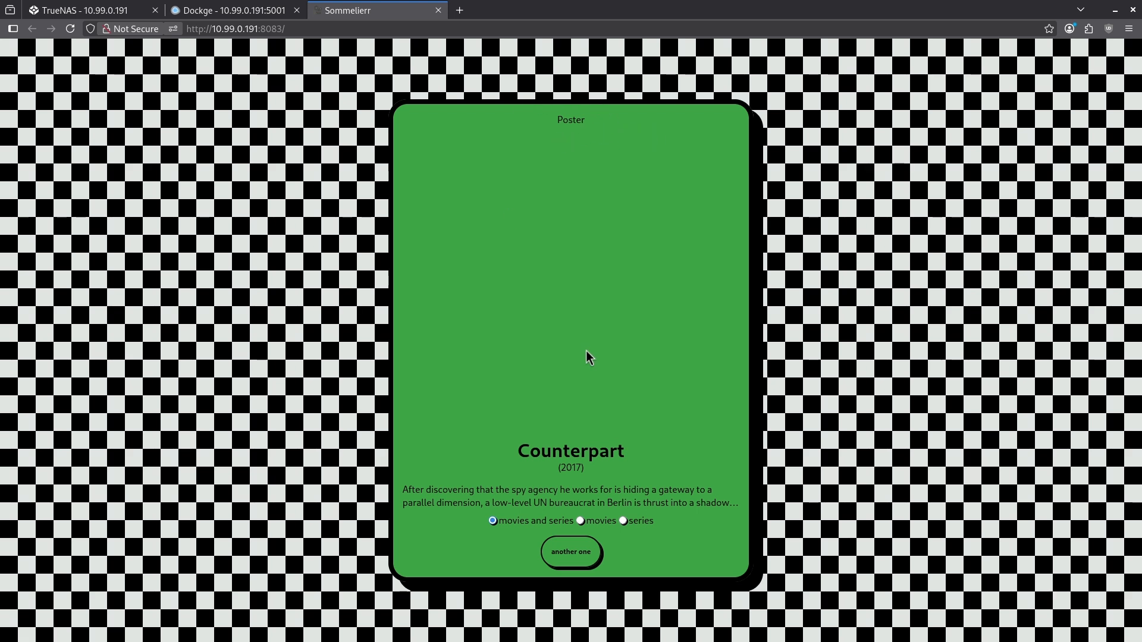
pyautogui.moveTo(652, 127)
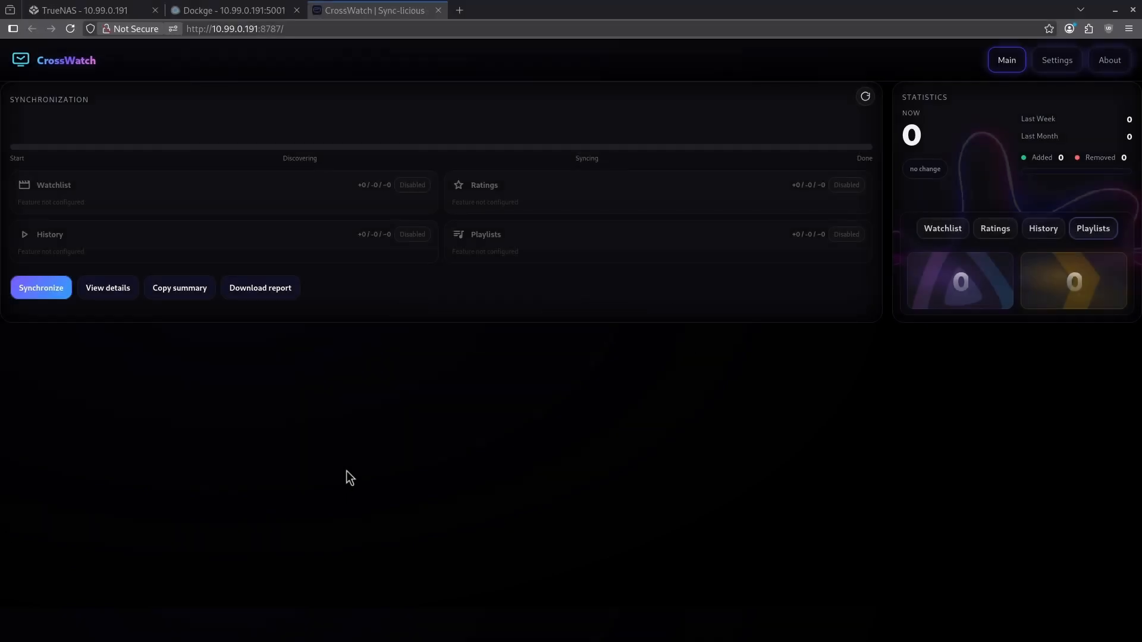
pyautogui.moveTo(544, 255)
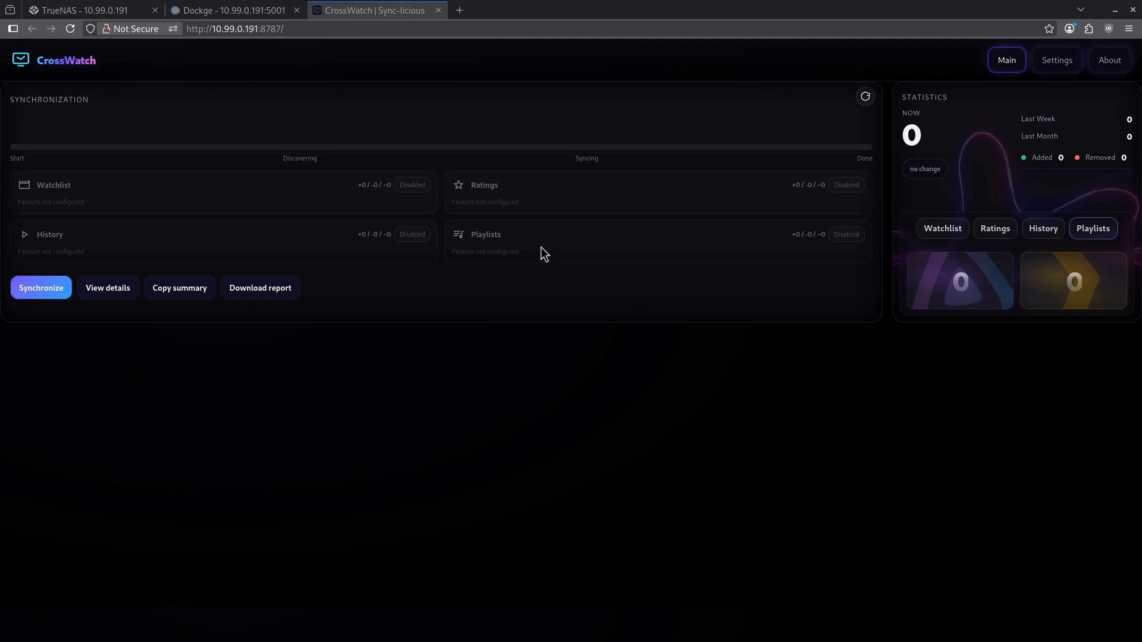
# Step: Show CrossWatch's Main page with unconfigured watchlist, ratings, history and playlist sync
pyautogui.click(41, 288)
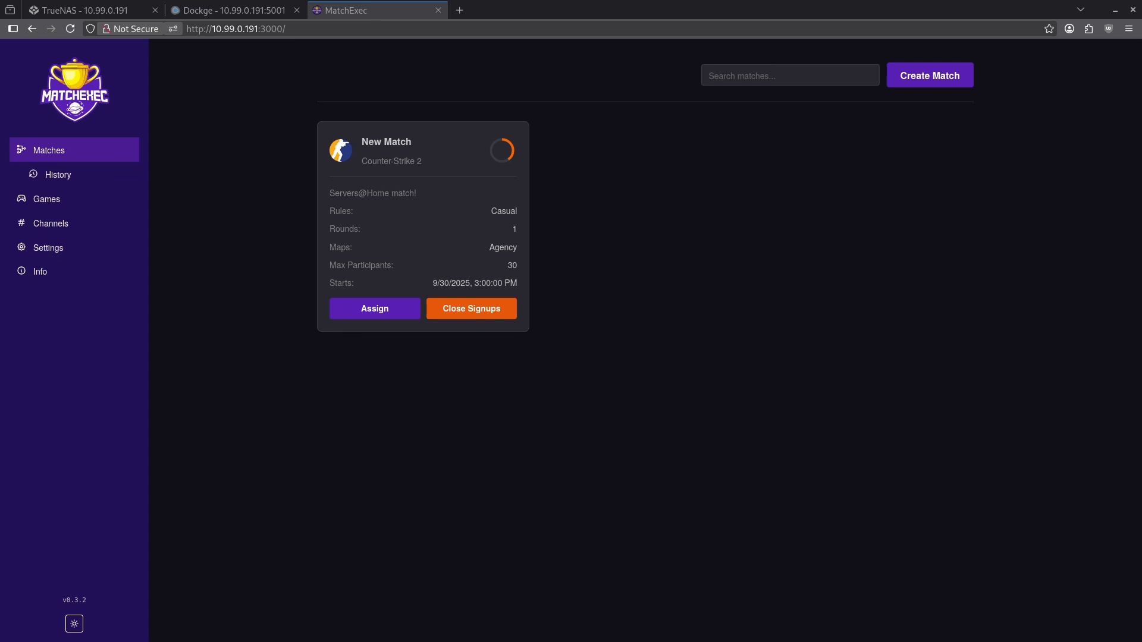
pyautogui.moveTo(311, 525)
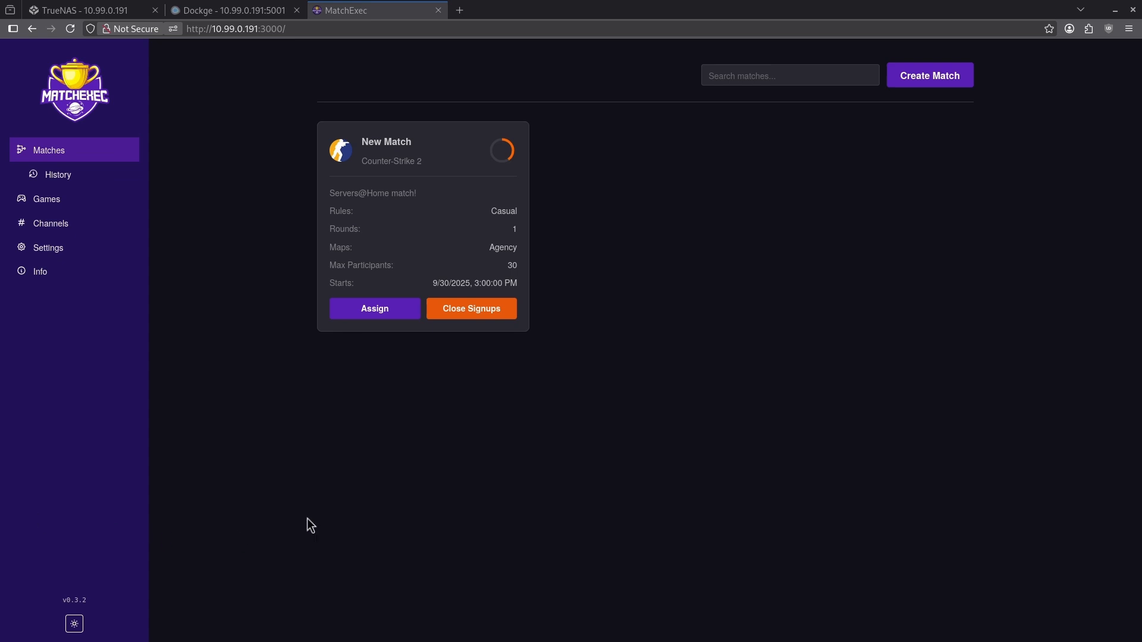
pyautogui.moveTo(337, 363)
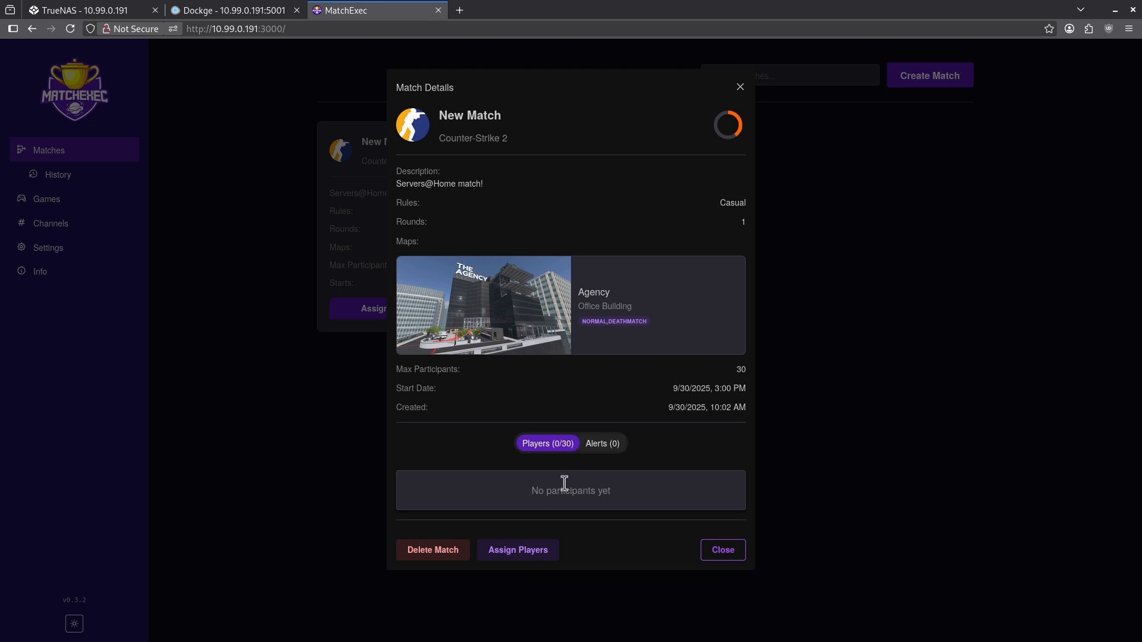
pyautogui.moveTo(599, 382)
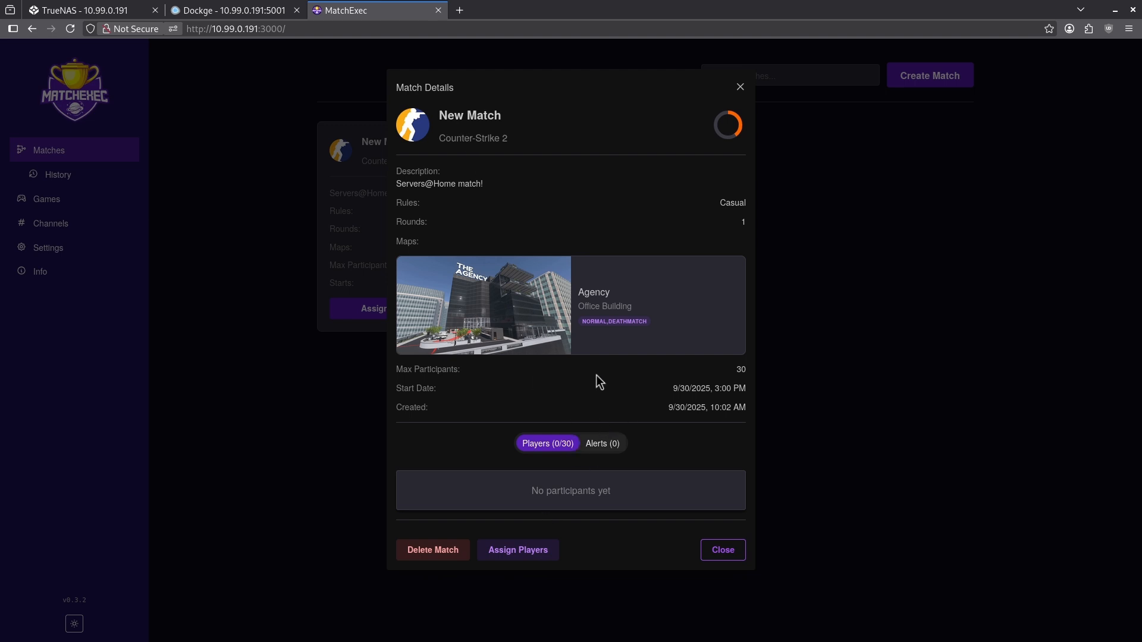
pyautogui.moveTo(741, 86)
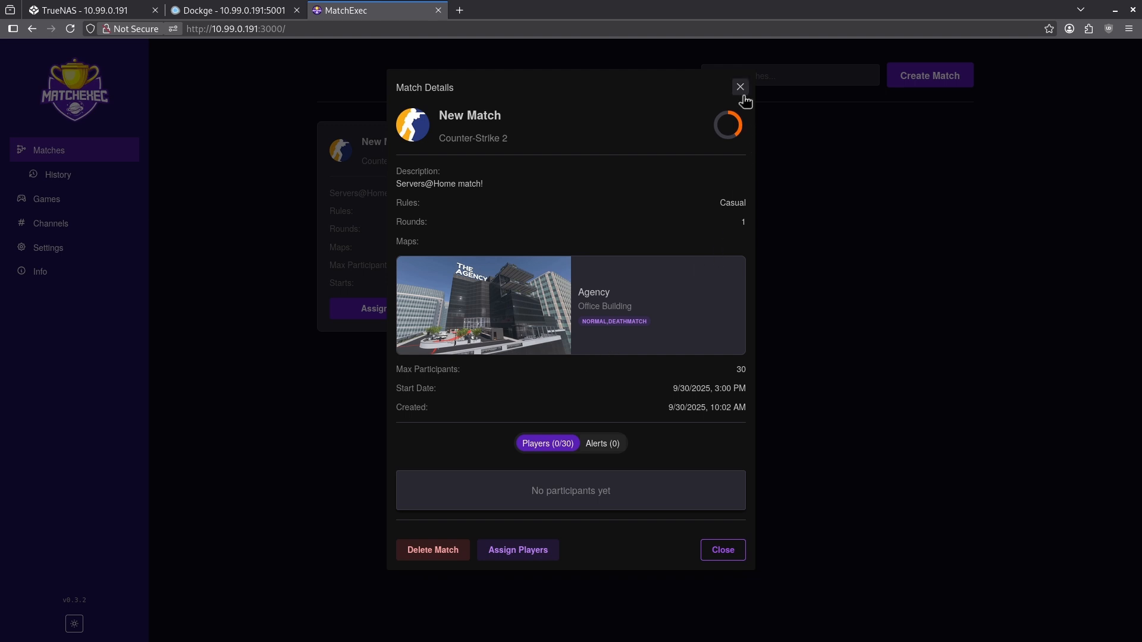
# Step: Visit MatchExec's History, Games, Channels and Settings pages in turn
pyautogui.click(58, 174)
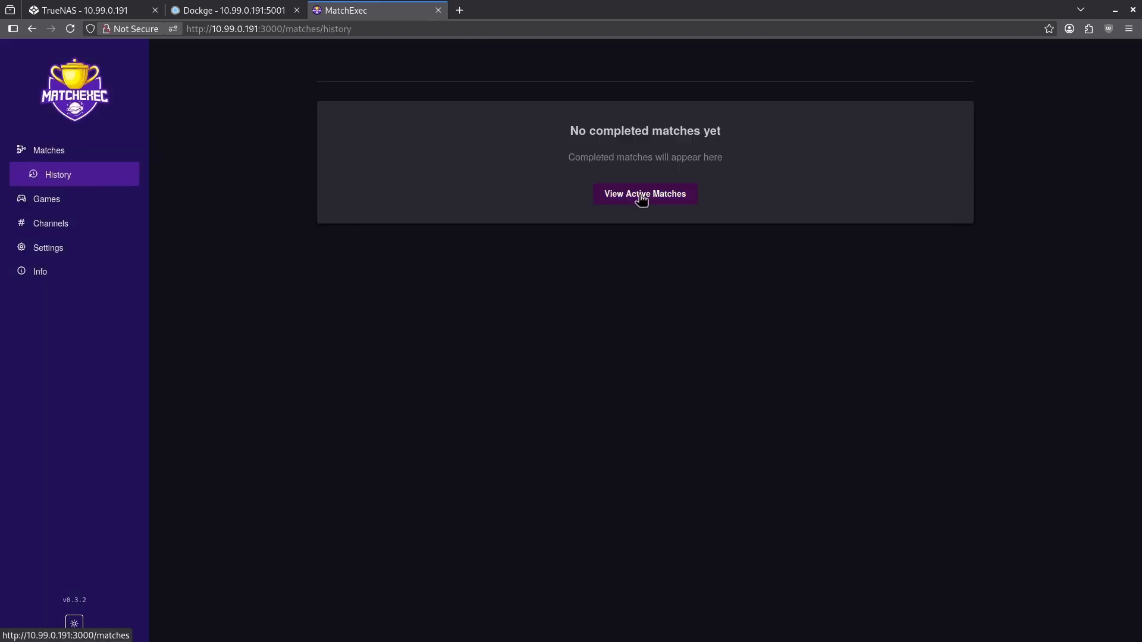
pyautogui.click(46, 198)
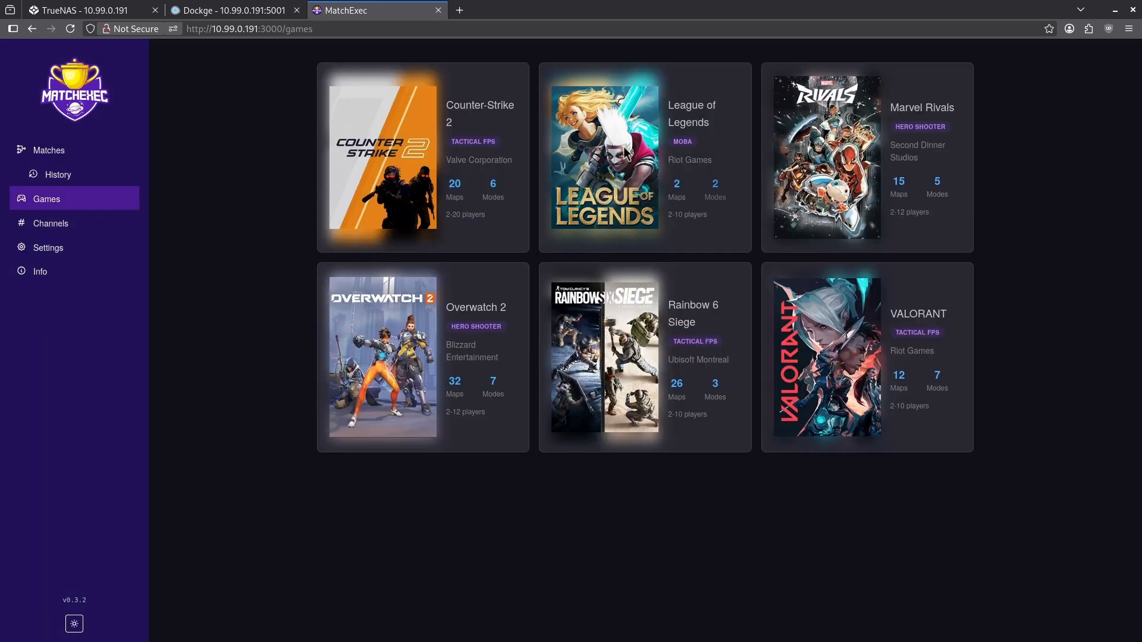
pyautogui.click(50, 224)
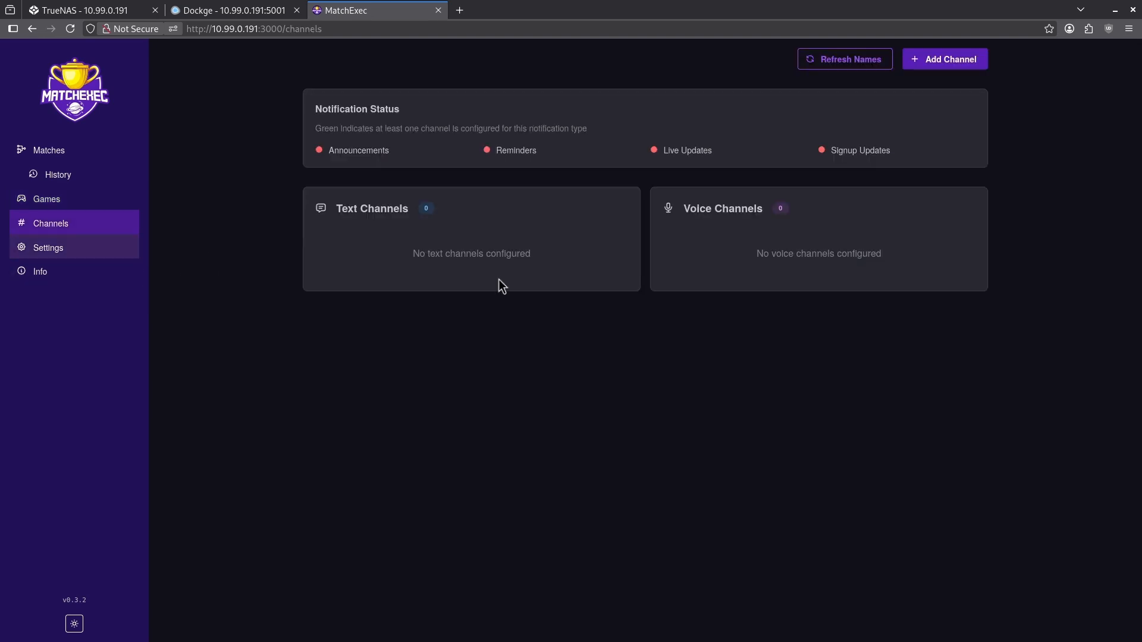
pyautogui.click(48, 247)
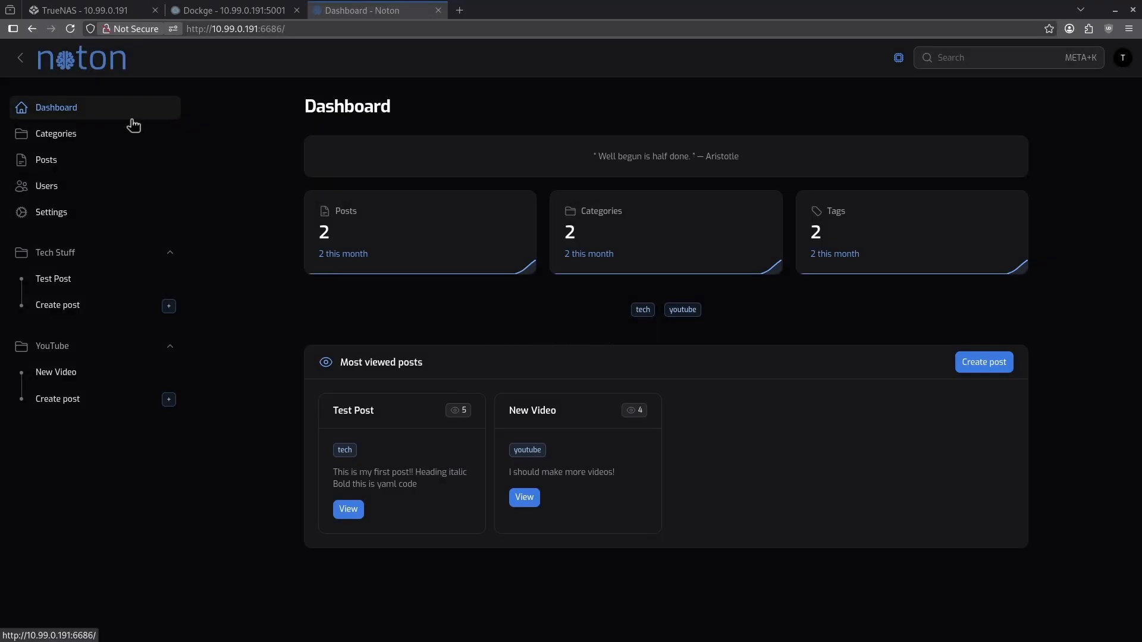
pyautogui.moveTo(65, 114)
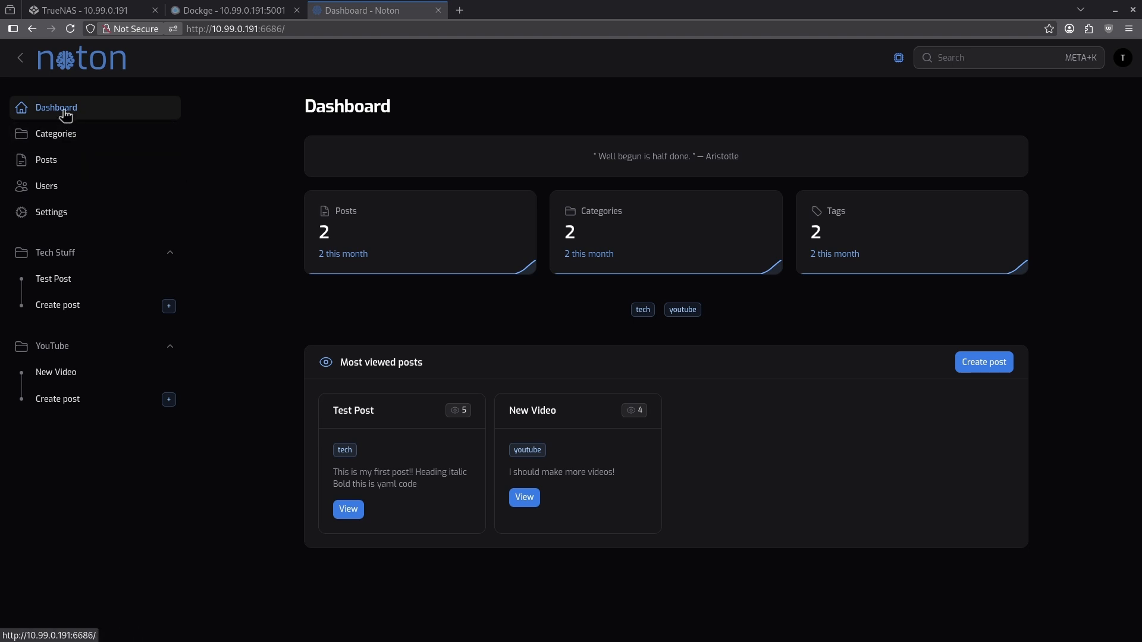
pyautogui.click(55, 133)
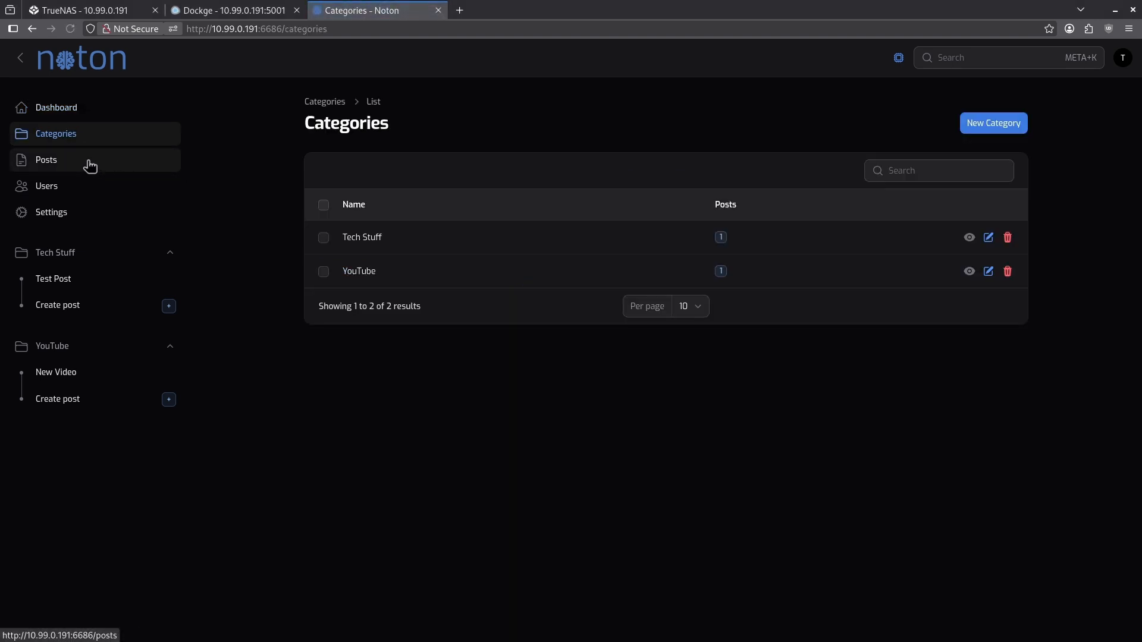
pyautogui.click(45, 186)
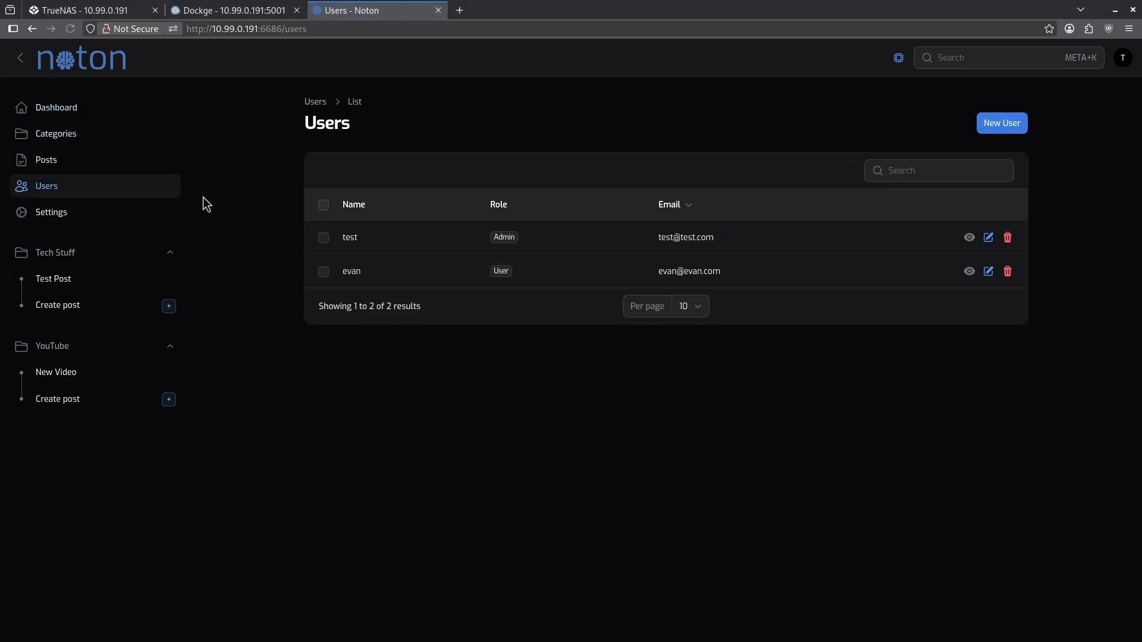
pyautogui.click(51, 211)
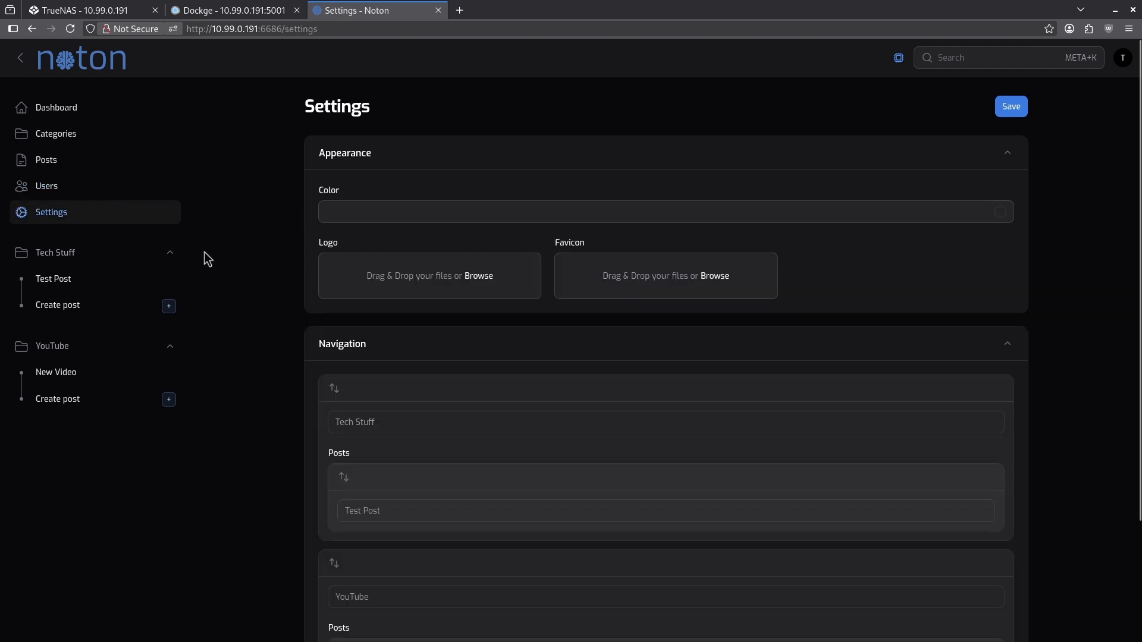
pyautogui.click(55, 107)
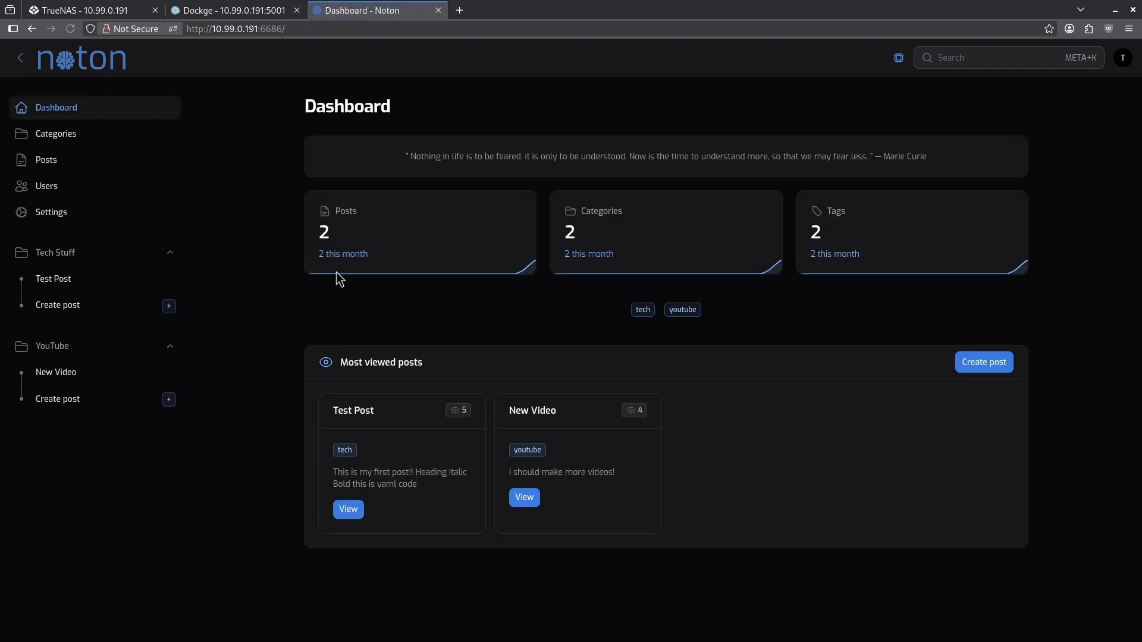
pyautogui.moveTo(345, 230)
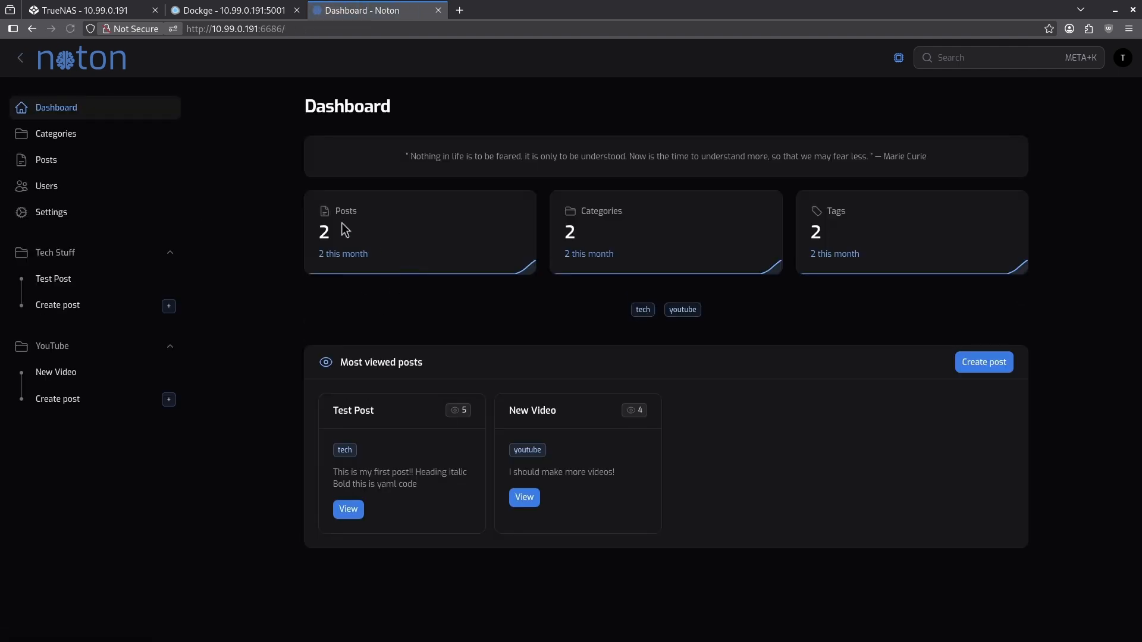
pyautogui.moveTo(642, 333)
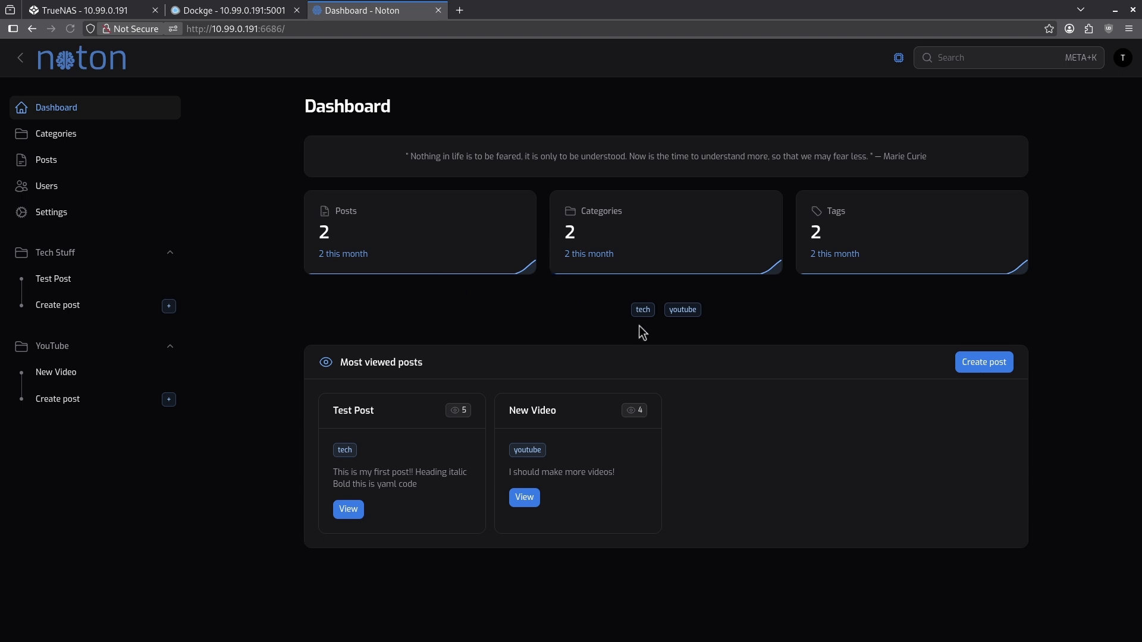
pyautogui.moveTo(523, 429)
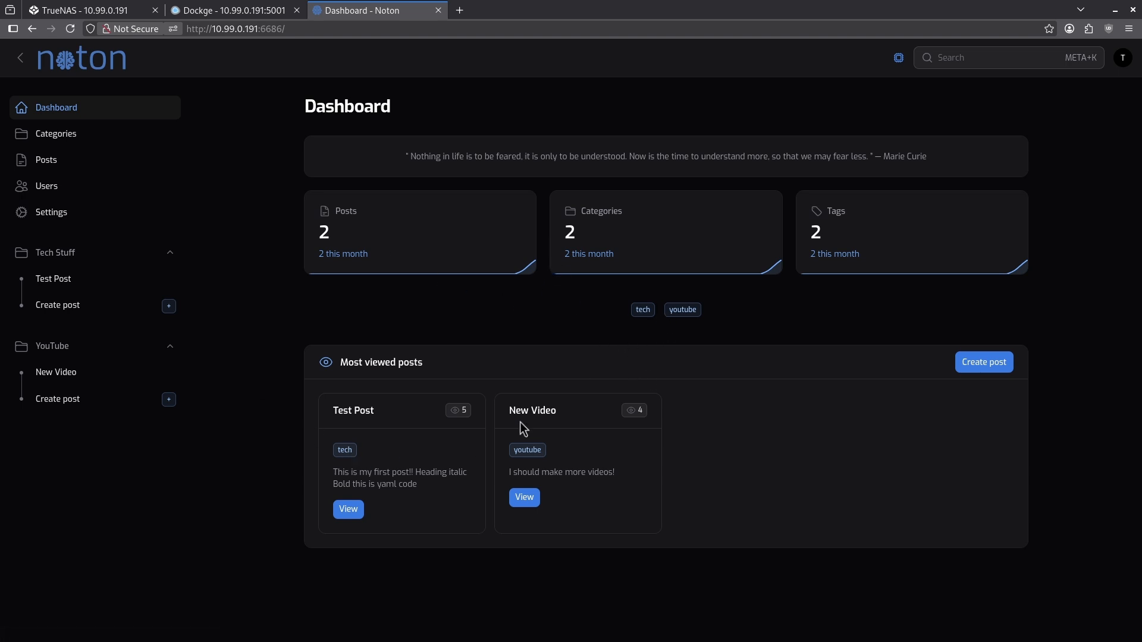
pyautogui.moveTo(396, 470)
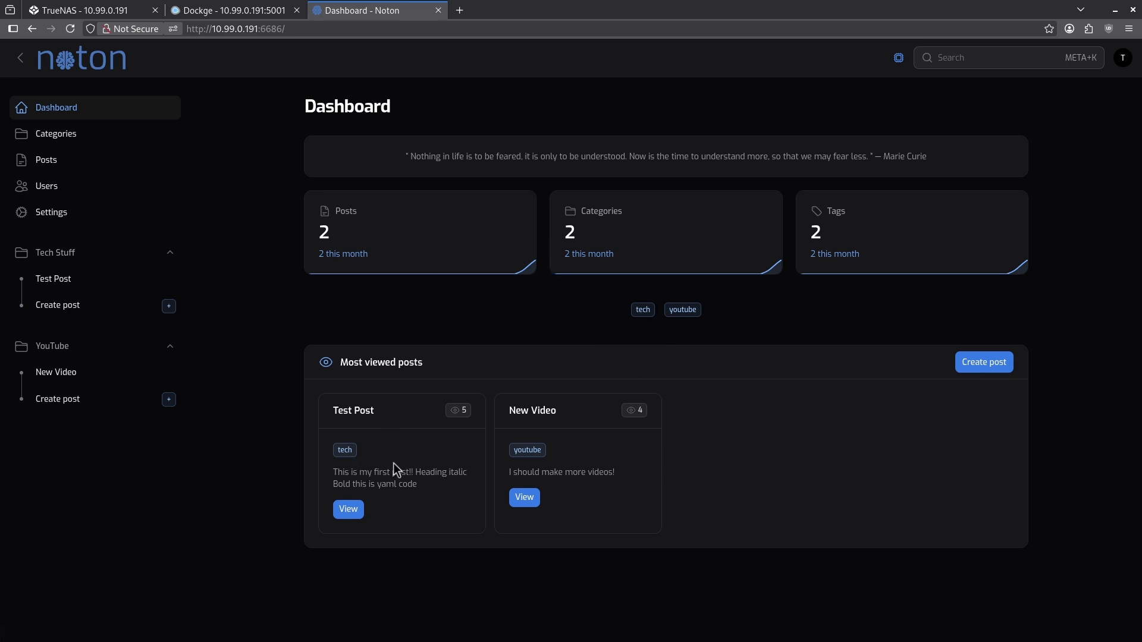
# Step: Open the Test Post card under Most viewed posts on Noton's dashboard
pyautogui.click(348, 509)
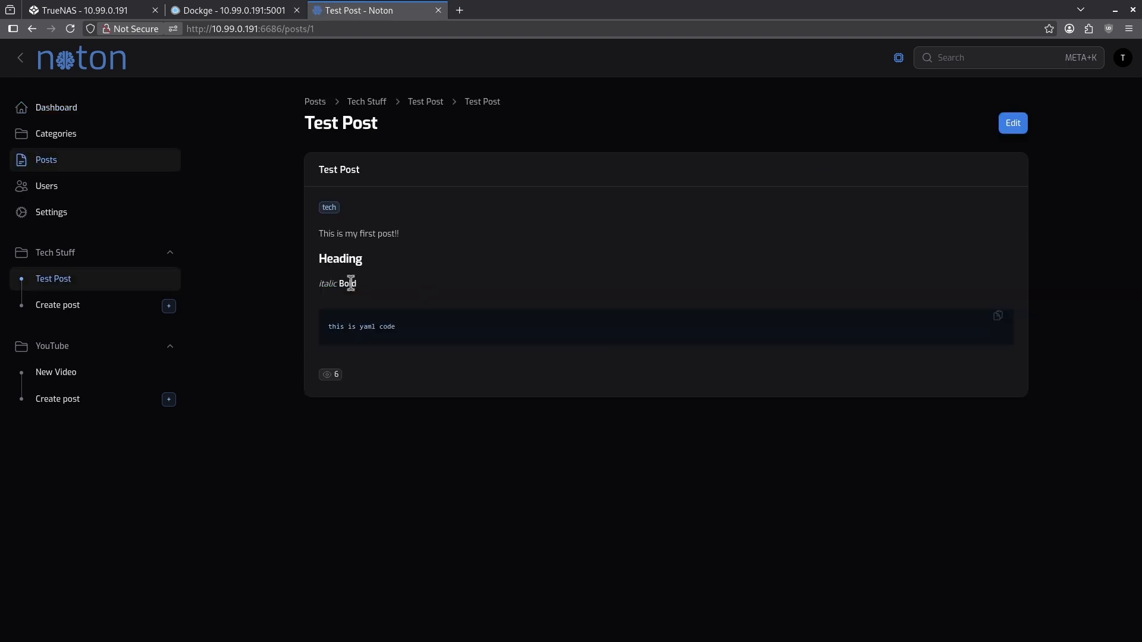
pyautogui.moveTo(377, 327)
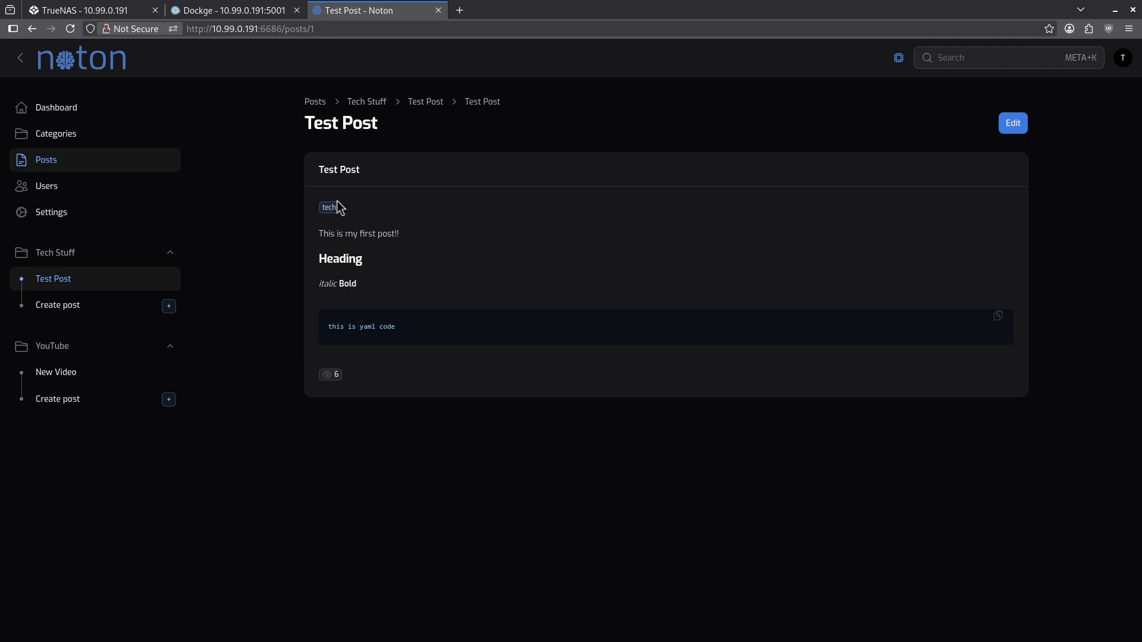
pyautogui.moveTo(342, 164)
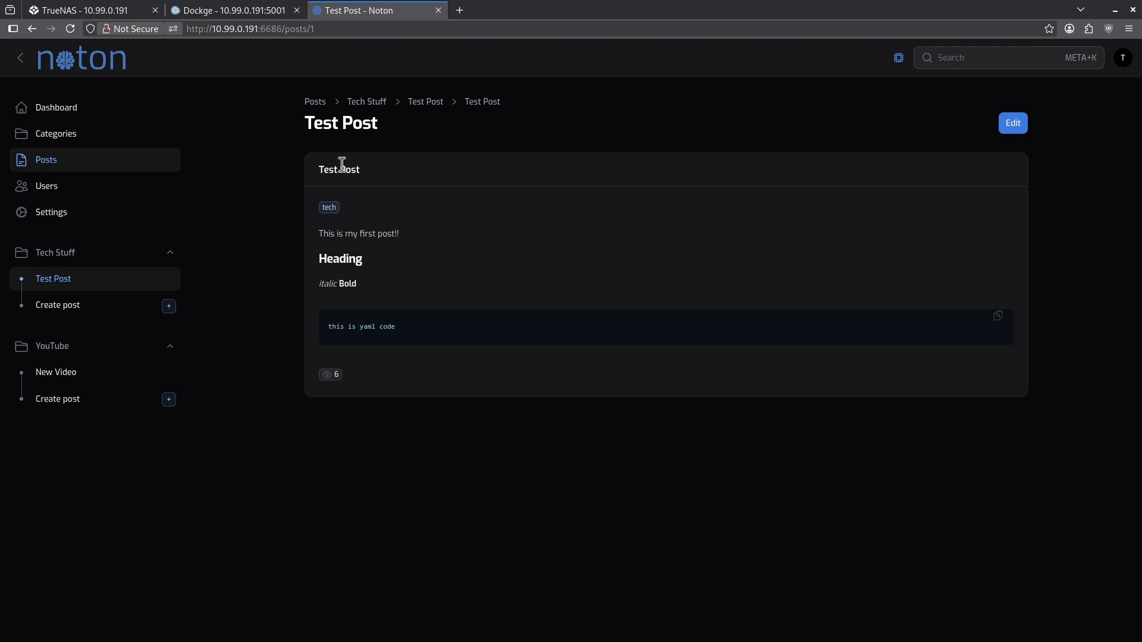
pyautogui.moveTo(421, 182)
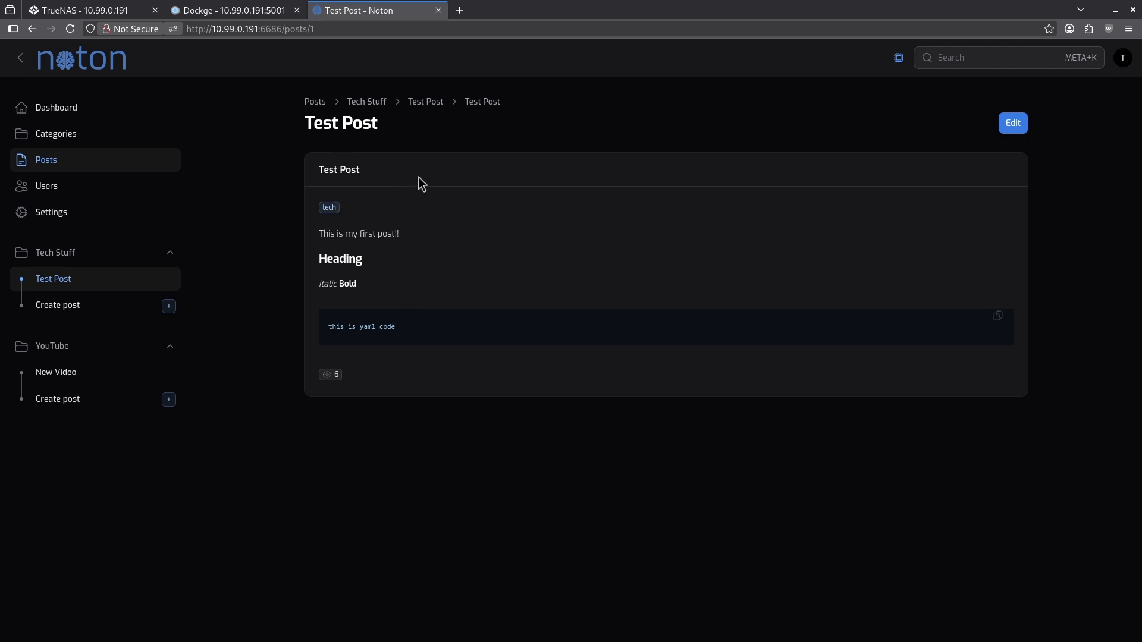
pyautogui.moveTo(421, 276)
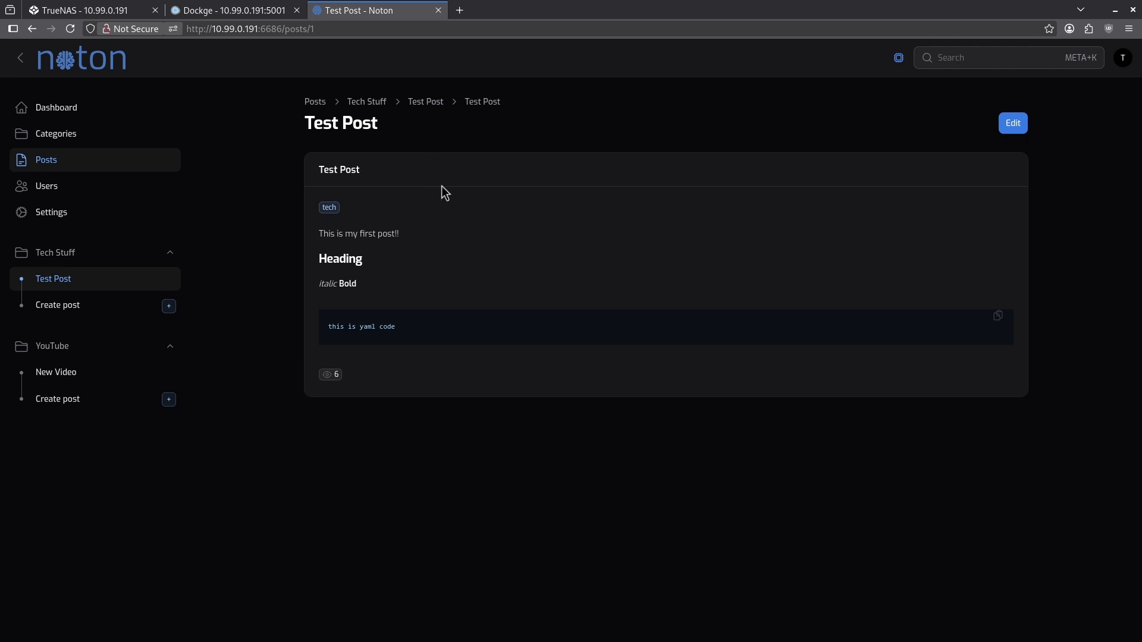
pyautogui.moveTo(427, 187)
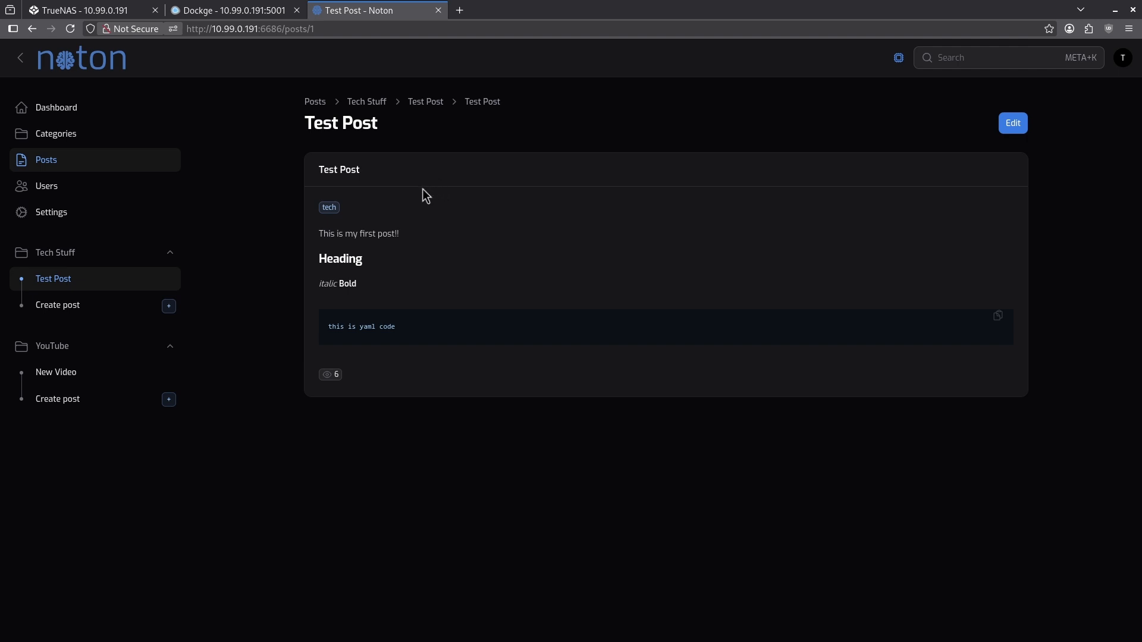
pyautogui.moveTo(319, 134)
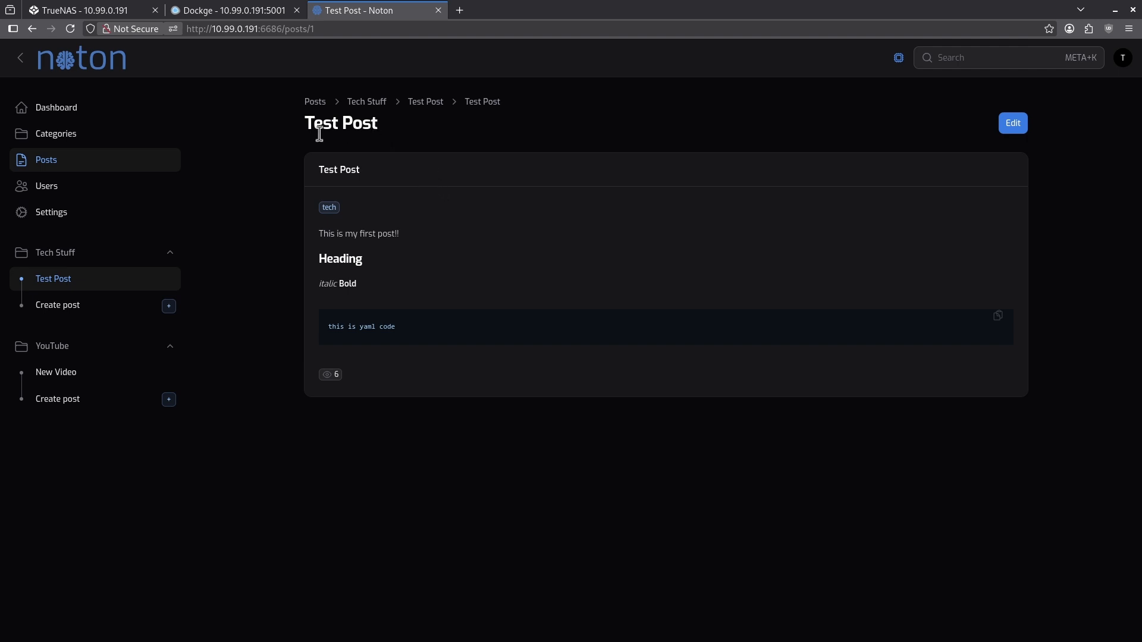
pyautogui.moveTo(267, 133)
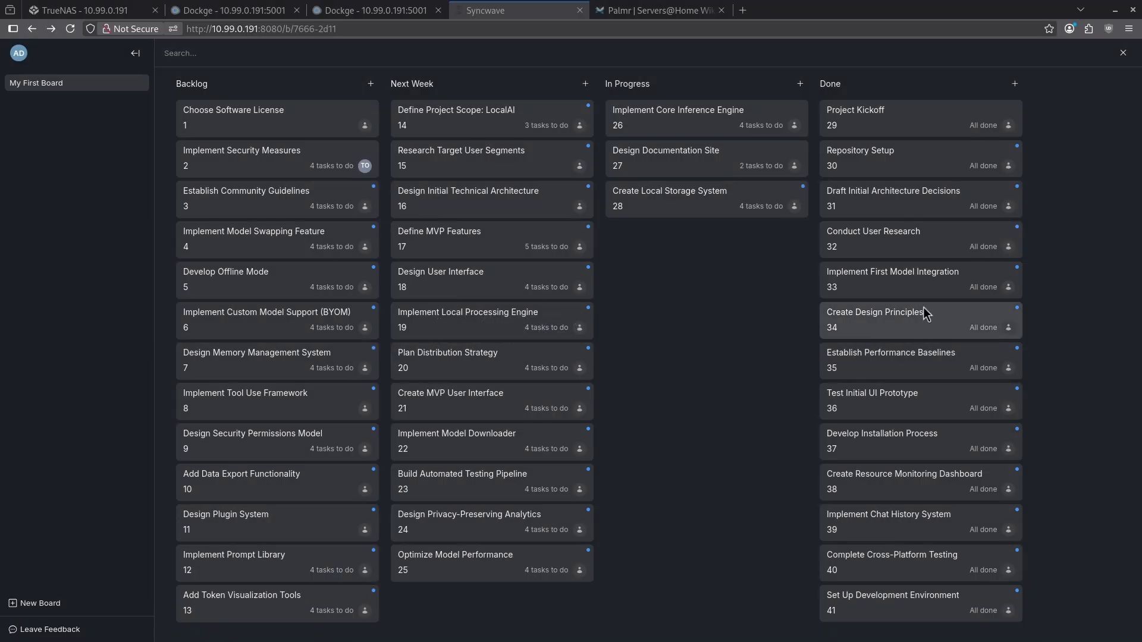
pyautogui.moveTo(984, 342)
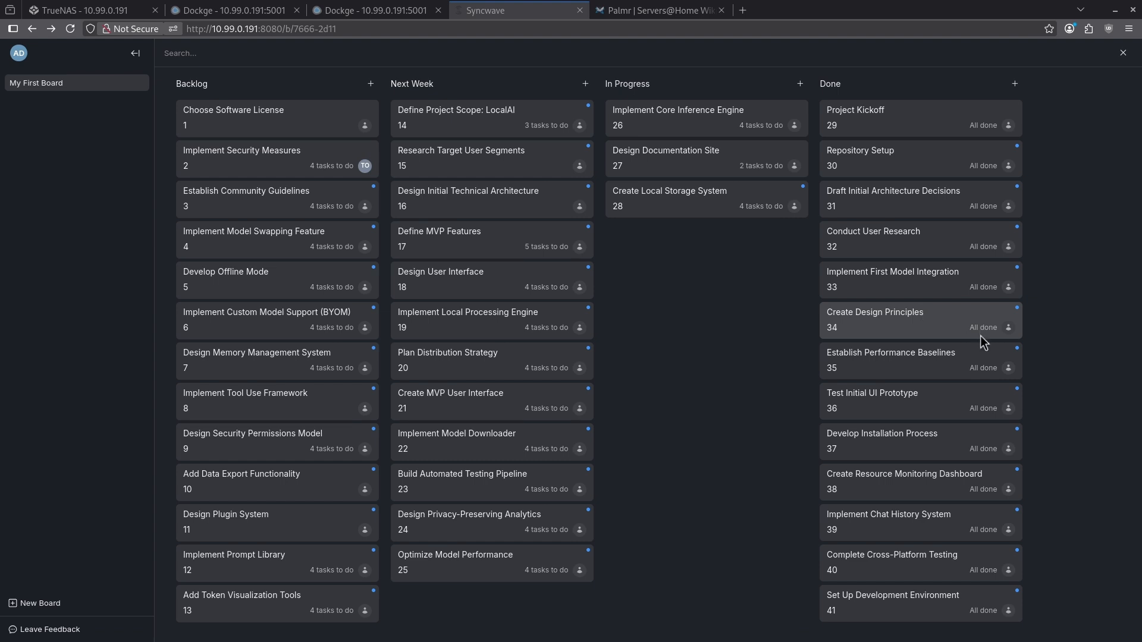
pyautogui.moveTo(233, 93)
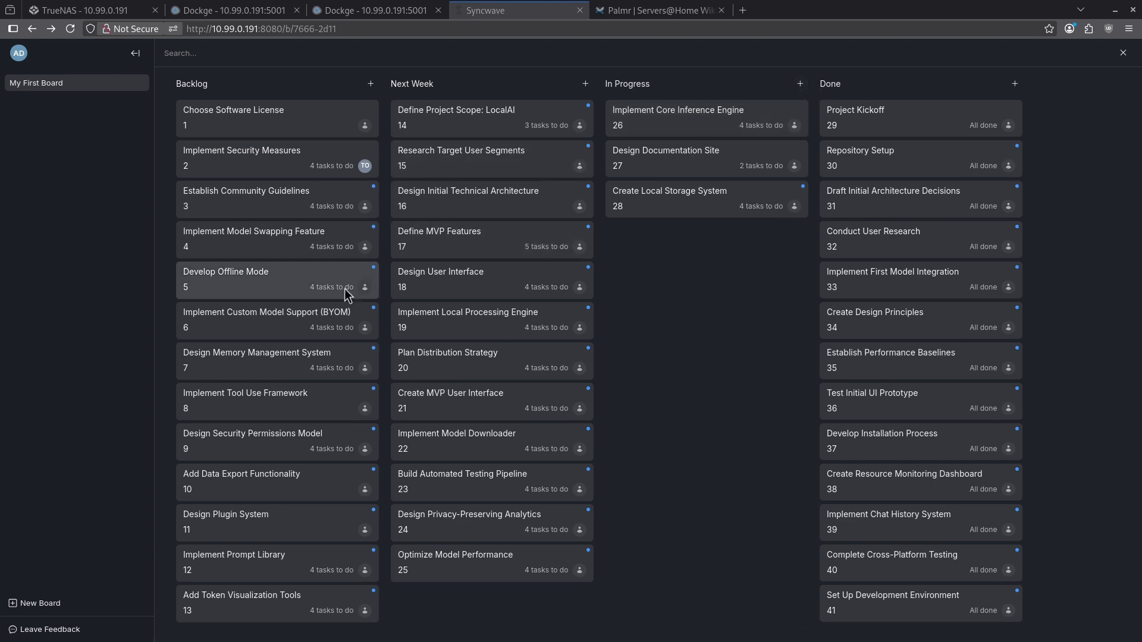
# Step: Open the Choose Software License card's details, then close them to return to the board
pyautogui.click(233, 118)
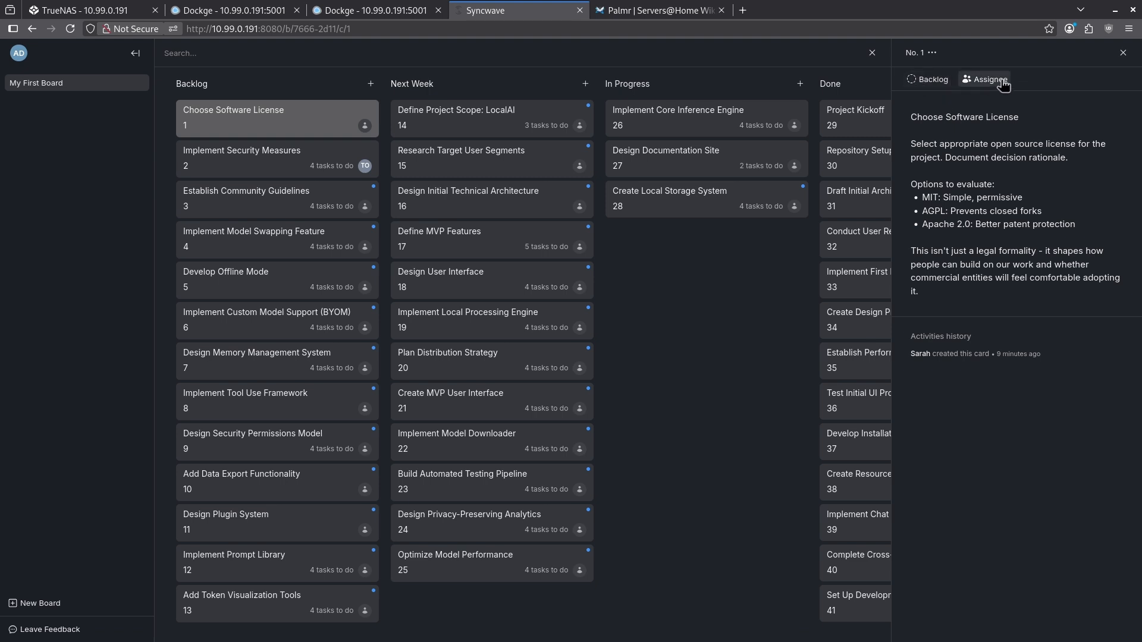
pyautogui.moveTo(1005, 315)
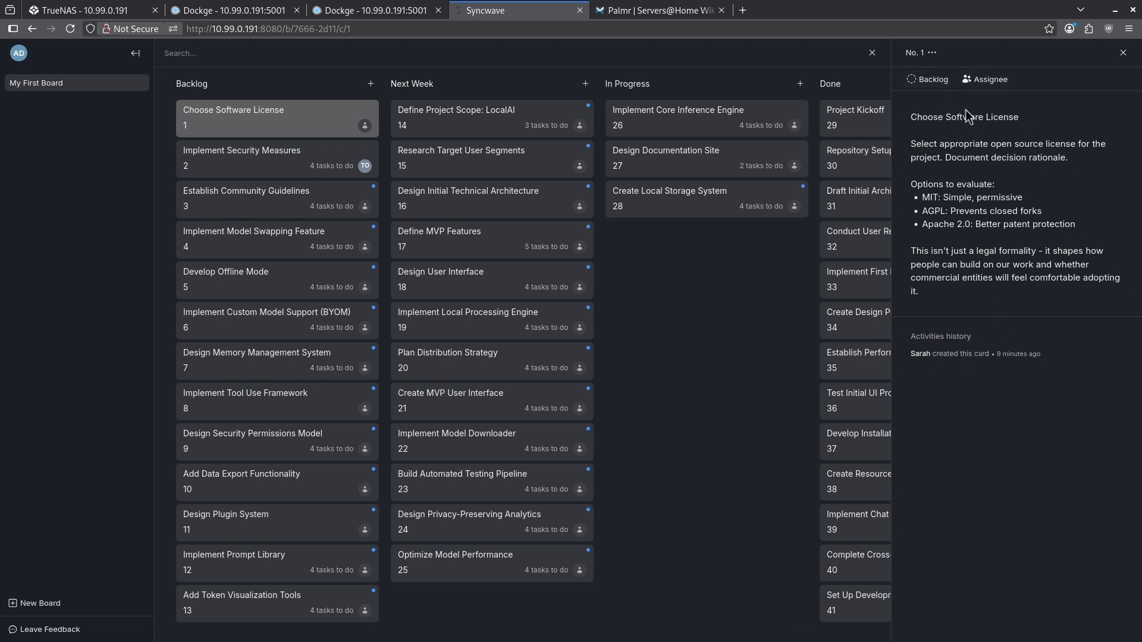
pyautogui.click(932, 52)
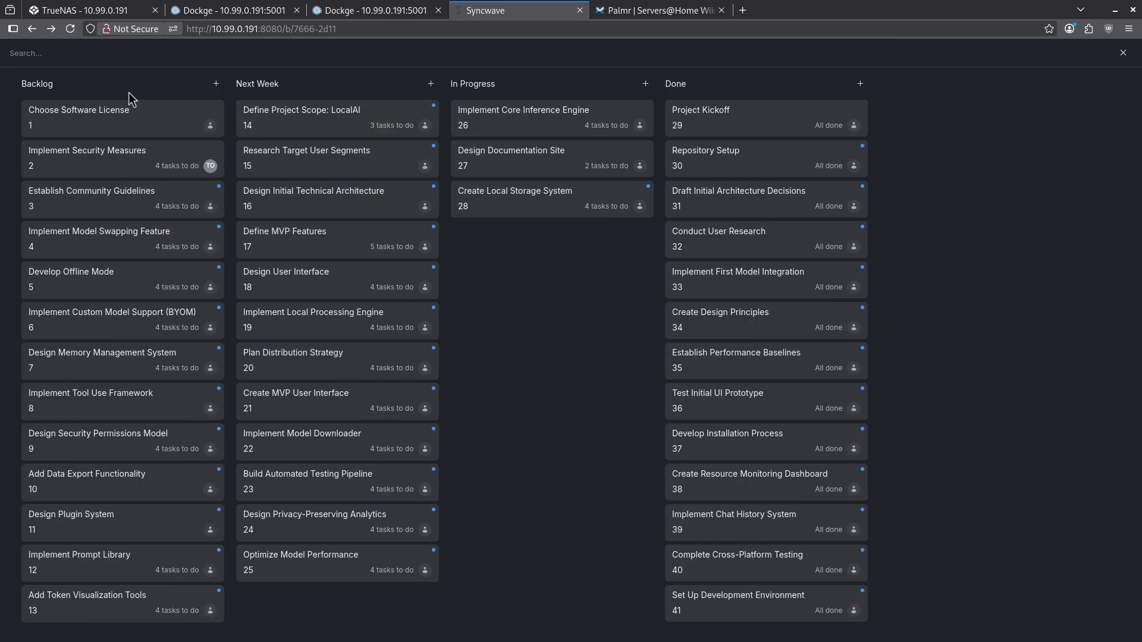
# Step: Search the Syncwave board for 'define'
pyautogui.write('define')
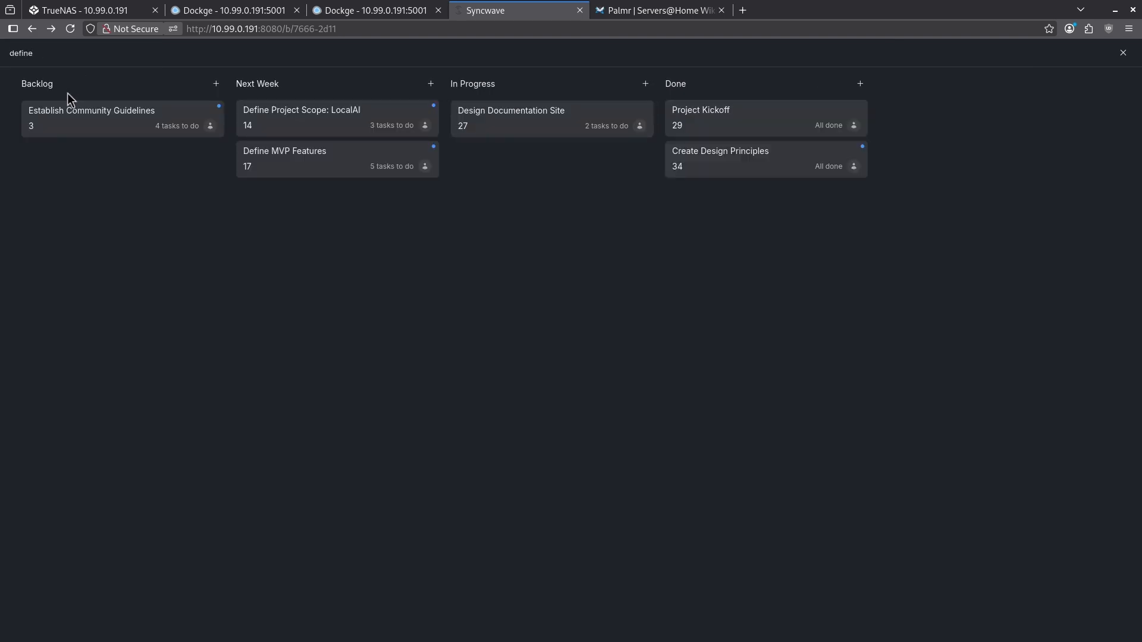
pyautogui.moveTo(1113, 62)
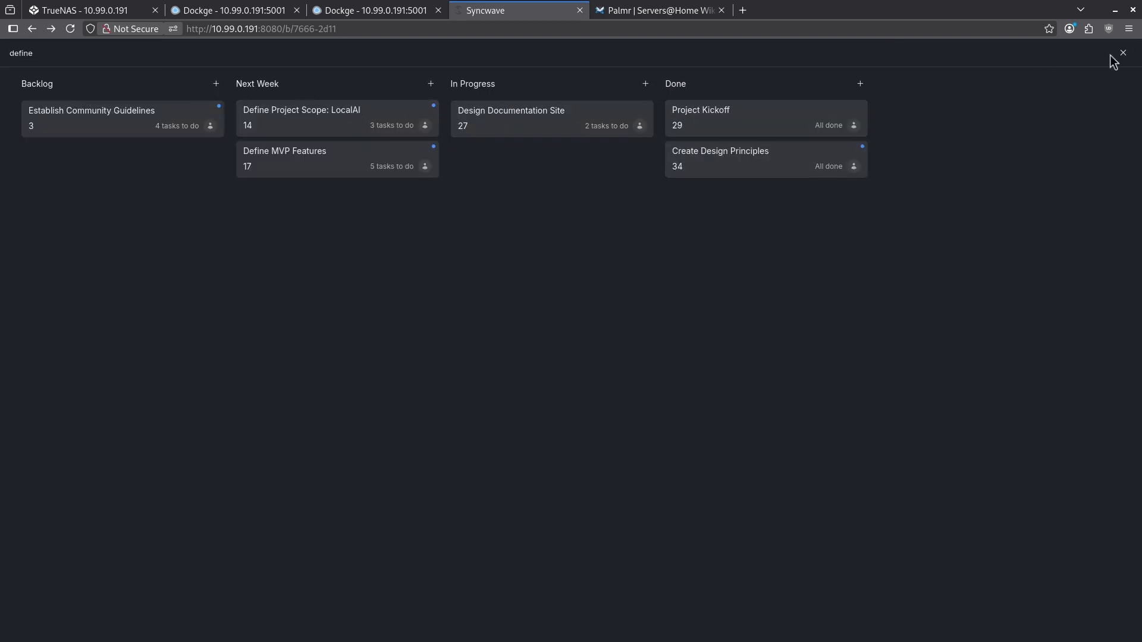